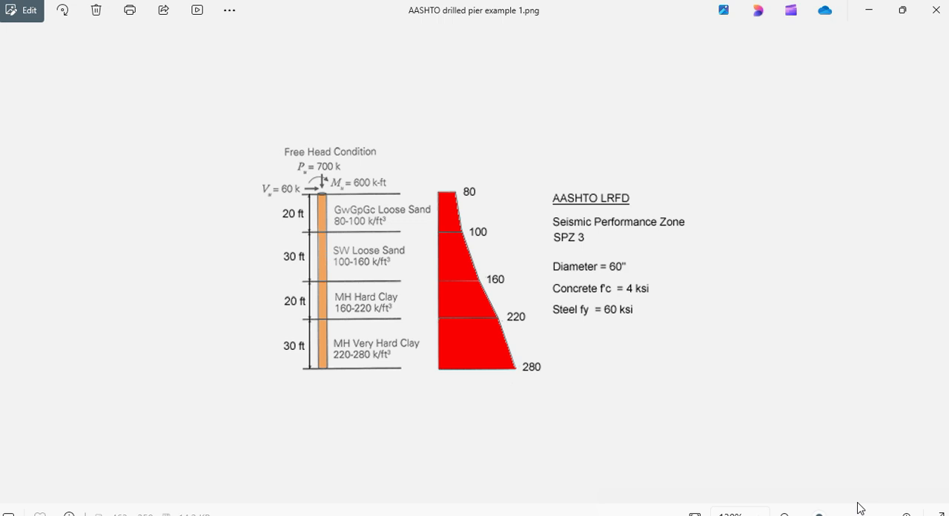
mouse_move(851, 505)
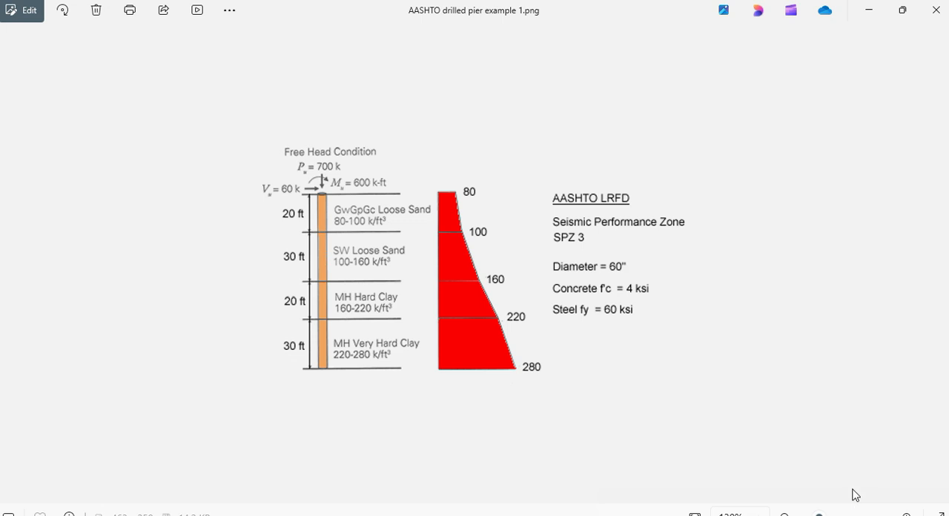
mouse_move(664, 138)
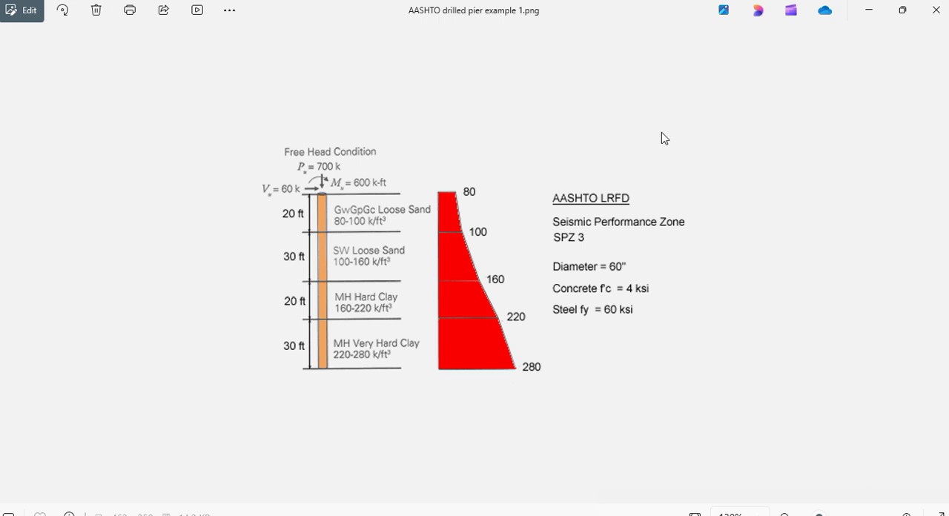
mouse_move(335, 375)
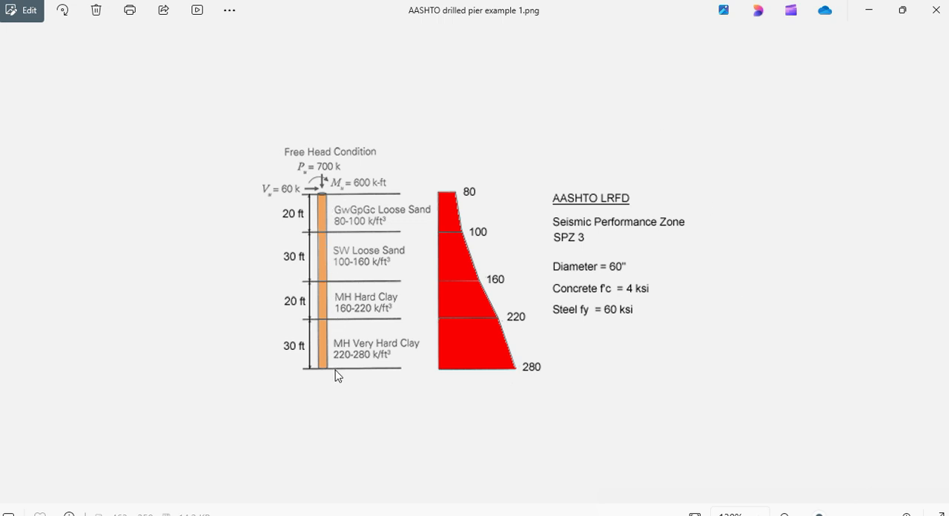
mouse_move(392, 391)
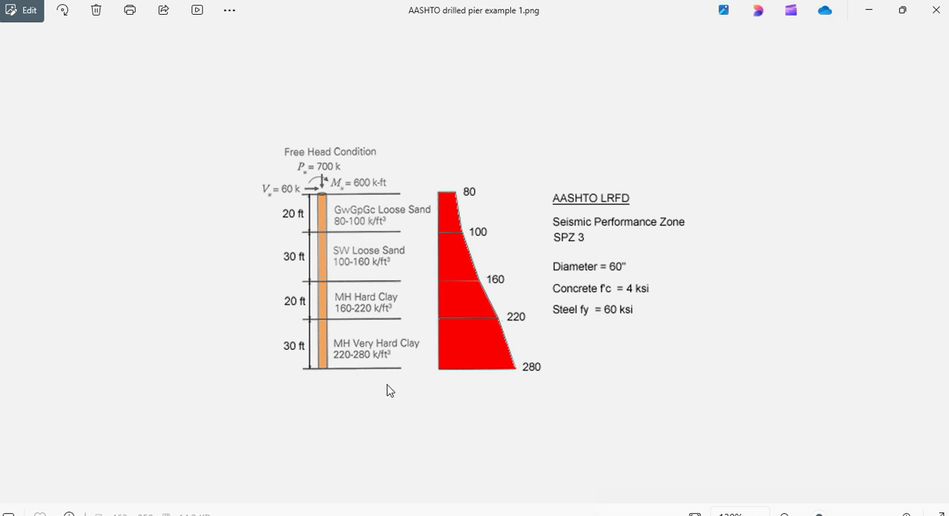
mouse_move(371, 270)
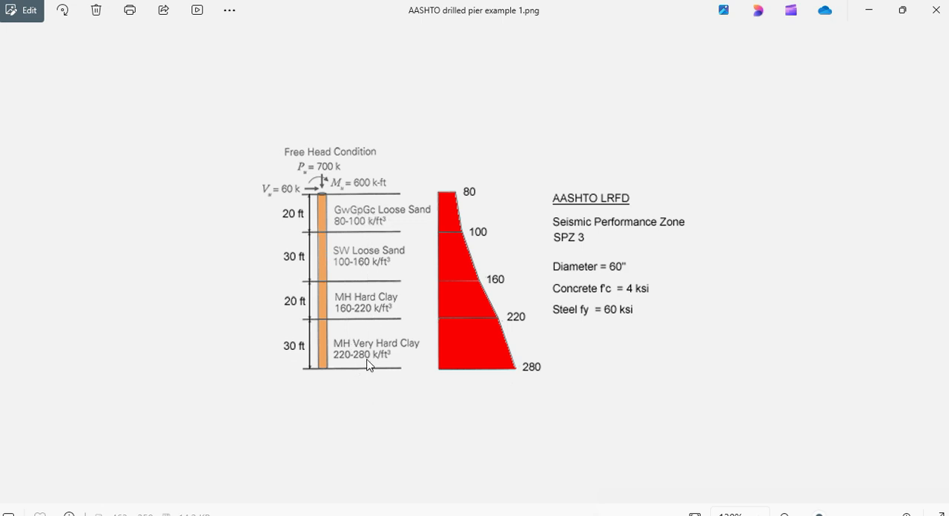
mouse_move(497, 268)
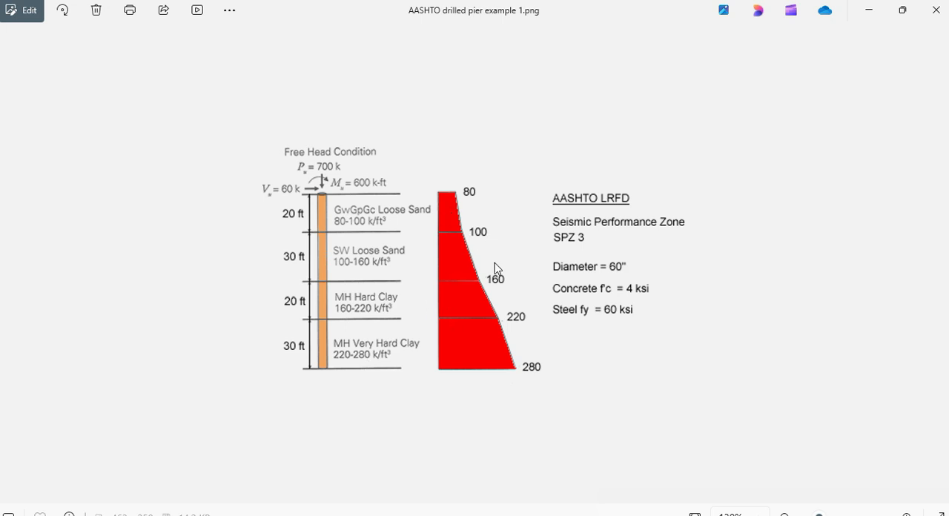
mouse_move(437, 252)
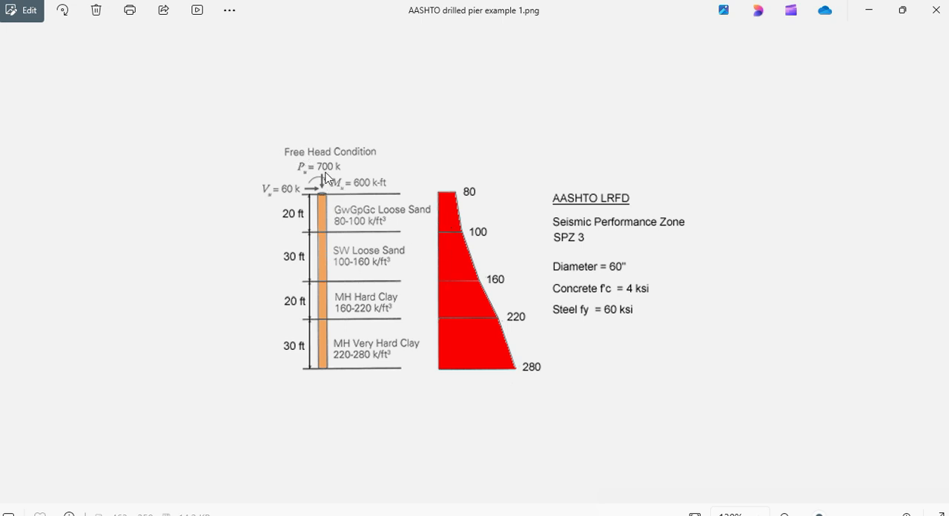
mouse_move(303, 177)
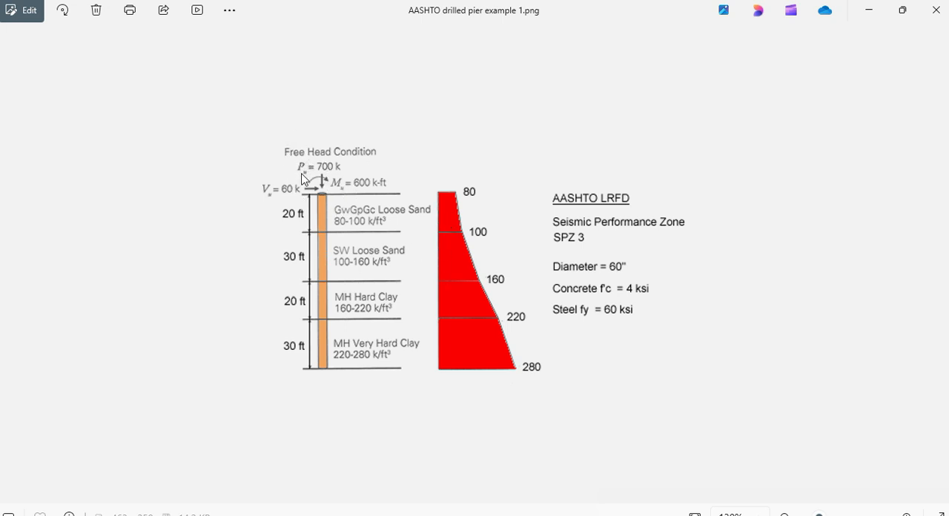
mouse_move(333, 175)
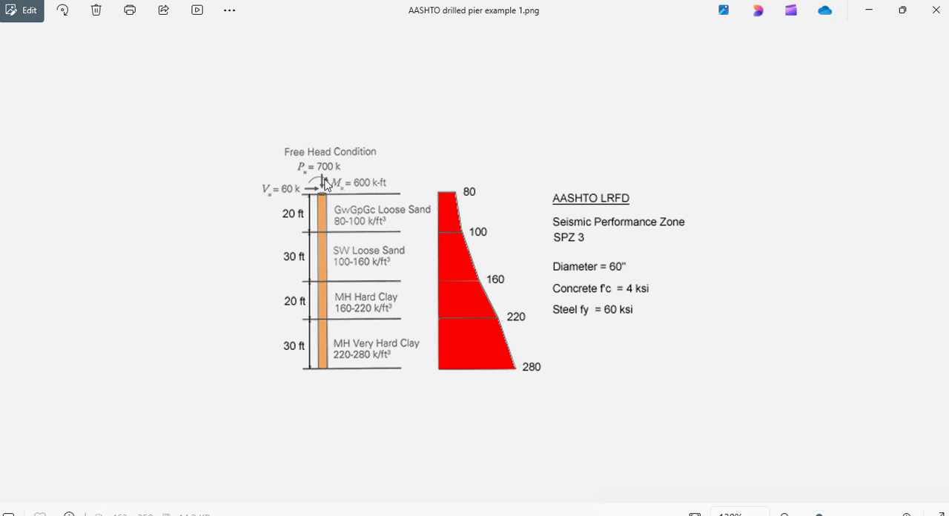
mouse_move(335, 191)
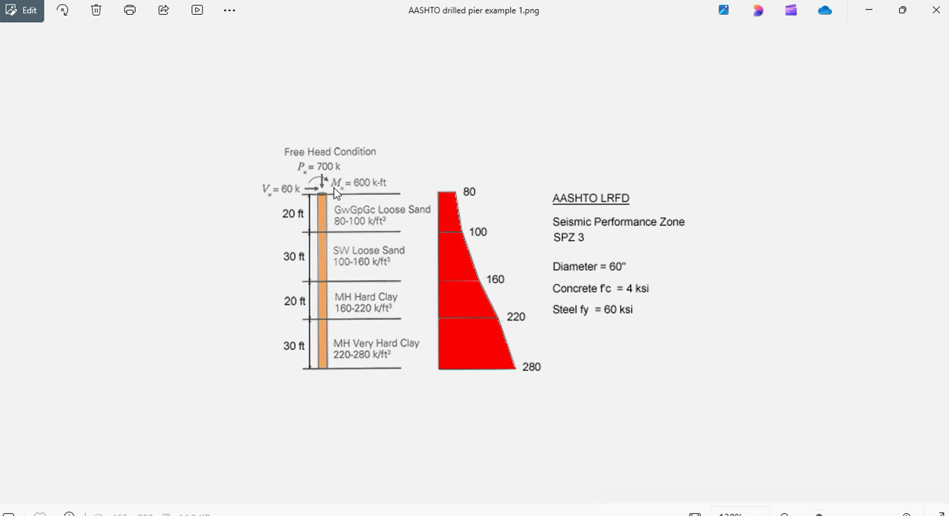
mouse_move(380, 194)
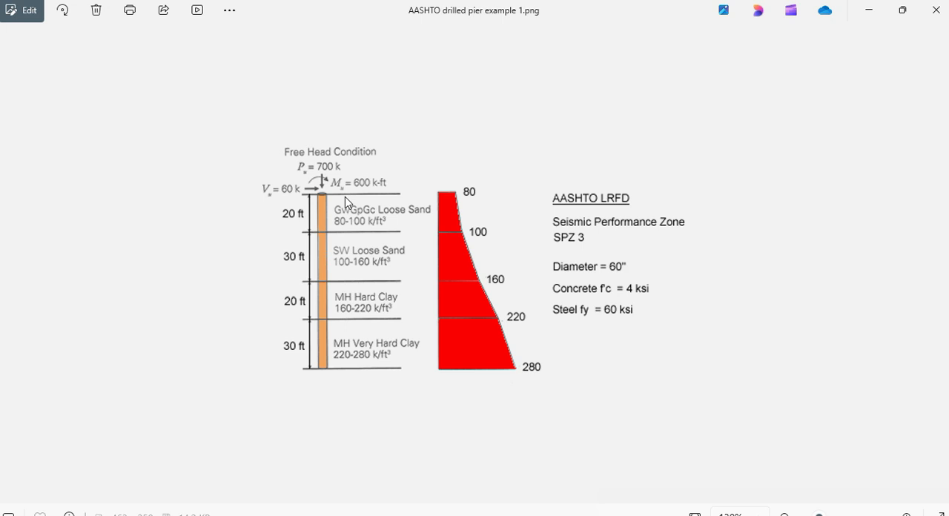
mouse_move(606, 236)
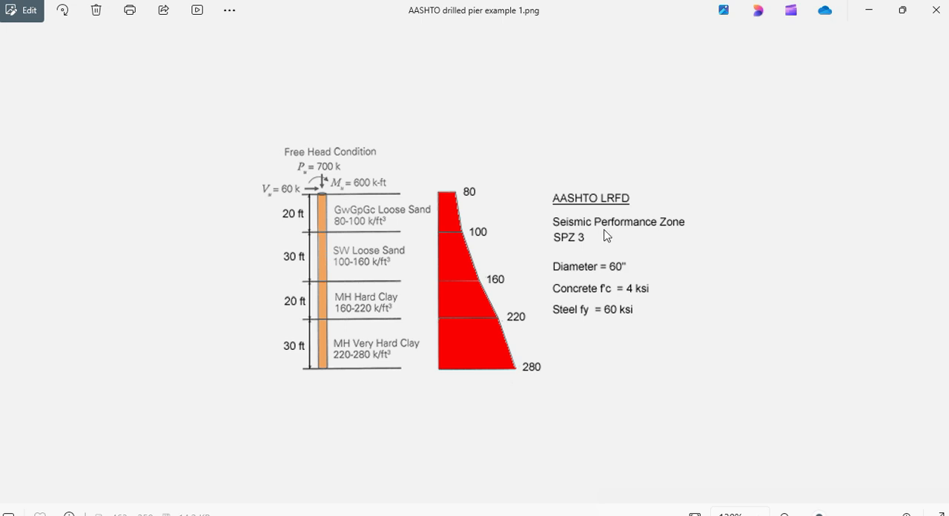
mouse_move(634, 234)
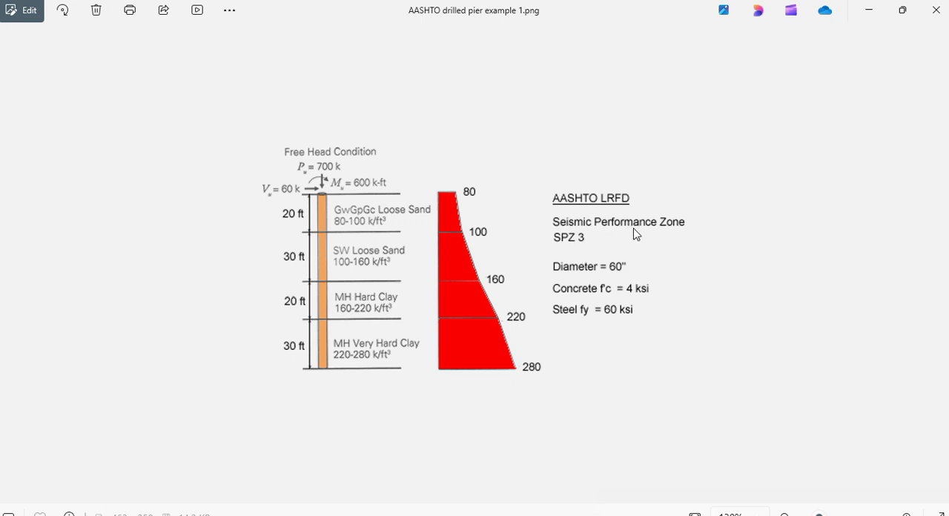
mouse_move(565, 249)
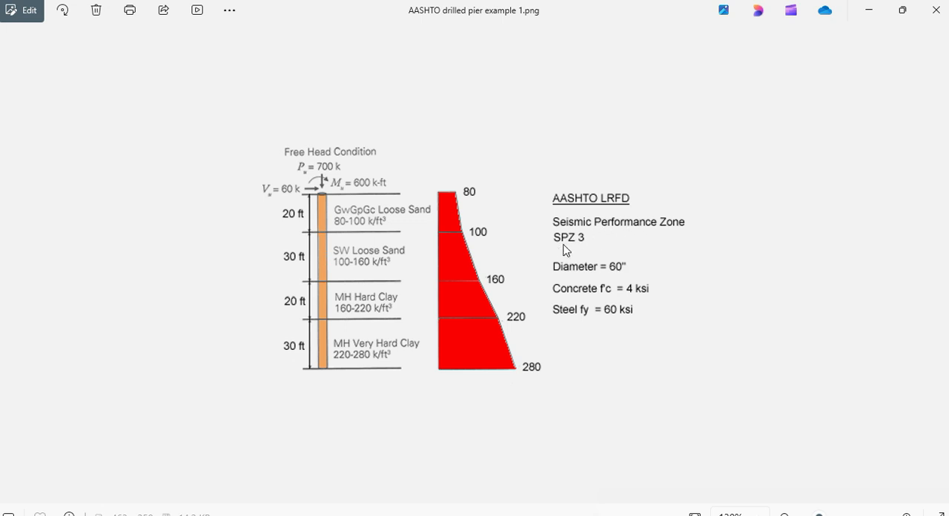
mouse_move(578, 279)
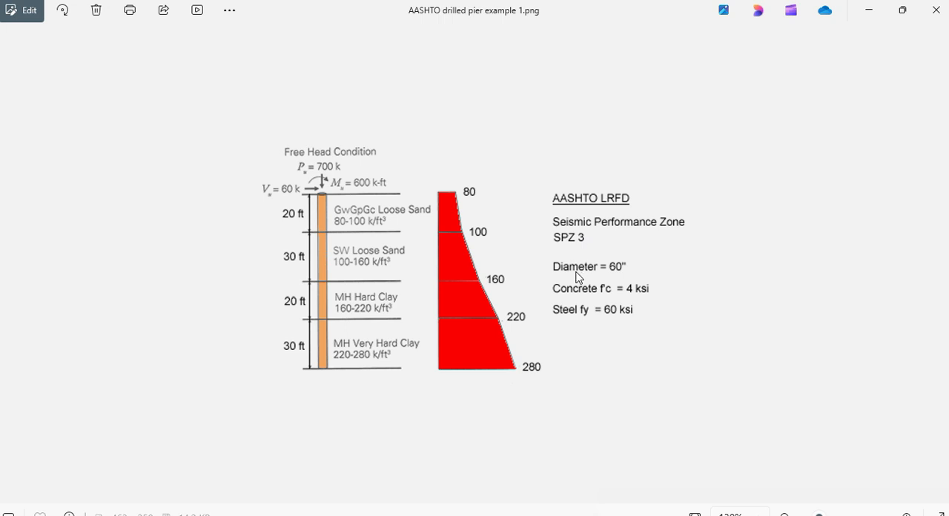
mouse_move(620, 271)
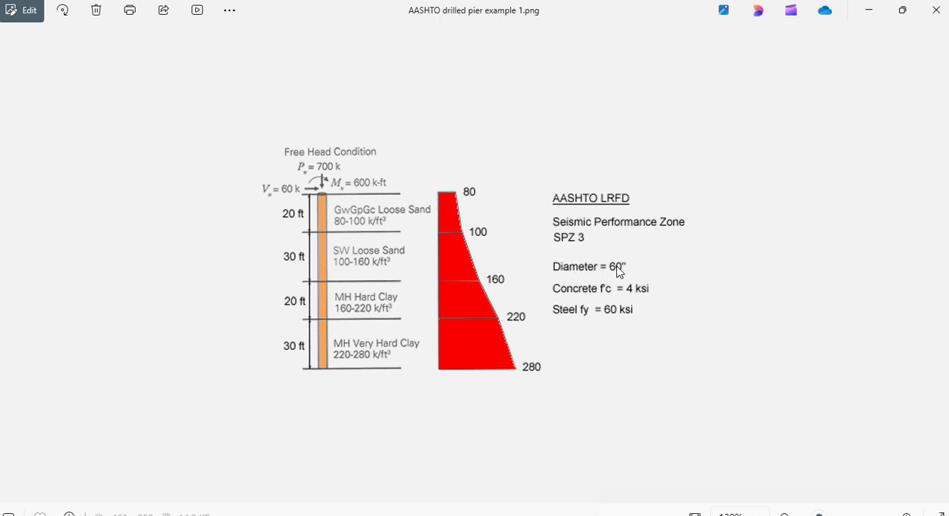
mouse_move(617, 297)
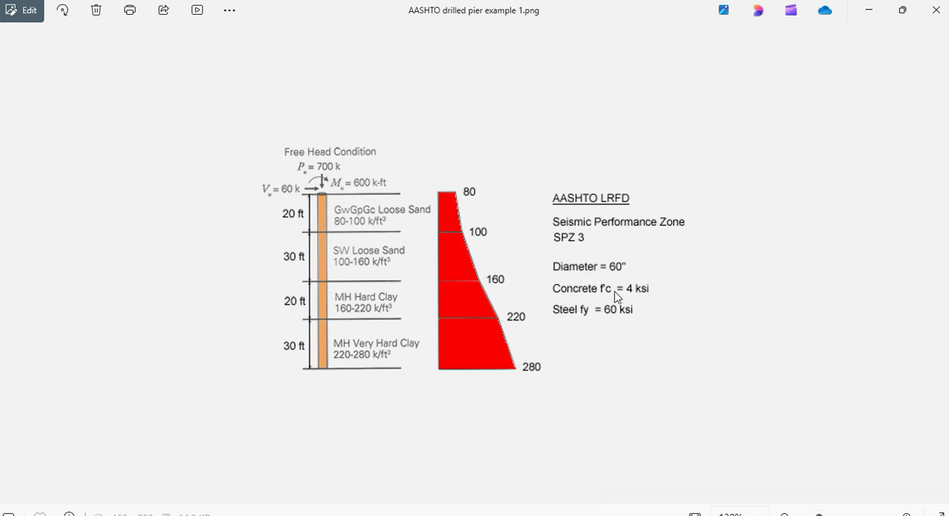
mouse_move(645, 298)
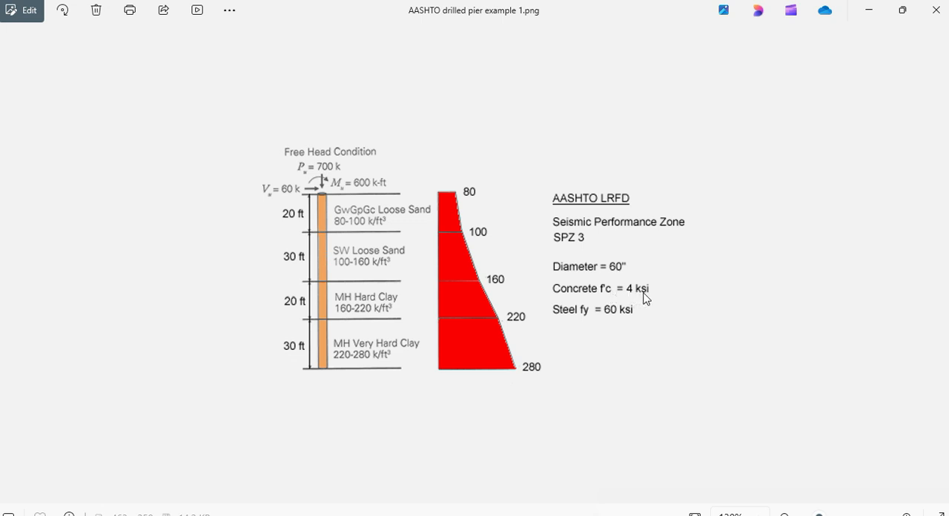
mouse_move(588, 319)
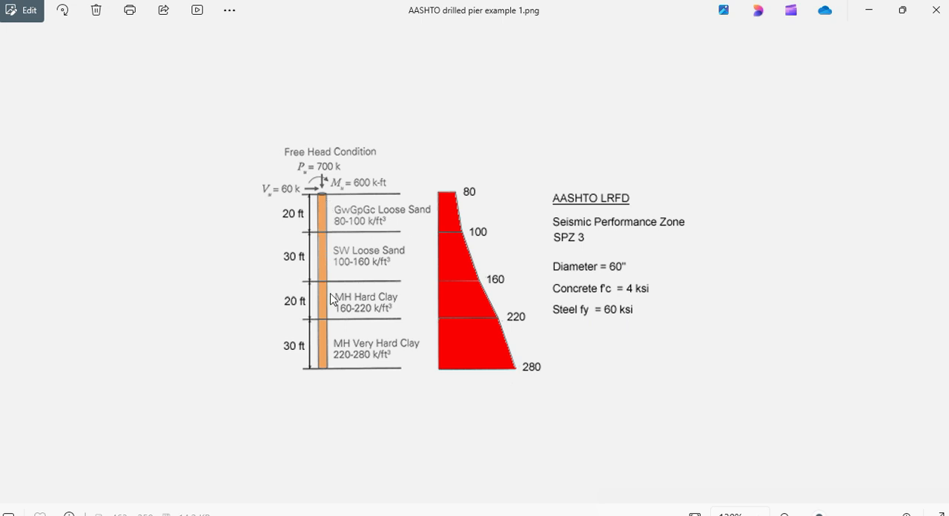
mouse_move(332, 367)
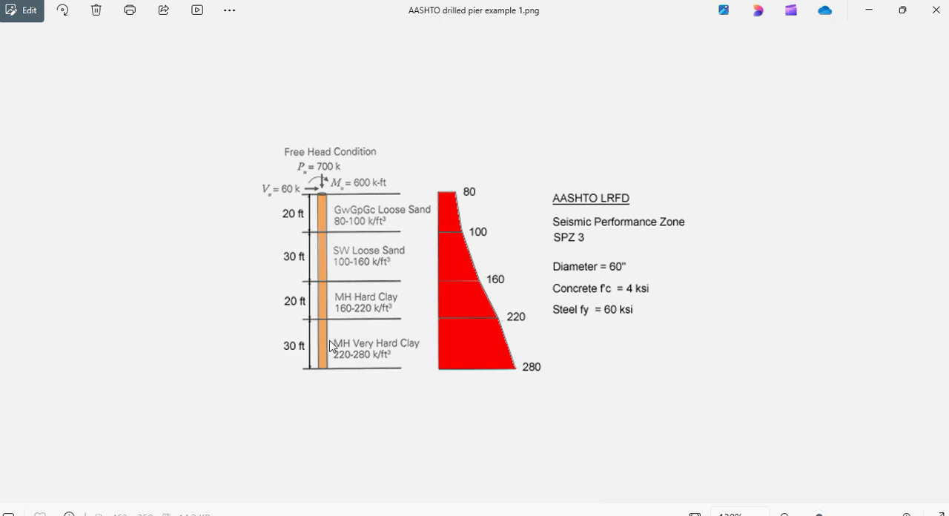
mouse_move(335, 341)
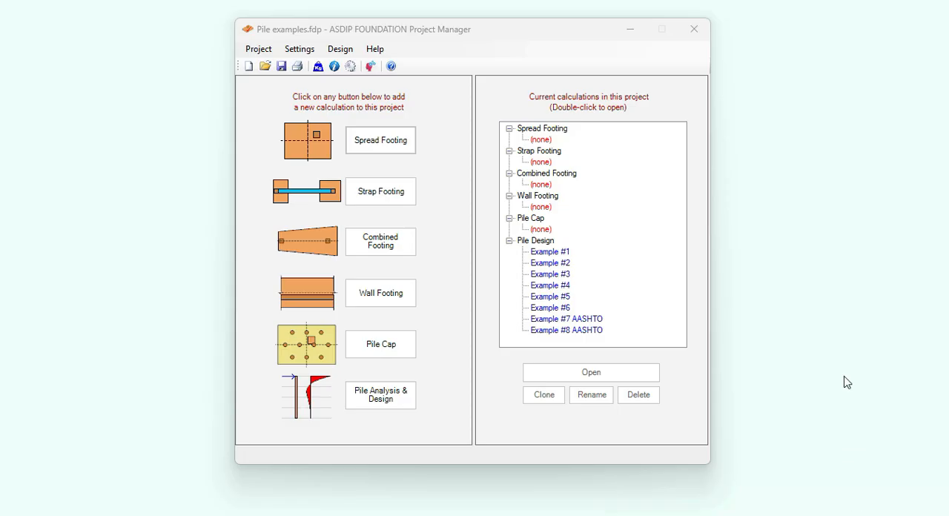
mouse_move(763, 302)
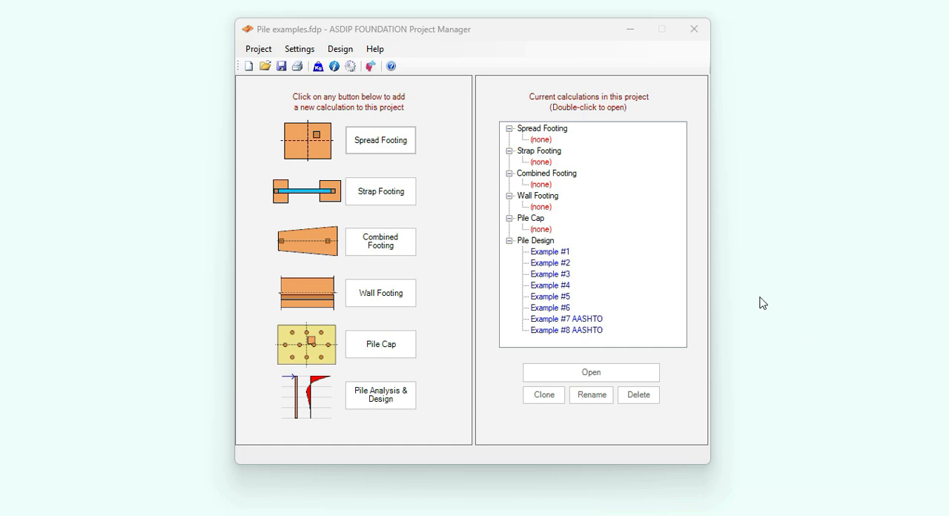
mouse_move(456, 168)
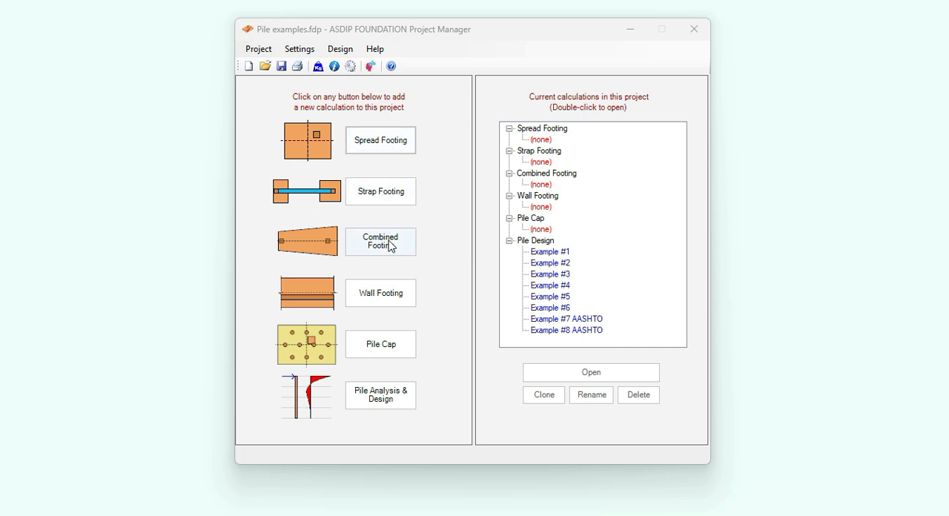
mouse_move(393, 308)
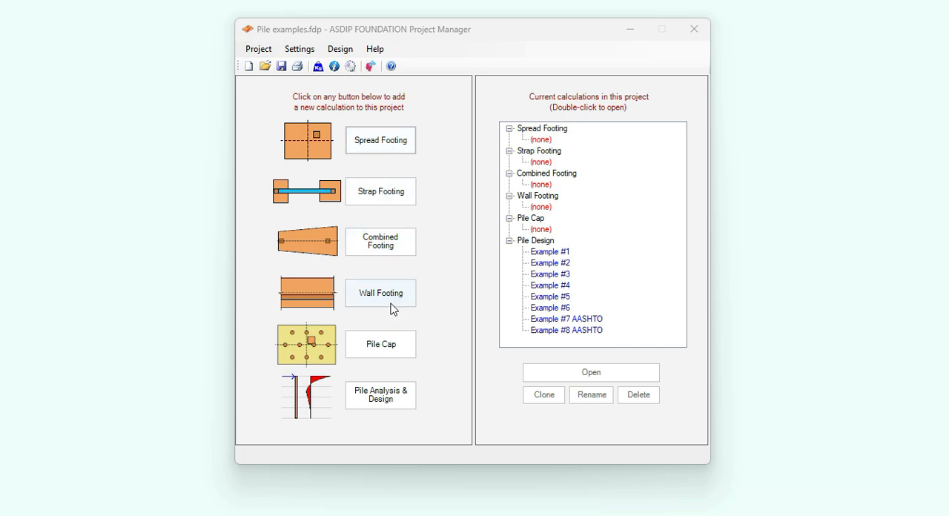
mouse_move(393, 401)
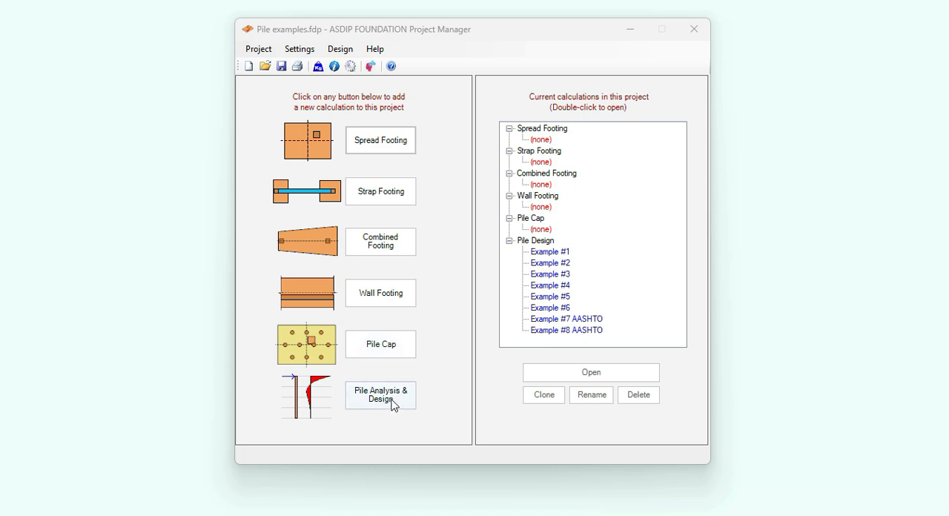
mouse_move(643, 309)
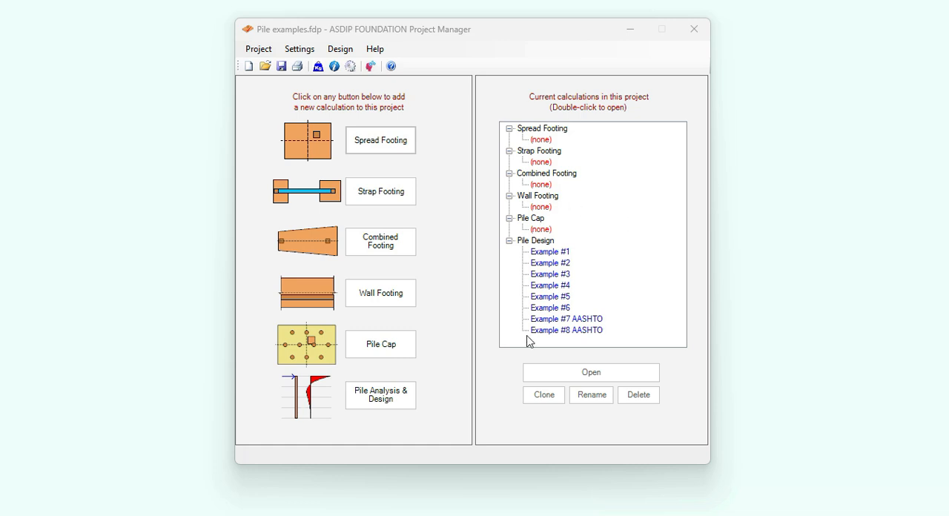
mouse_move(557, 342)
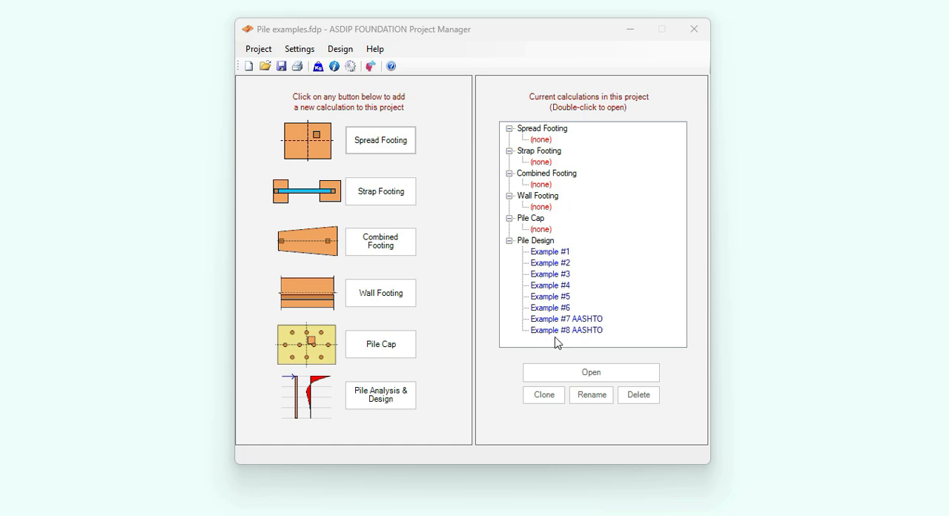
mouse_move(561, 332)
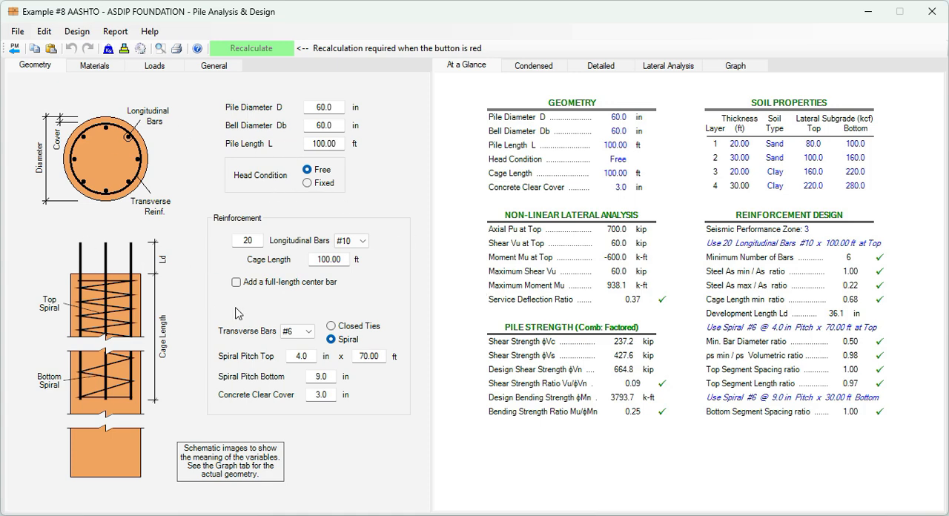
mouse_move(642, 218)
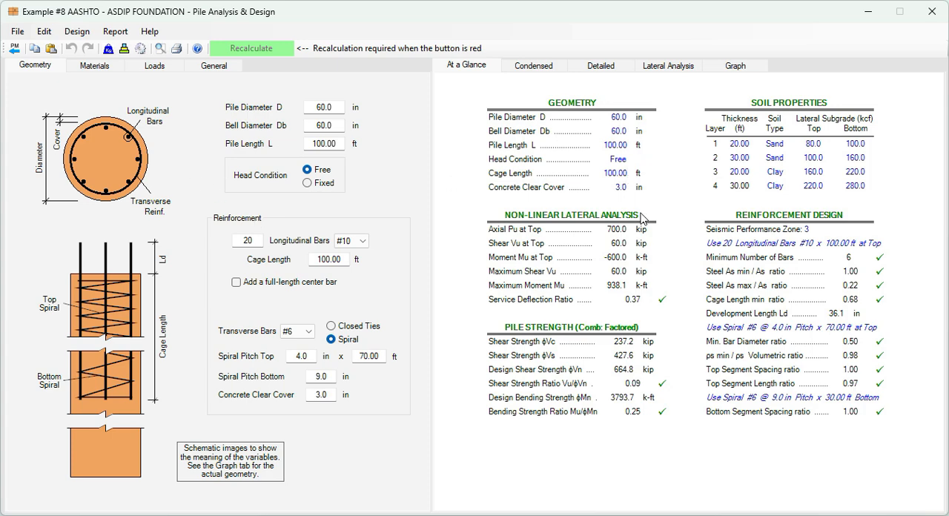
mouse_move(65, 83)
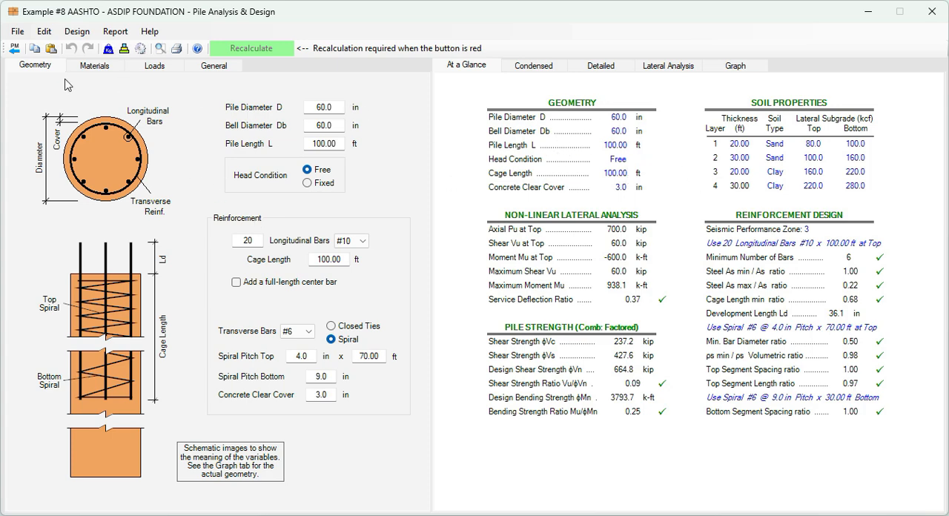
mouse_move(216, 205)
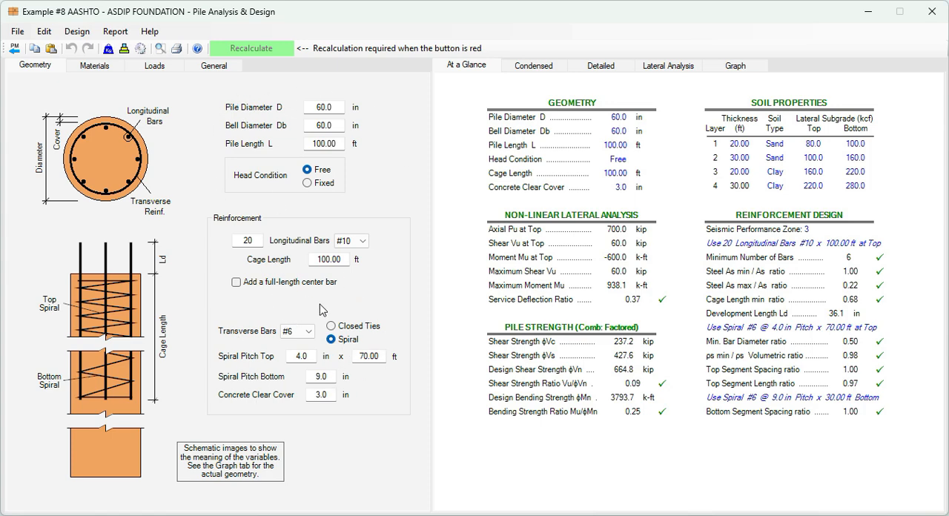
mouse_move(171, 130)
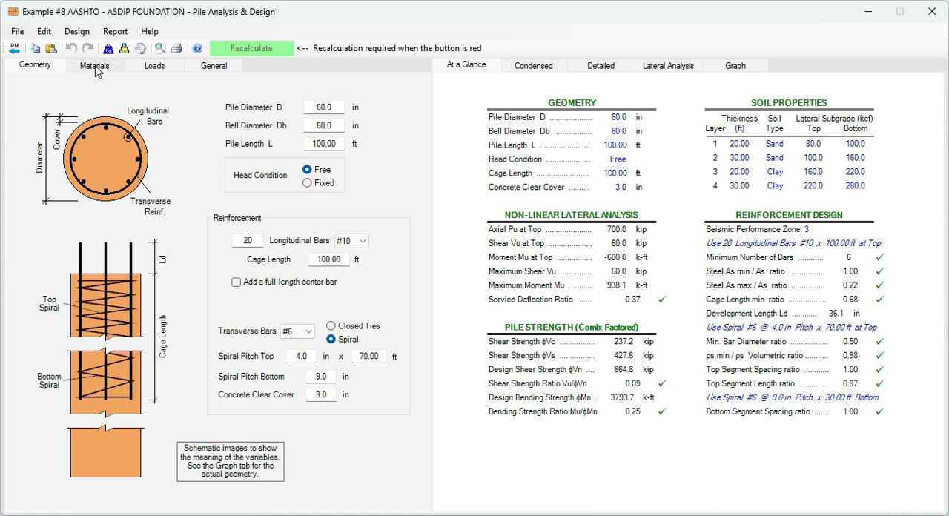
Show the Materials > Soil table with the four sand and clay layers and lateral subgrade moduli
left_click(95, 65)
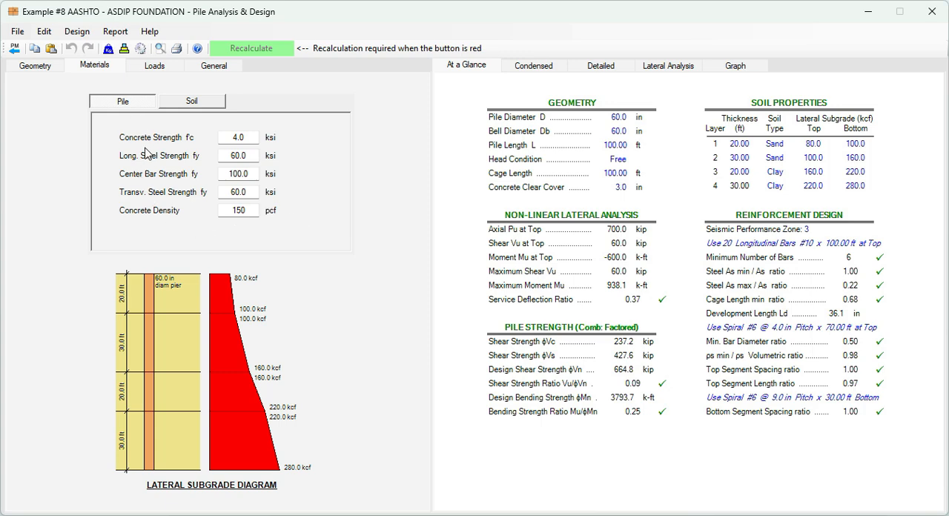
mouse_move(267, 209)
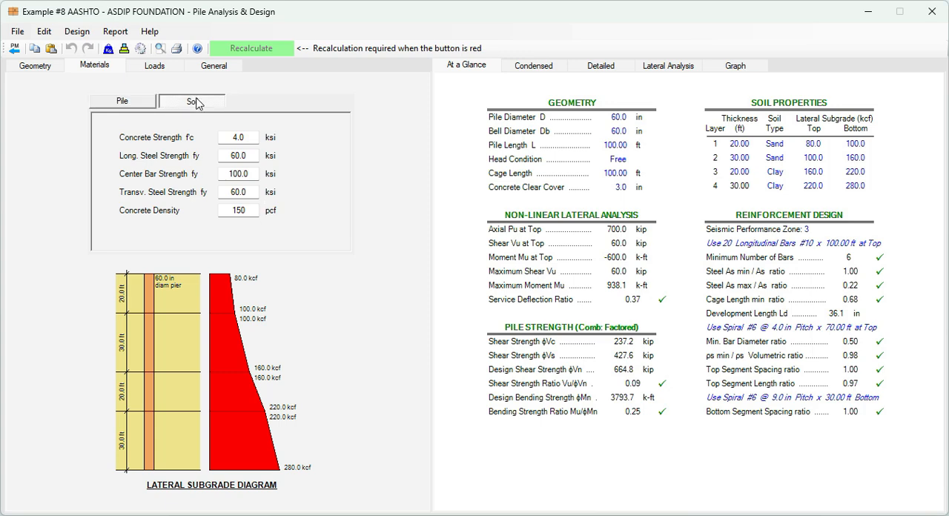
left_click(191, 101)
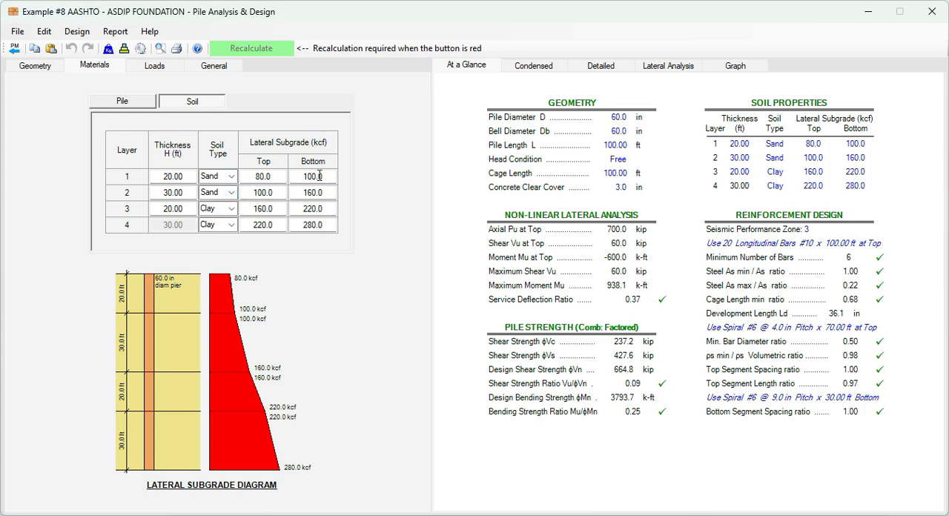
mouse_move(314, 190)
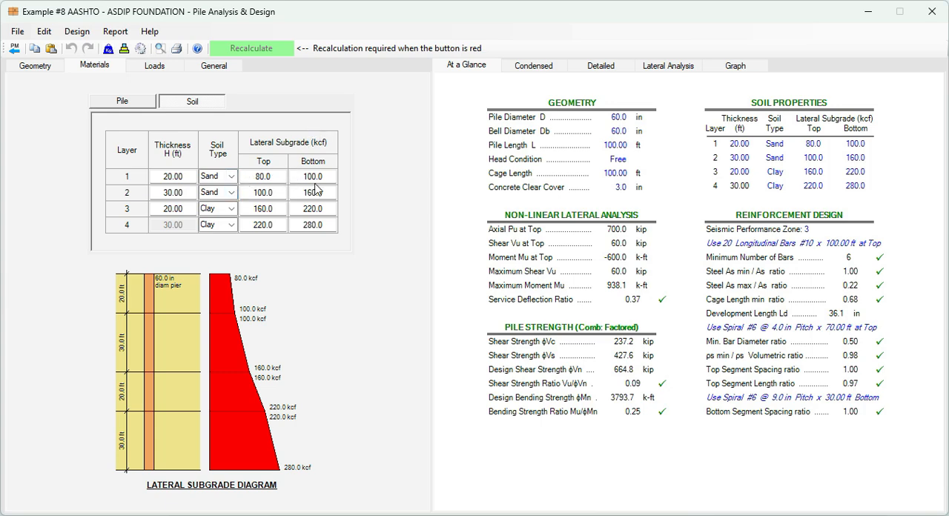
Review the service loads, then return to the factored loads: 700 kip axial, -600 k-ft moment, 60 kip shear
left_click(154, 65)
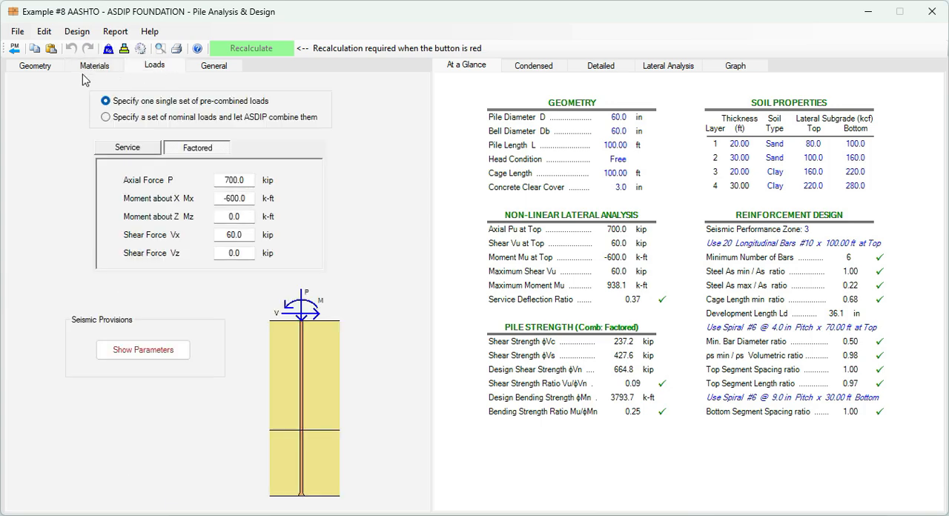
mouse_move(309, 323)
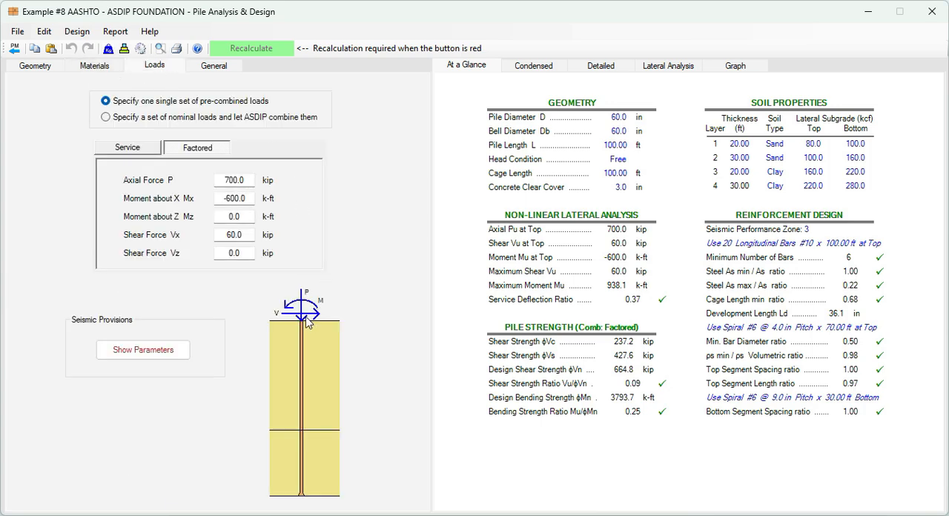
mouse_move(140, 170)
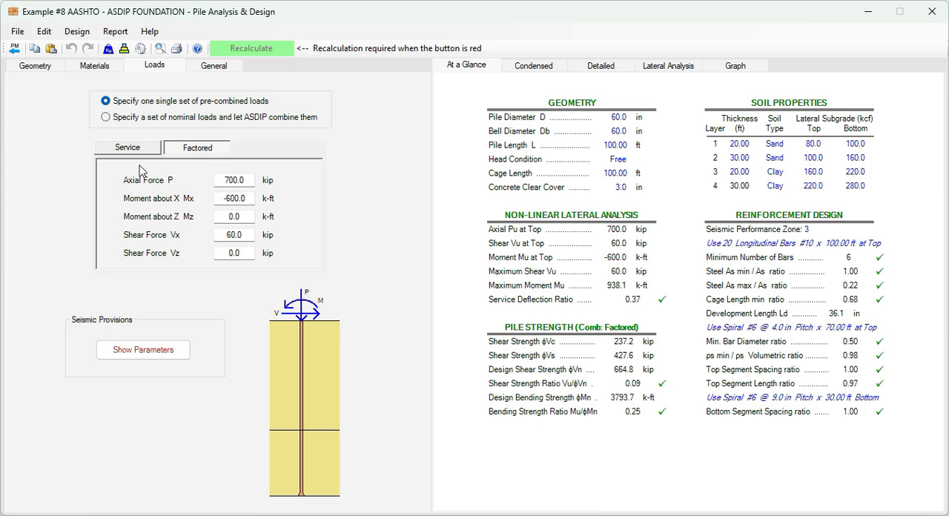
left_click(196, 148)
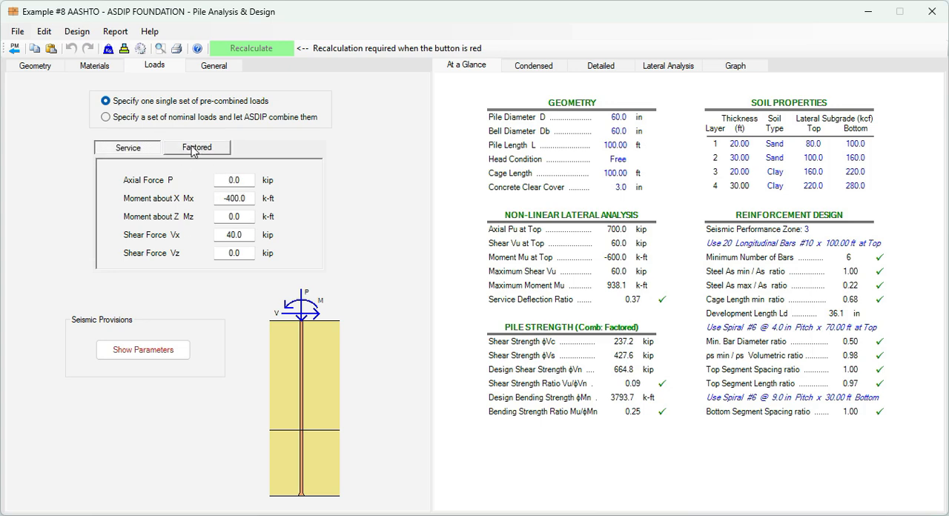
left_click(196, 148)
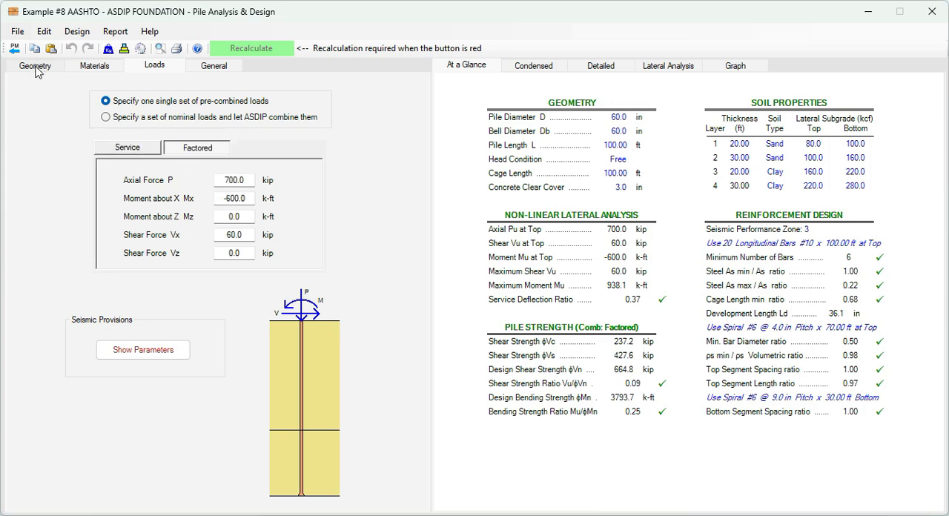
Review the Geometry inputs: 60 in diameter, 100 ft length, 20 #10 bars with spiral reinforcement
left_click(35, 65)
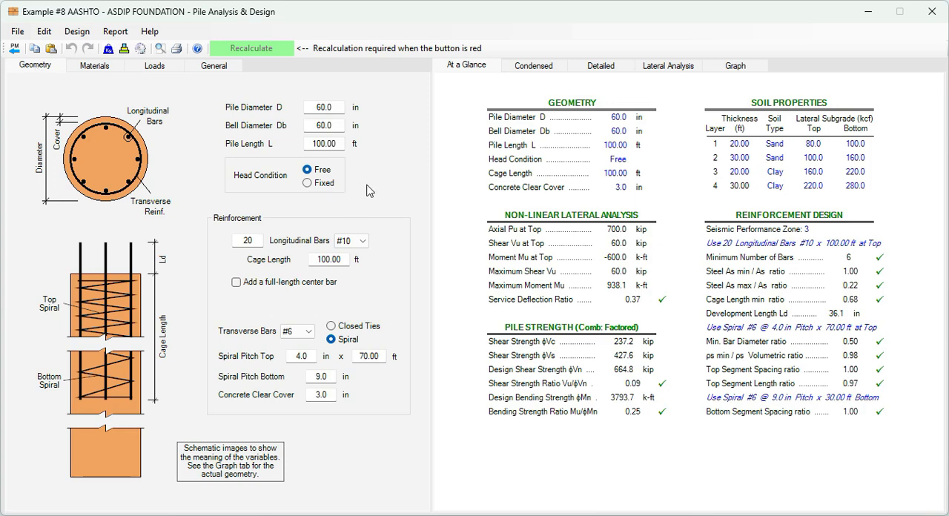
left_click(323, 107)
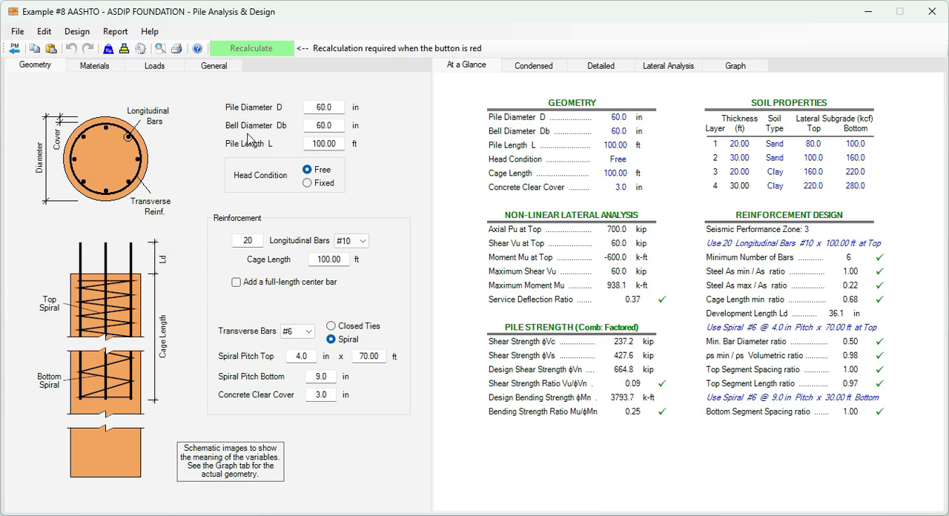
mouse_move(340, 157)
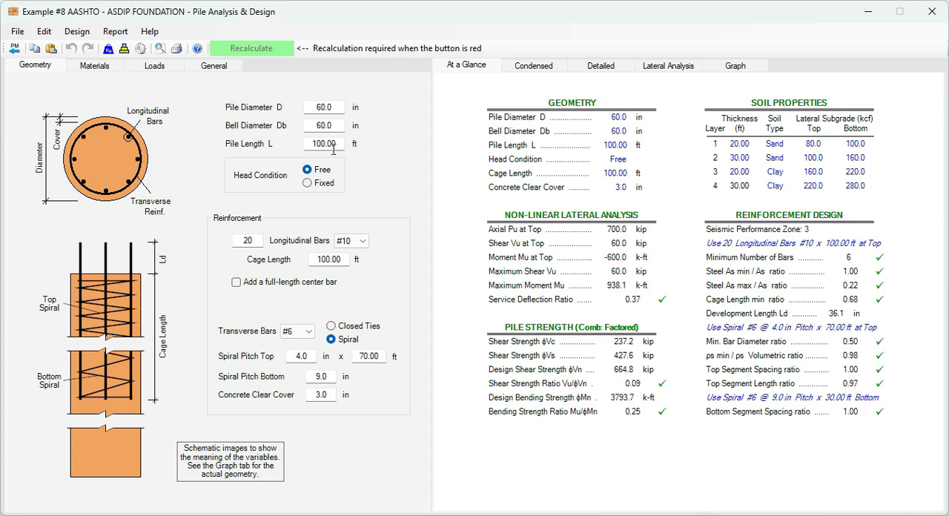
mouse_move(237, 226)
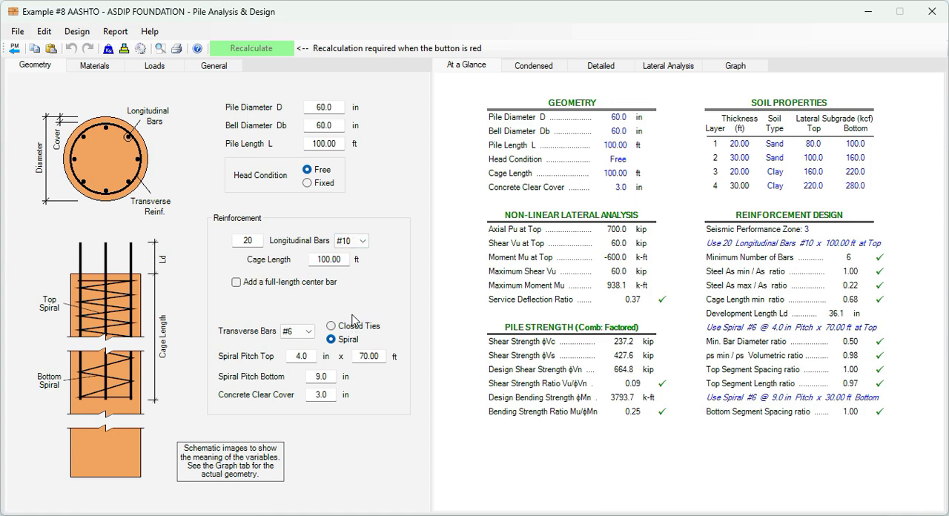
mouse_move(267, 238)
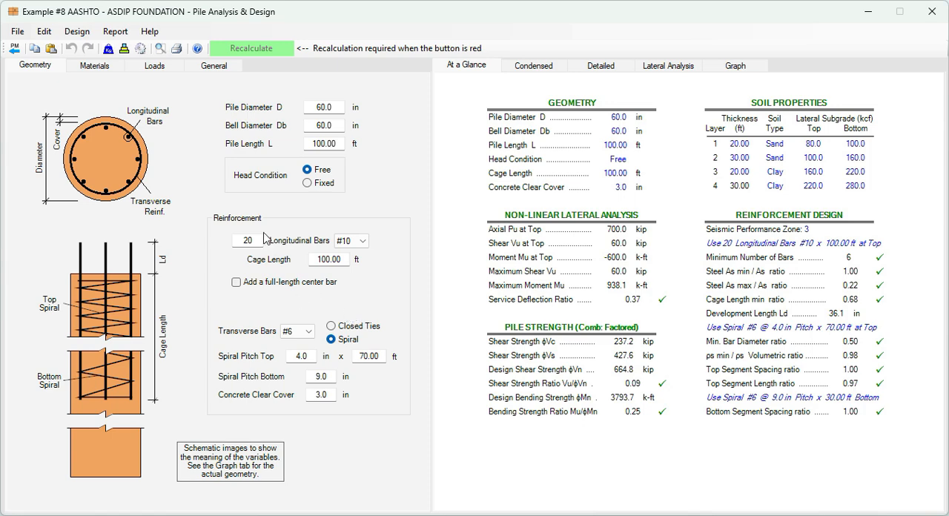
mouse_move(334, 255)
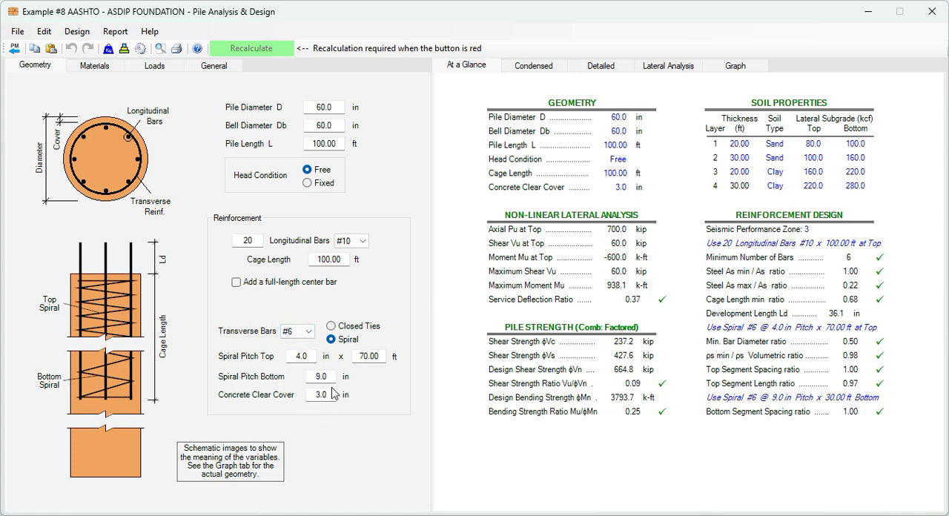
mouse_move(167, 116)
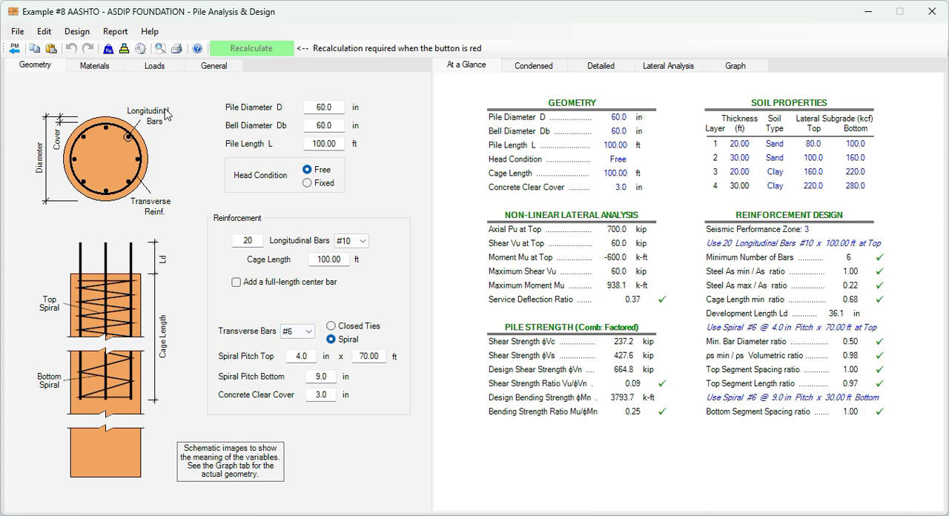
mouse_move(634, 205)
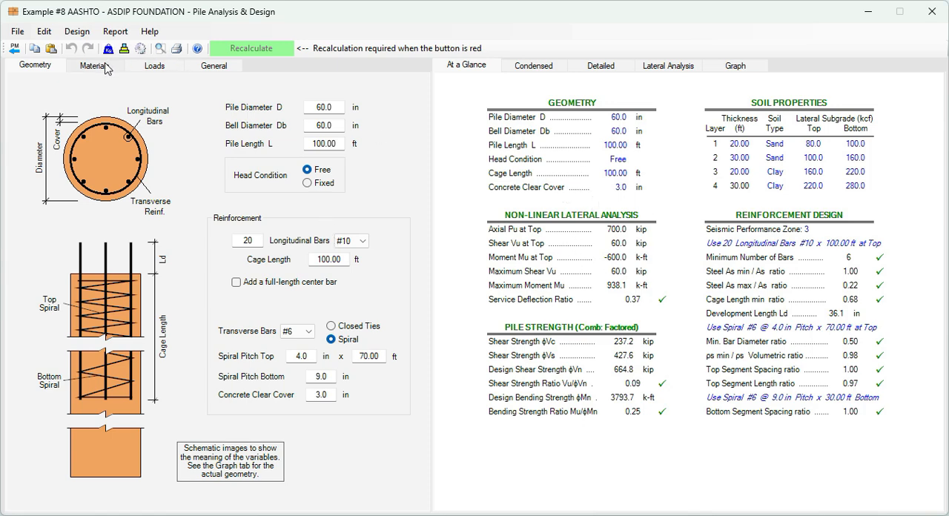
Show the Materials > Pile strengths: 4.0 ksi concrete, 60 ksi steel, 150 pcf density
left_click(95, 66)
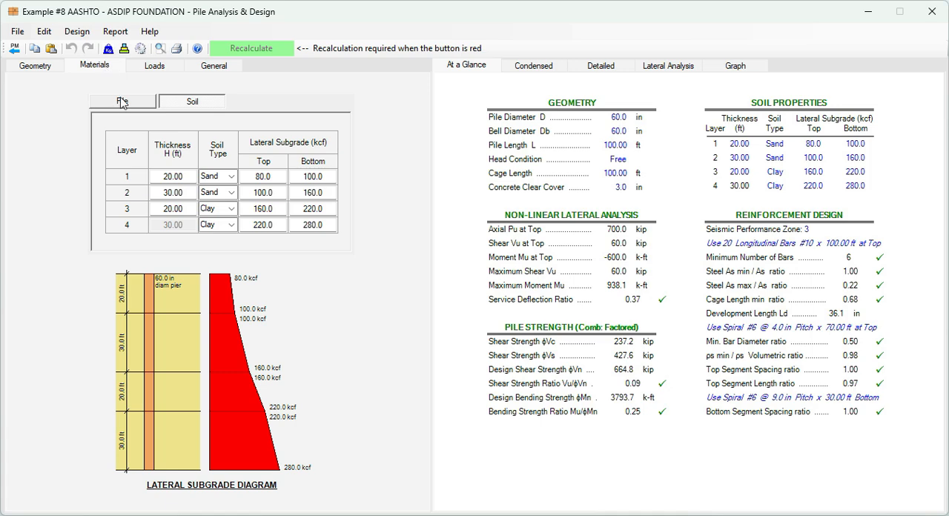
left_click(121, 101)
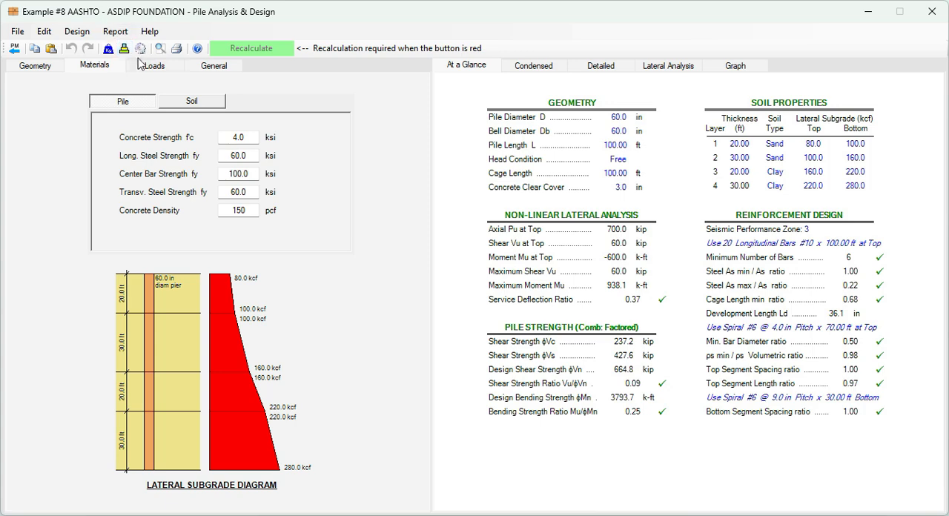
Show the factored loads again: 700 kip axial, -600 k-ft moment, 60 kip shear
left_click(154, 65)
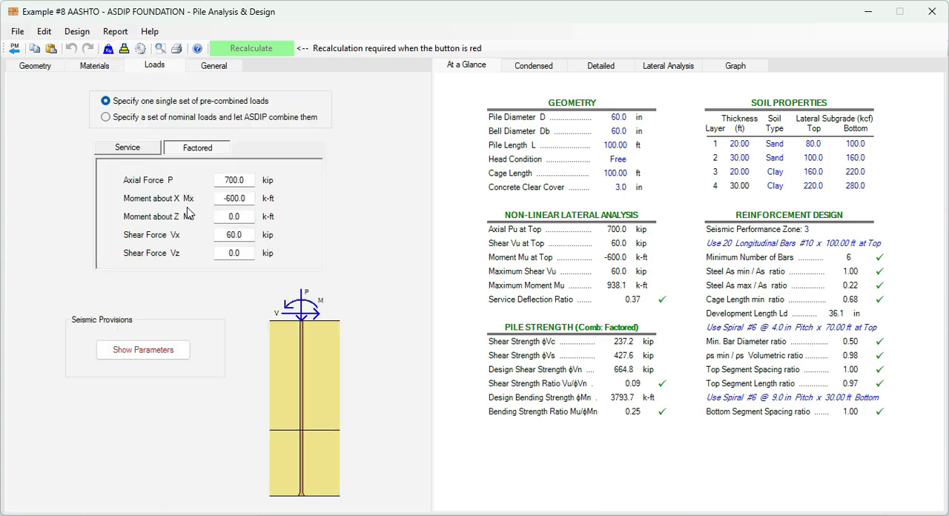
mouse_move(191, 195)
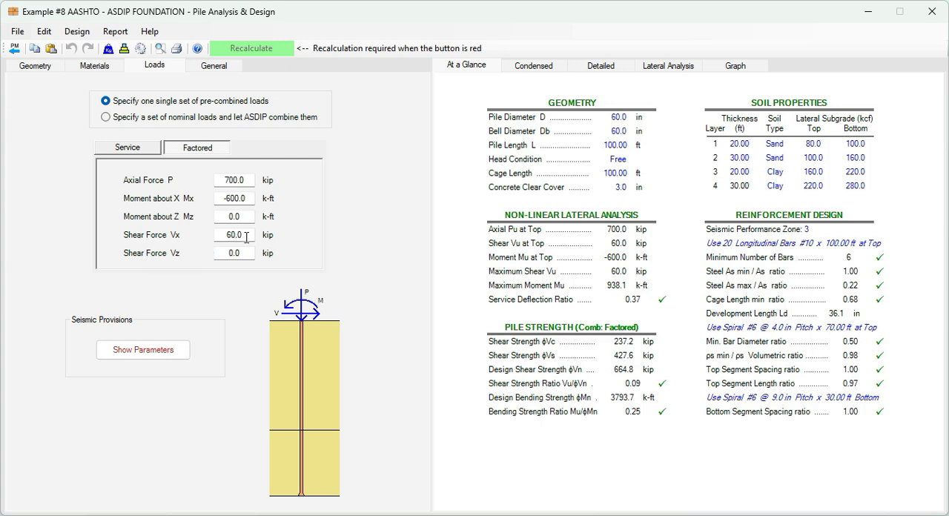
mouse_move(388, 206)
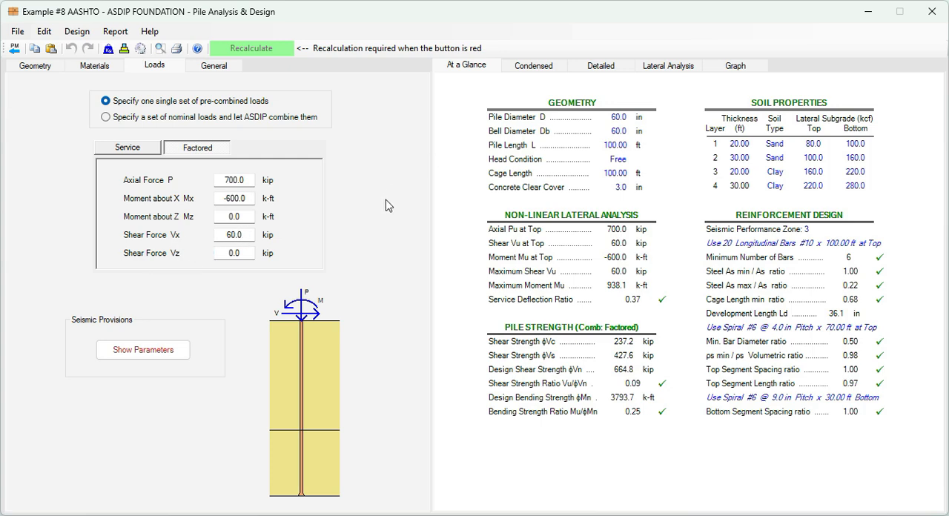
Display the factored shear, moment and deflection diagrams along the 100 ft pier depth
left_click(736, 65)
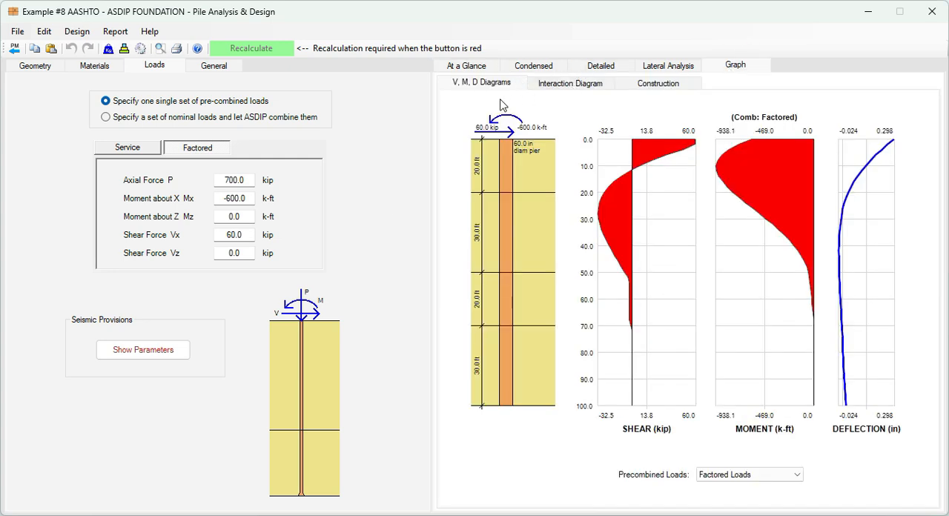
mouse_move(534, 175)
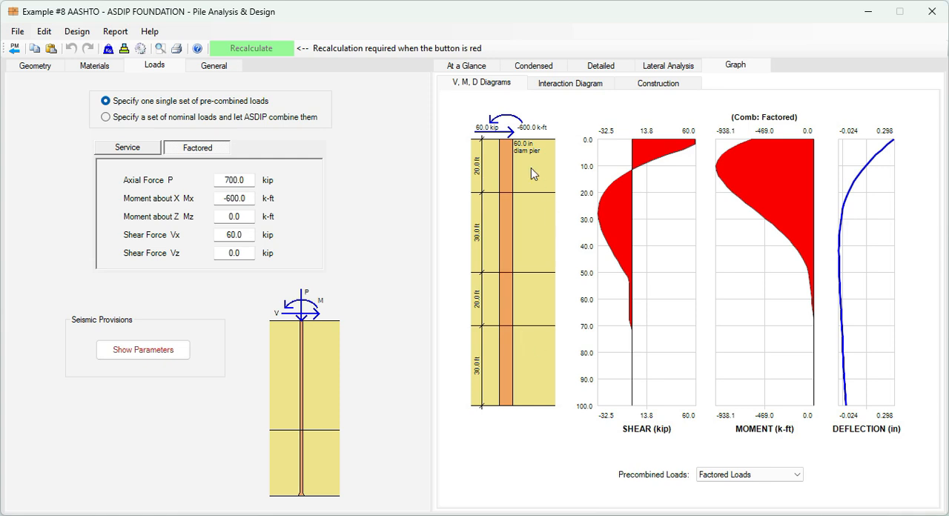
mouse_move(433, 276)
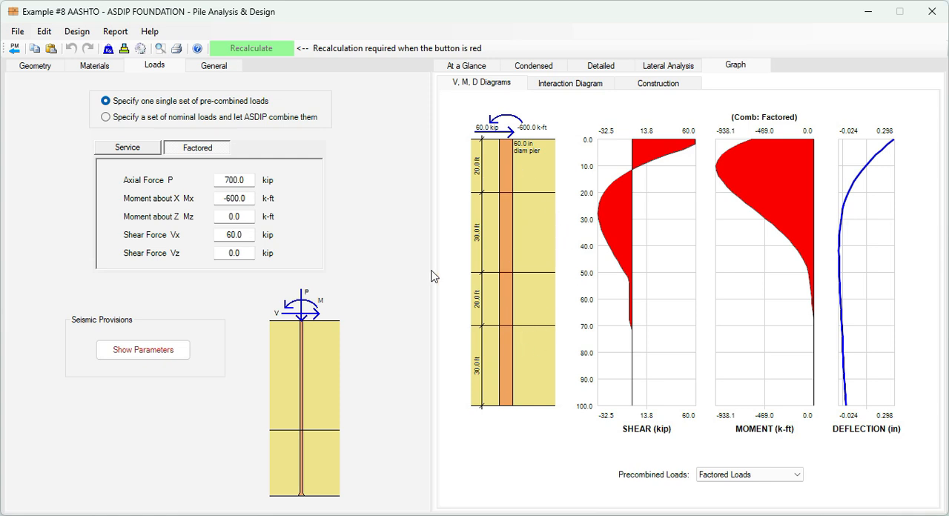
Show the four-layer soil table beside the shear, moment and deflection diagrams
left_click(95, 66)
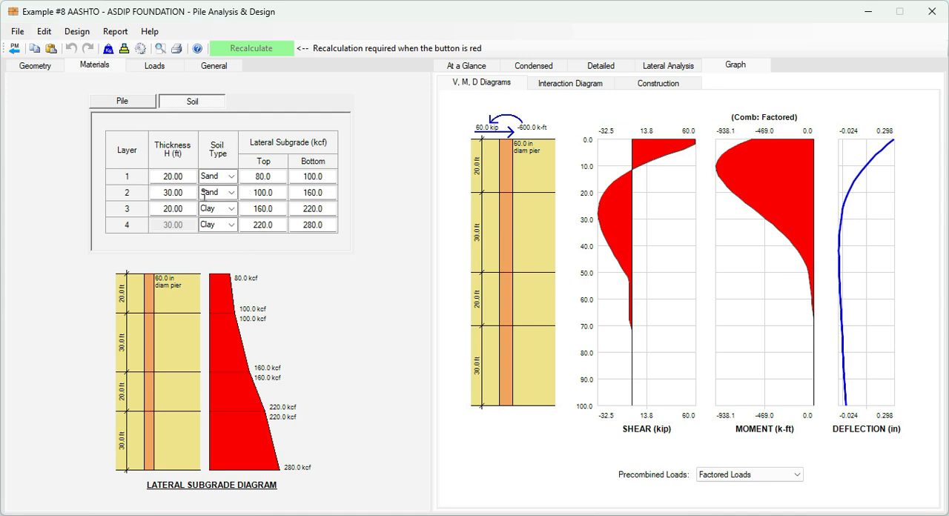
mouse_move(530, 319)
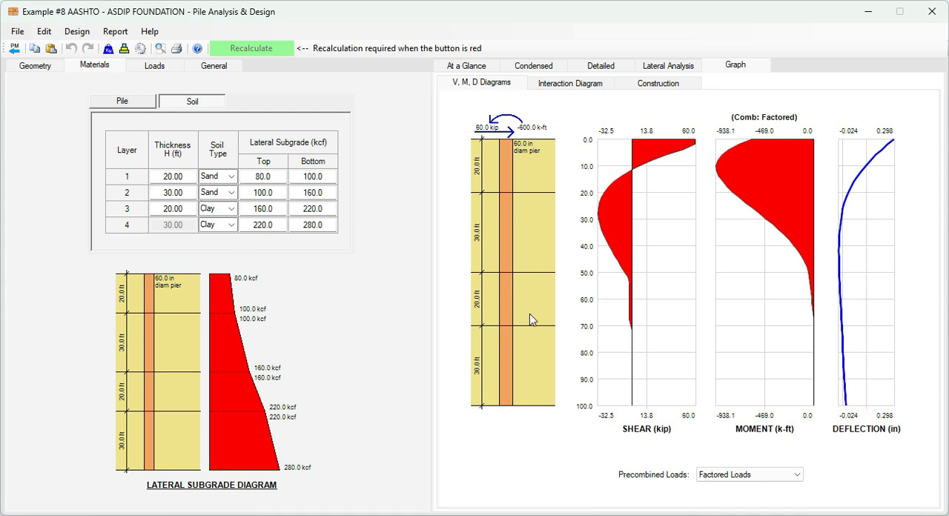
mouse_move(185, 187)
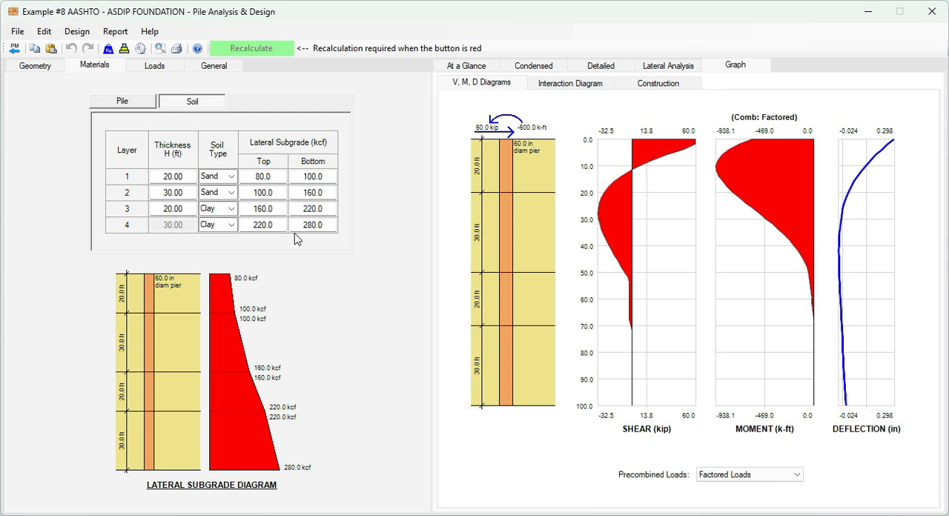
mouse_move(231, 383)
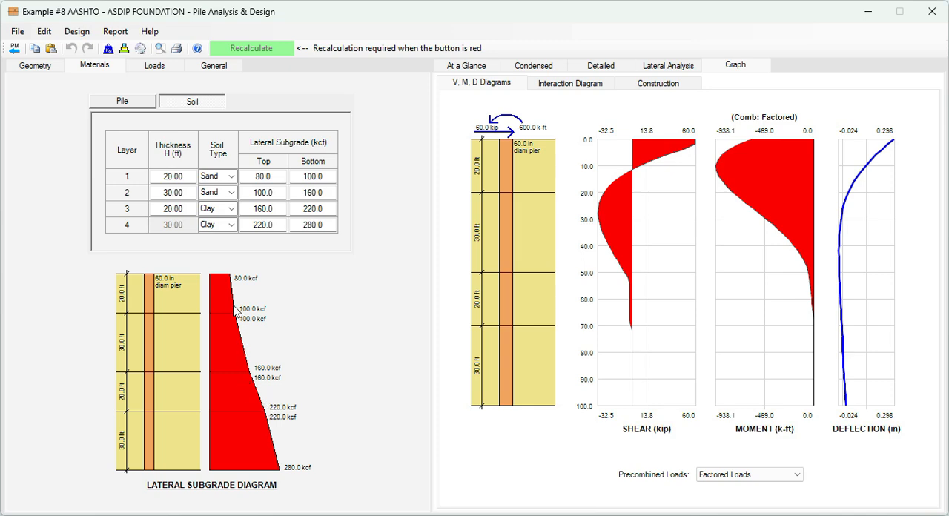
Show the Geometry inputs beside the At a Glance summary of lateral analysis and strength checks
left_click(34, 66)
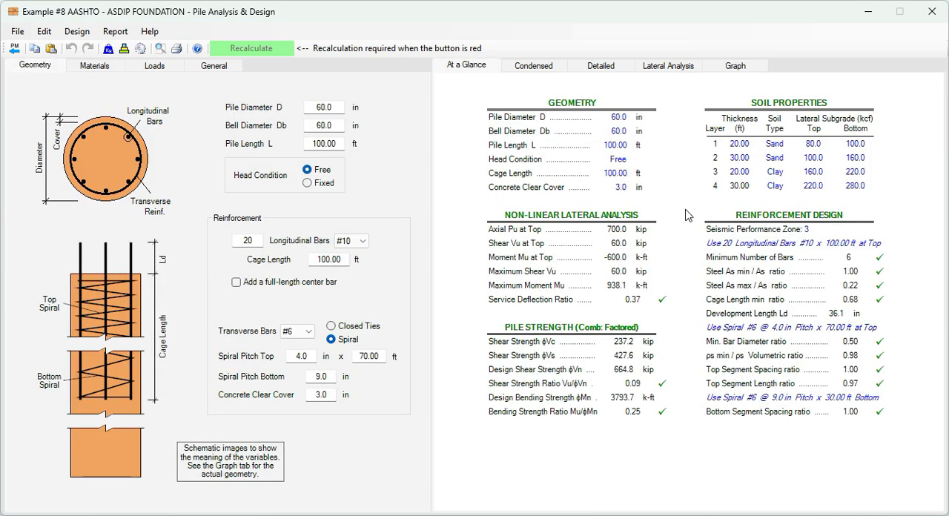
mouse_move(670, 226)
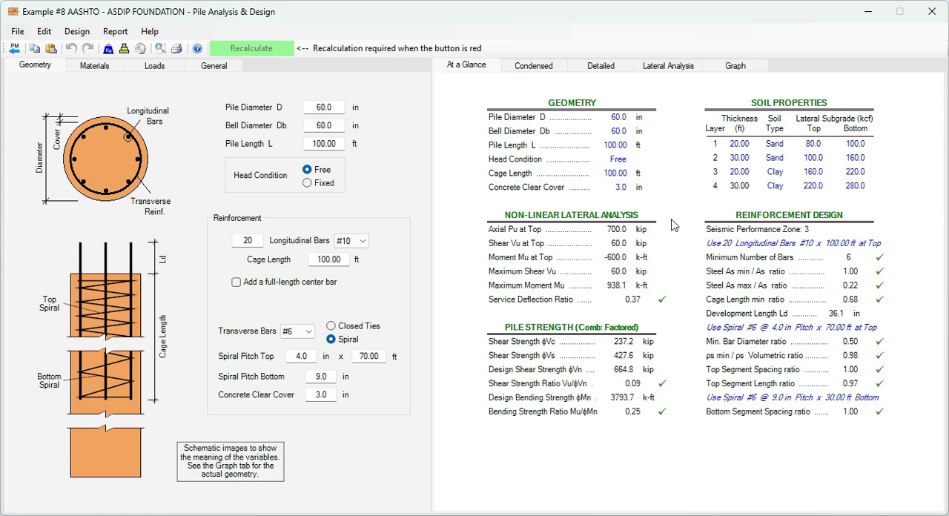
mouse_move(895, 429)
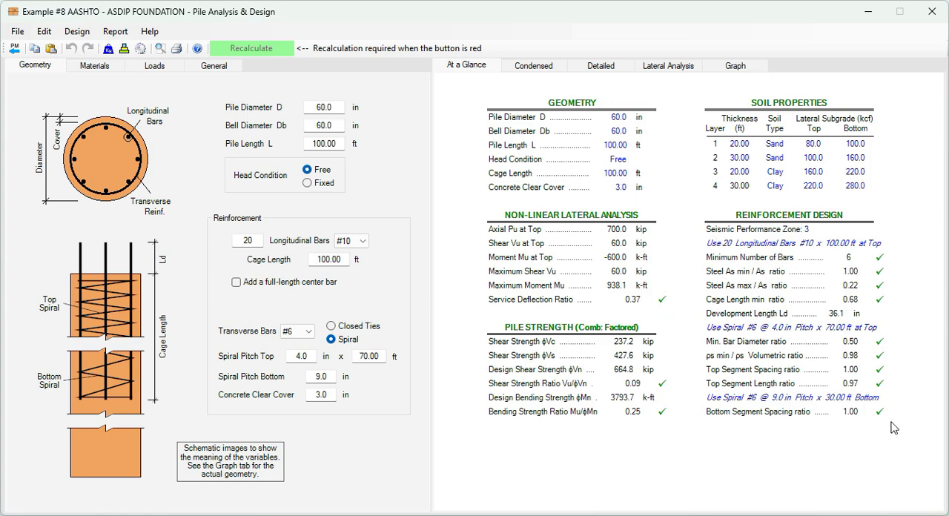
mouse_move(875, 324)
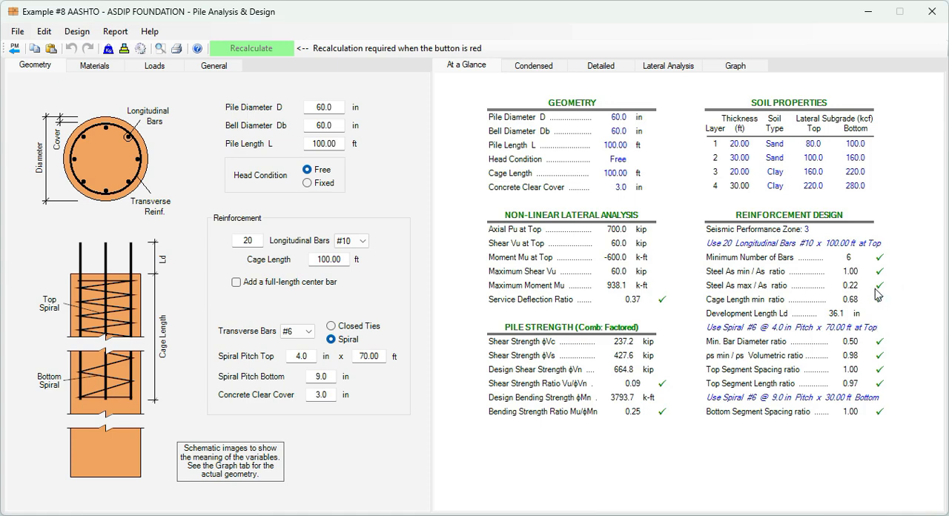
mouse_move(661, 191)
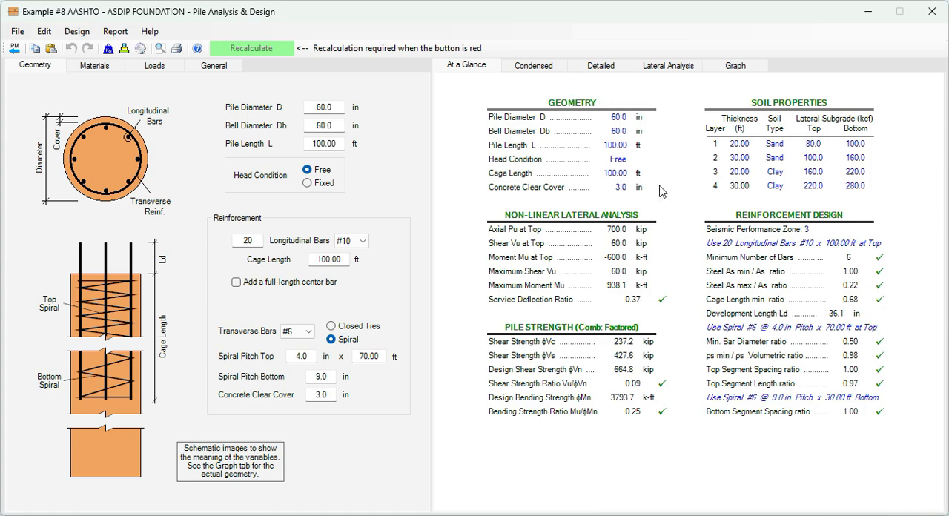
mouse_move(532, 65)
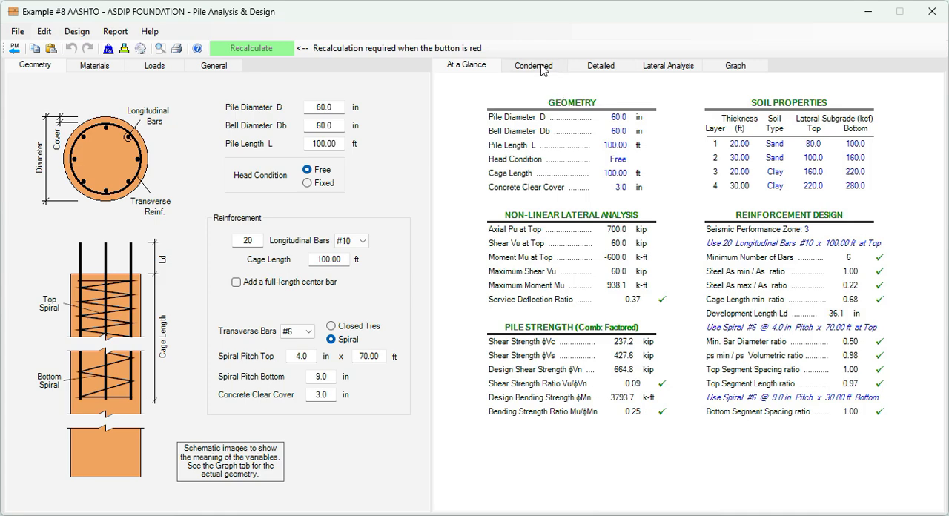
Display the Condensed report with applied loads, materials, design codes and under-strength factors
left_click(534, 66)
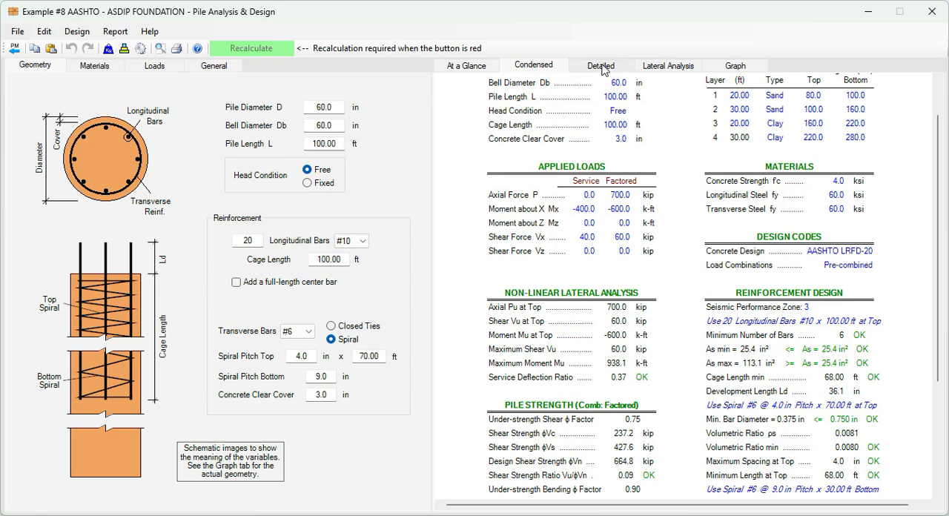
Read through the Detailed report: pile properties, non-linear lateral analysis and AASHTO reinforcement design calculations
left_click(601, 65)
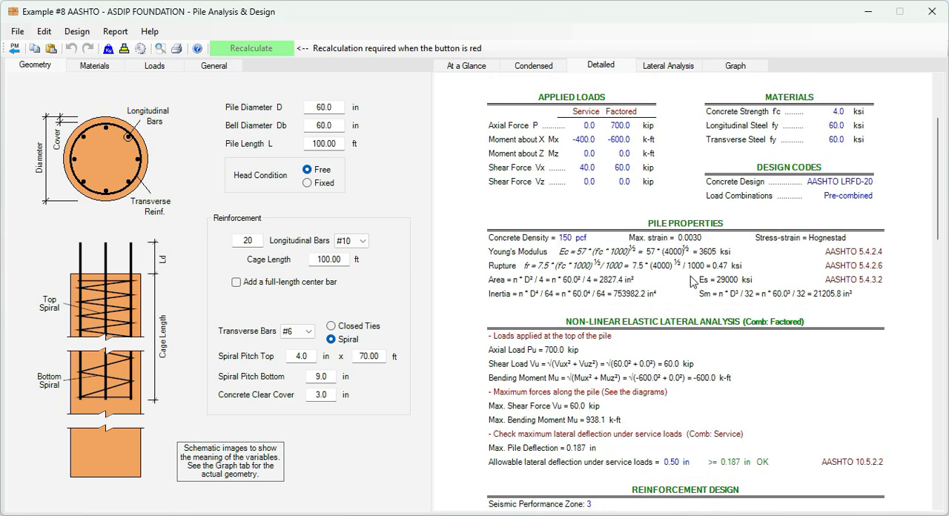
scroll("down", 3)
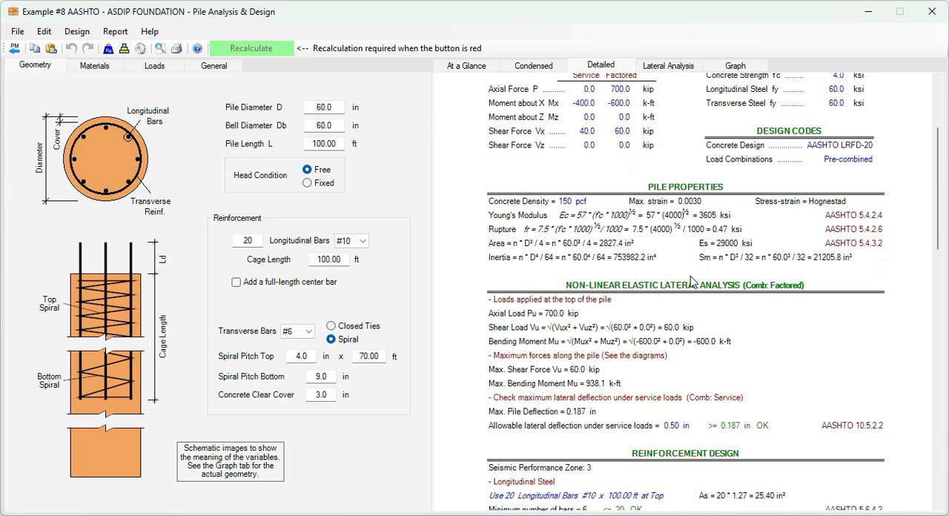
scroll("down", 3)
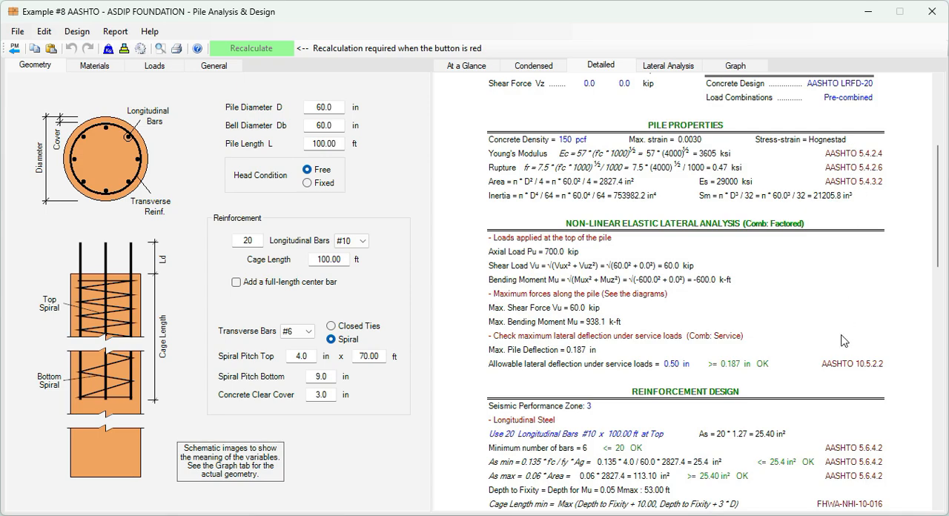
scroll("down", 3)
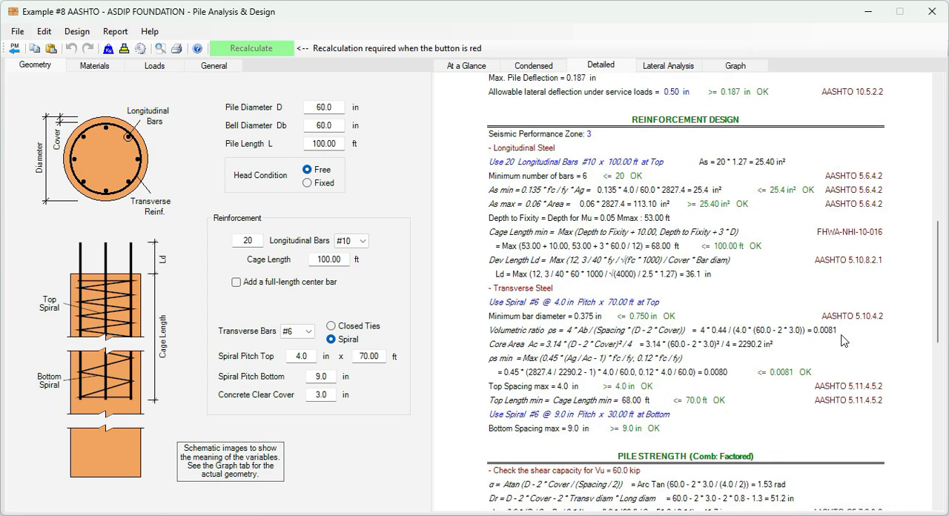
mouse_move(765, 300)
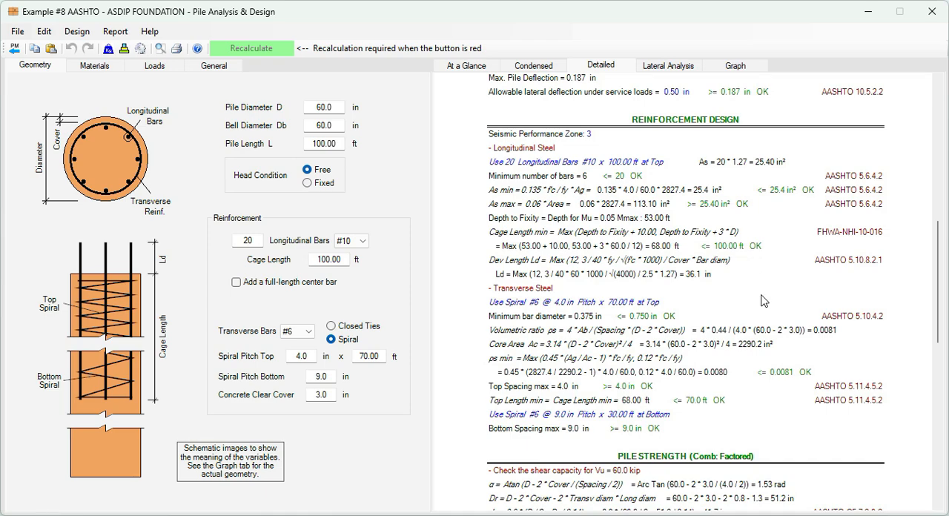
mouse_move(733, 267)
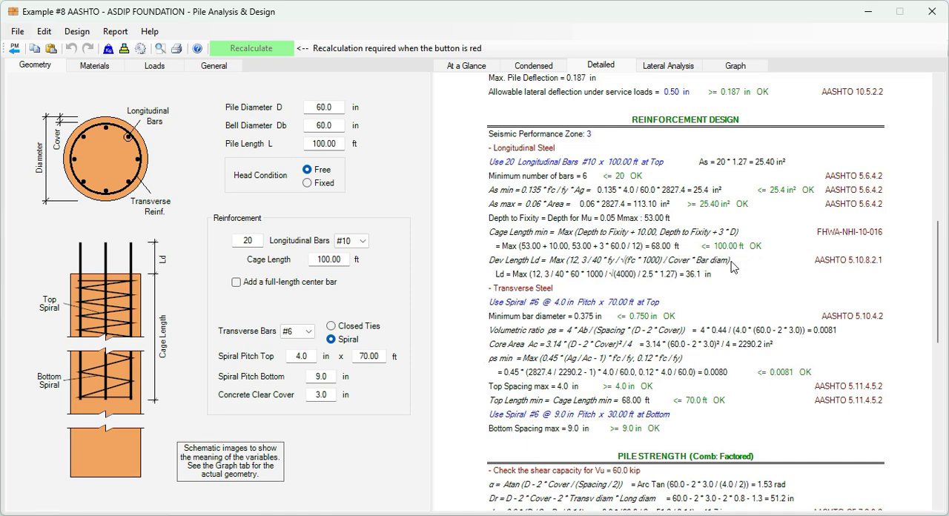
scroll("down", 3)
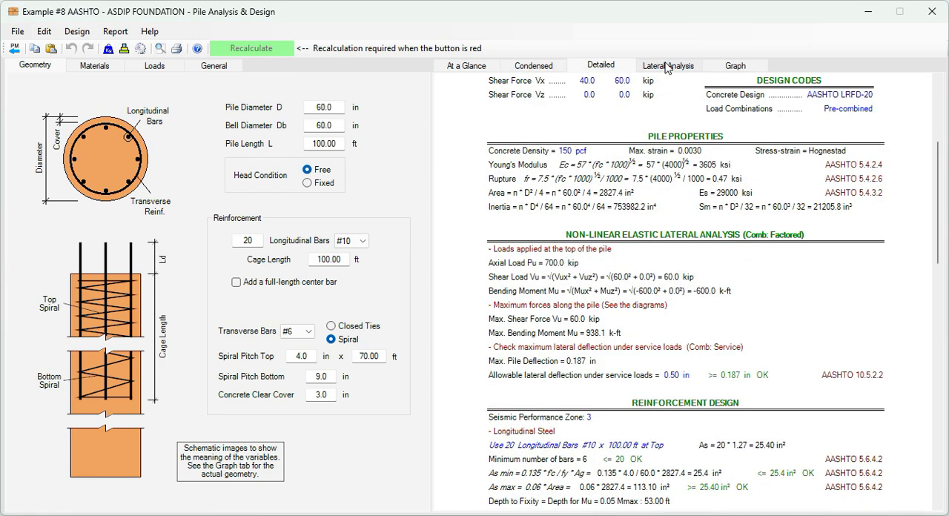
Show the non-linear lateral analysis table of factored shear, moment and deflection by depth
left_click(668, 65)
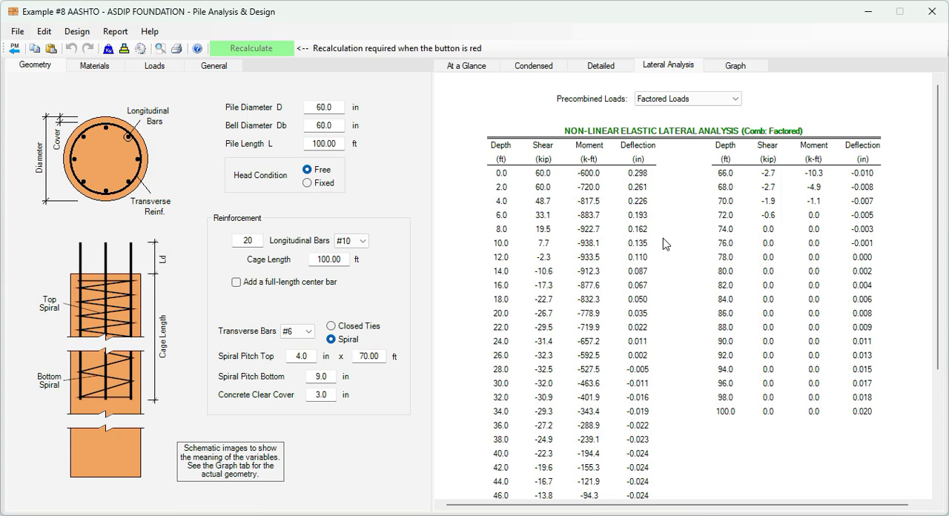
mouse_move(516, 195)
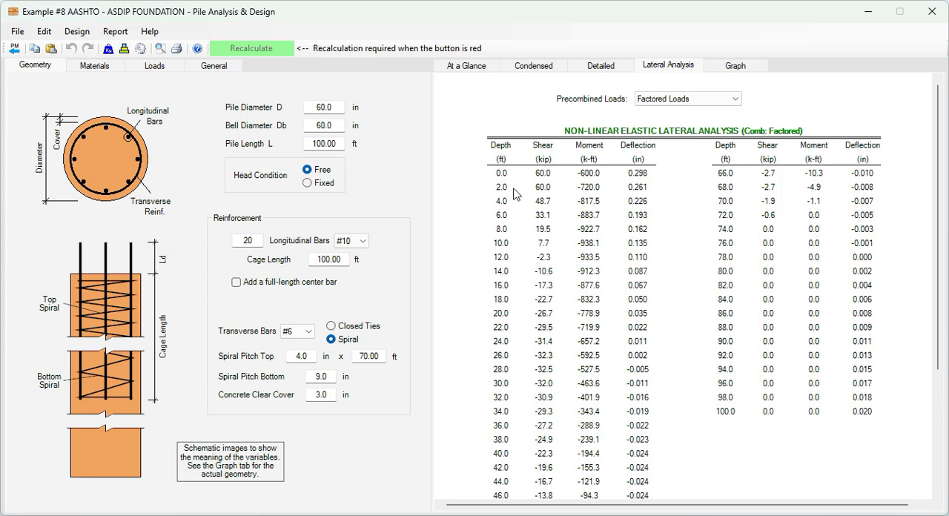
mouse_move(561, 178)
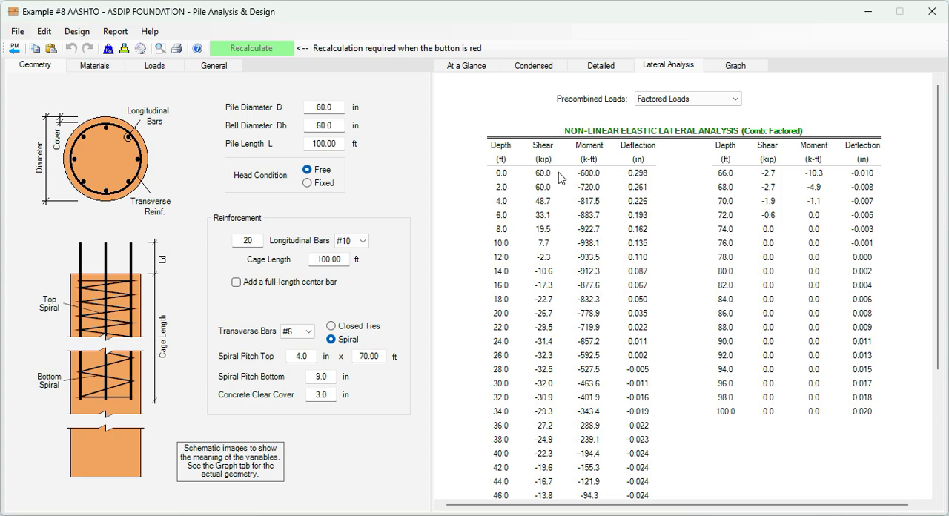
mouse_move(596, 225)
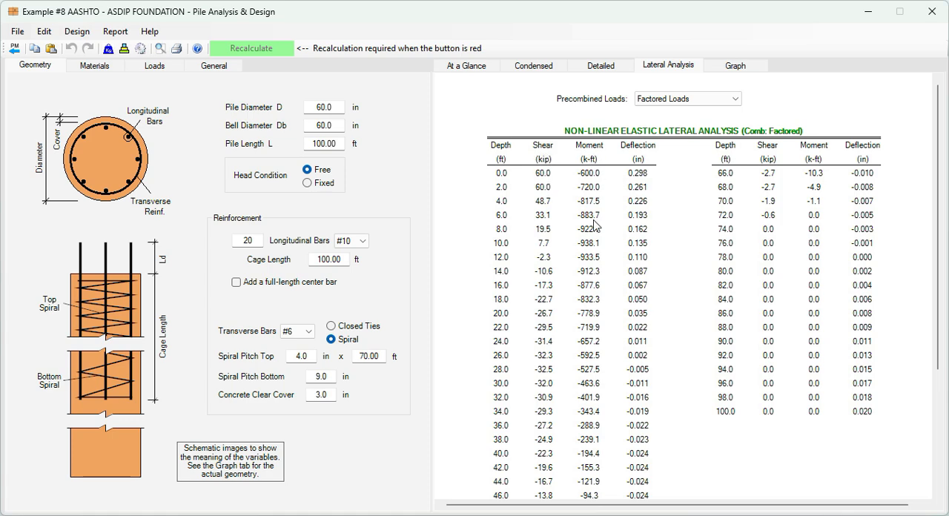
mouse_move(733, 239)
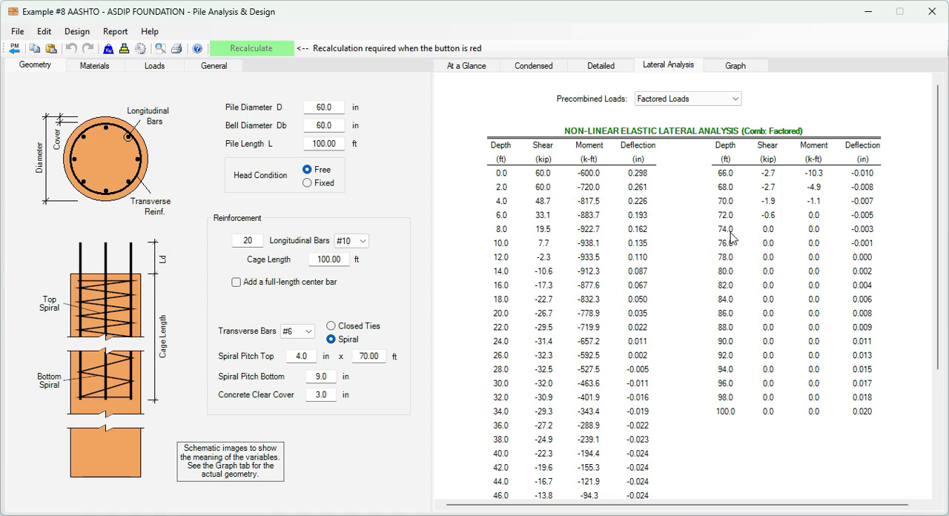
mouse_move(729, 418)
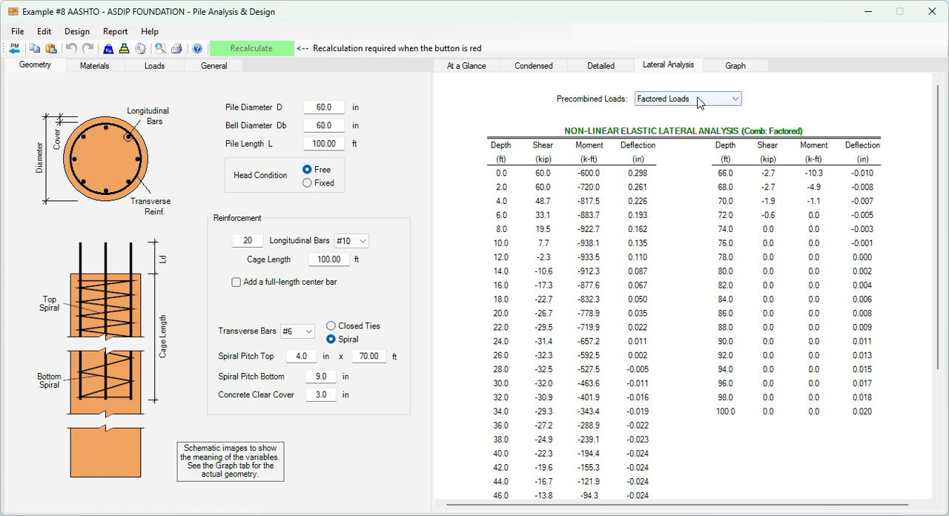
Show the factored shear, moment and deflection diagrams along the 100 ft pile depth
left_click(735, 65)
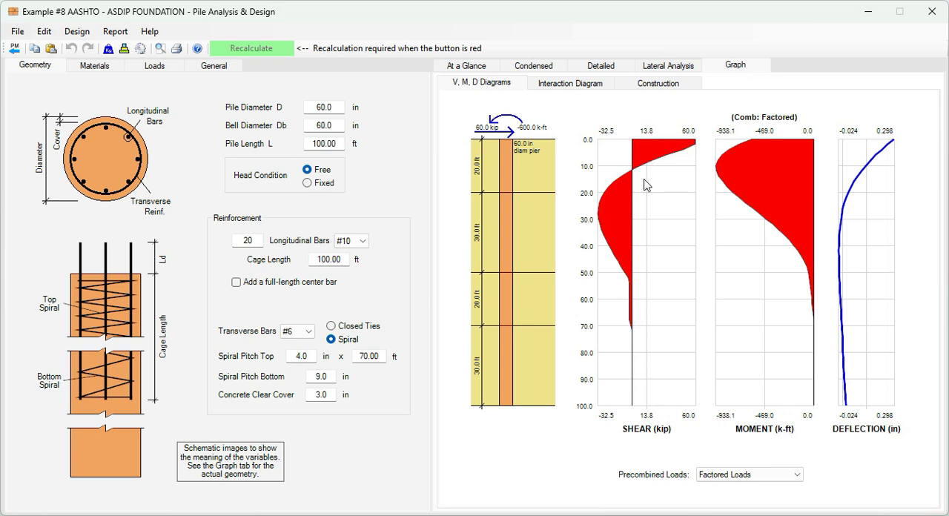
mouse_move(804, 267)
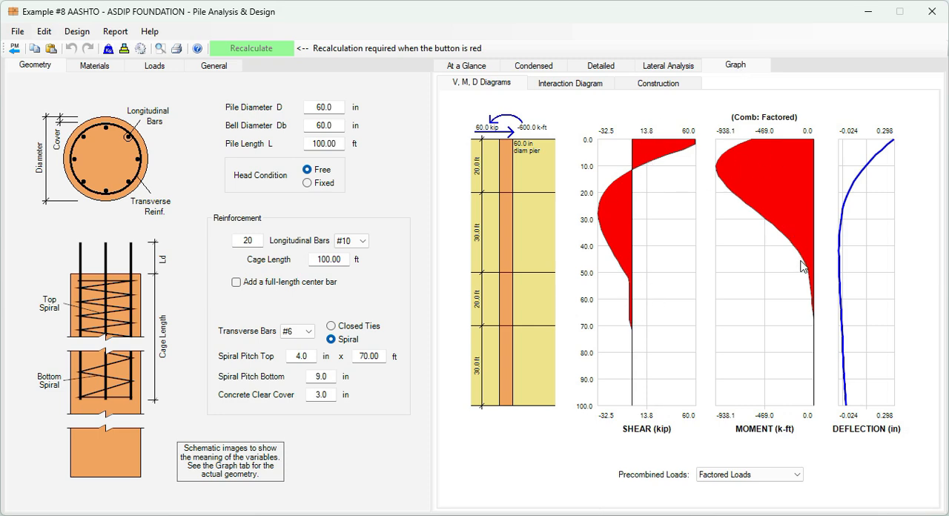
mouse_move(756, 388)
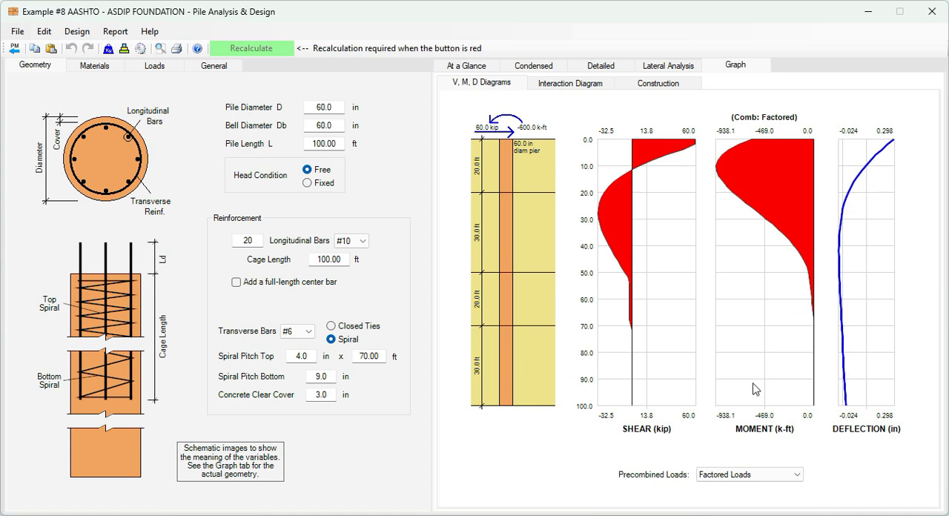
mouse_move(534, 133)
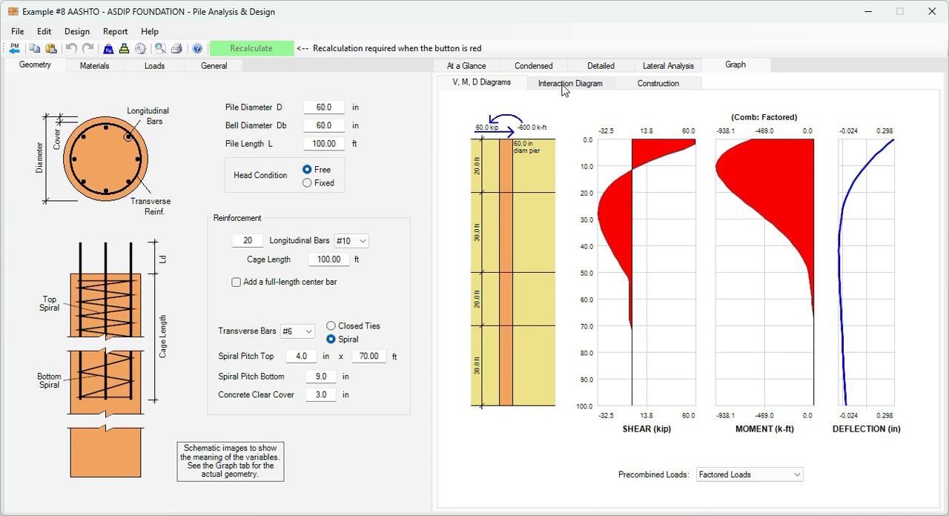
View the axial-moment interaction diagram, then the pile elevation with 20 #10 bars and #6 spirals
left_click(569, 83)
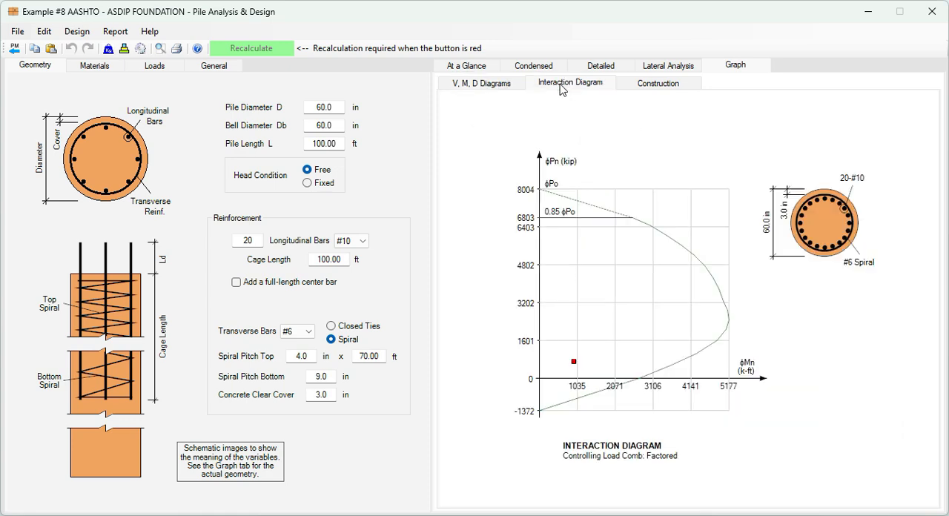
mouse_move(815, 222)
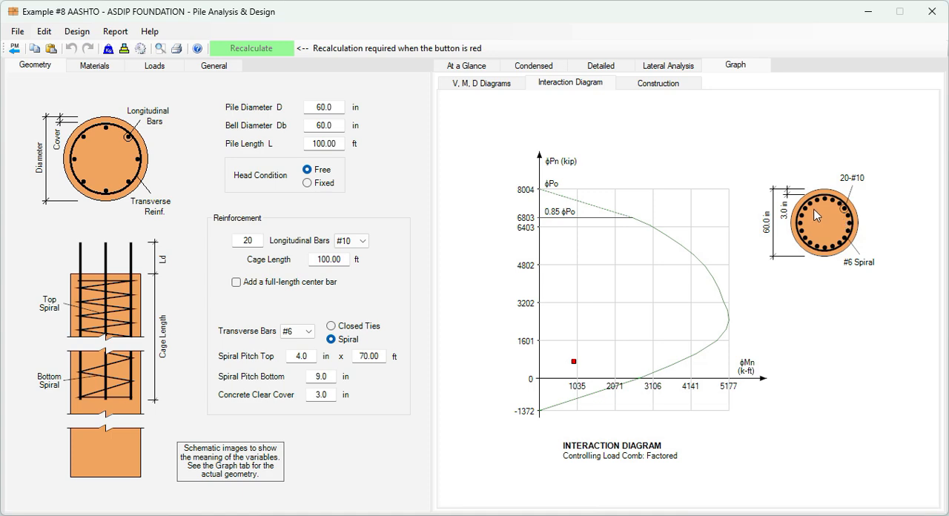
mouse_move(311, 276)
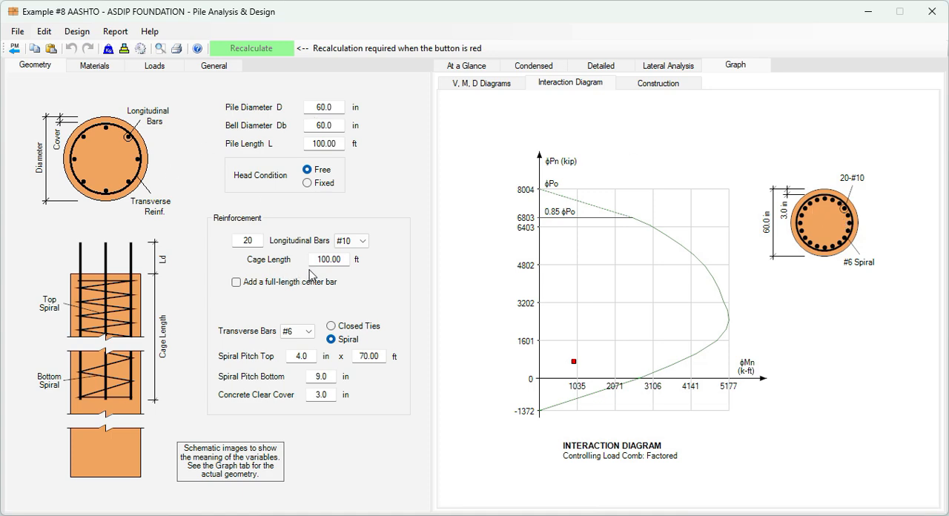
mouse_move(578, 367)
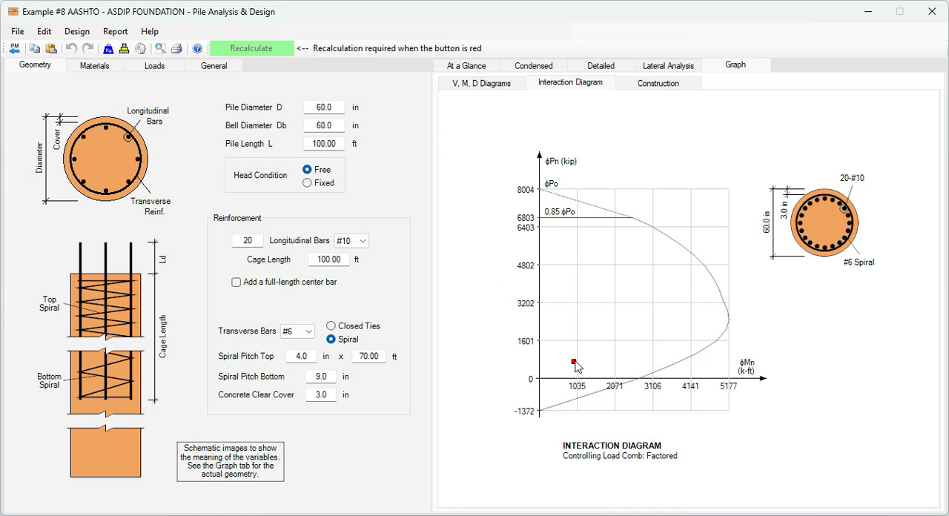
mouse_move(500, 326)
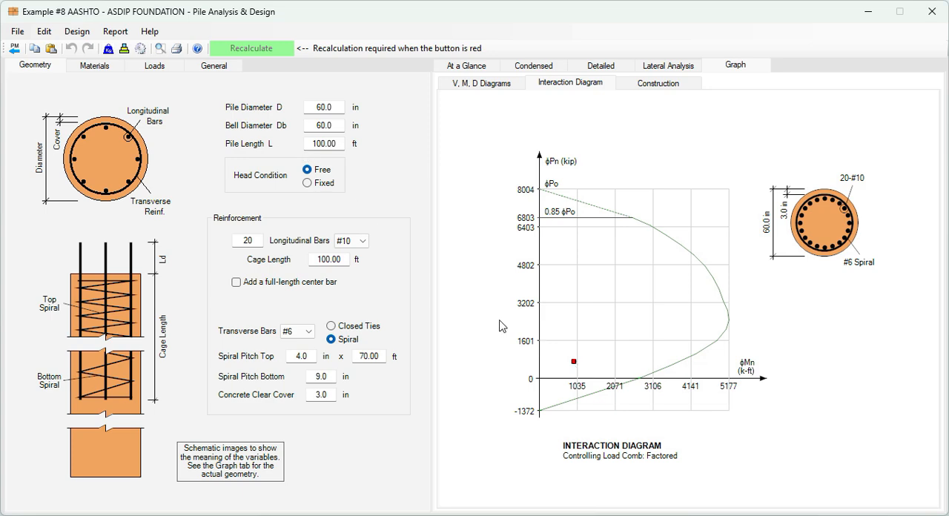
mouse_move(579, 362)
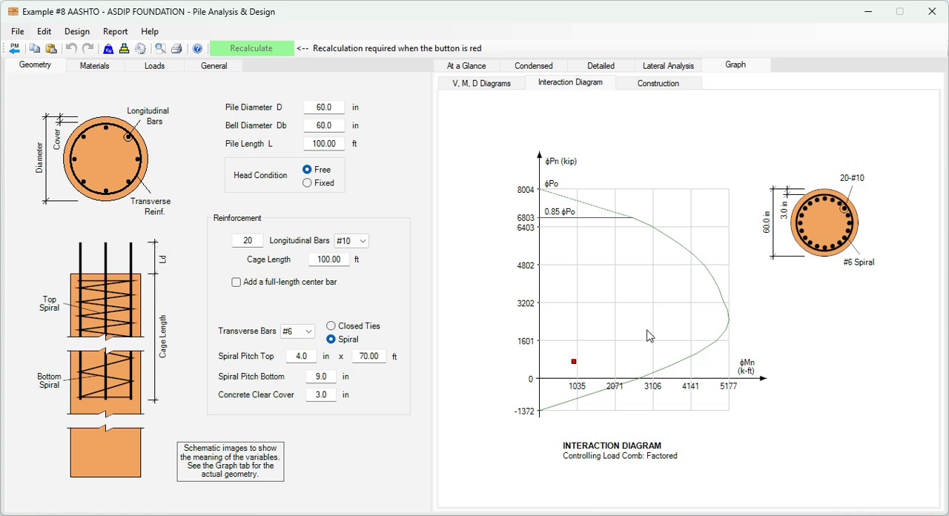
mouse_move(647, 330)
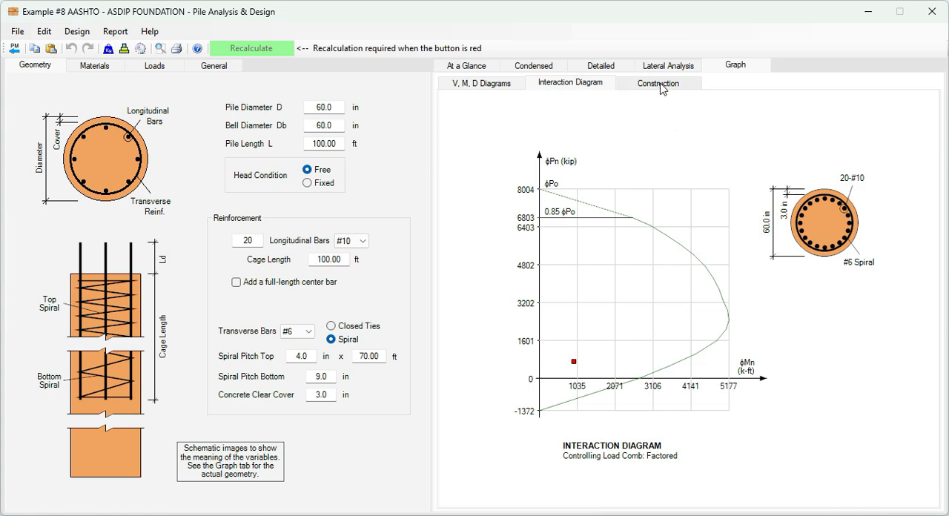
left_click(658, 83)
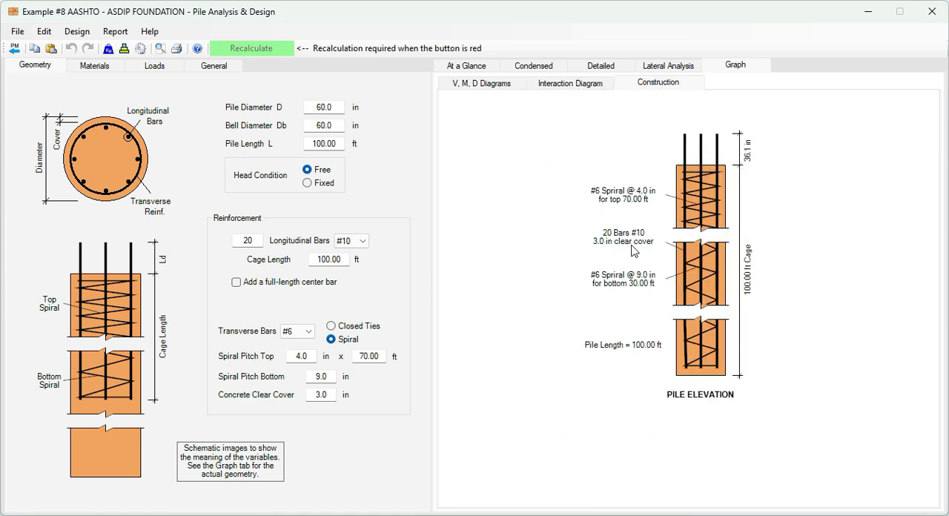
mouse_move(682, 326)
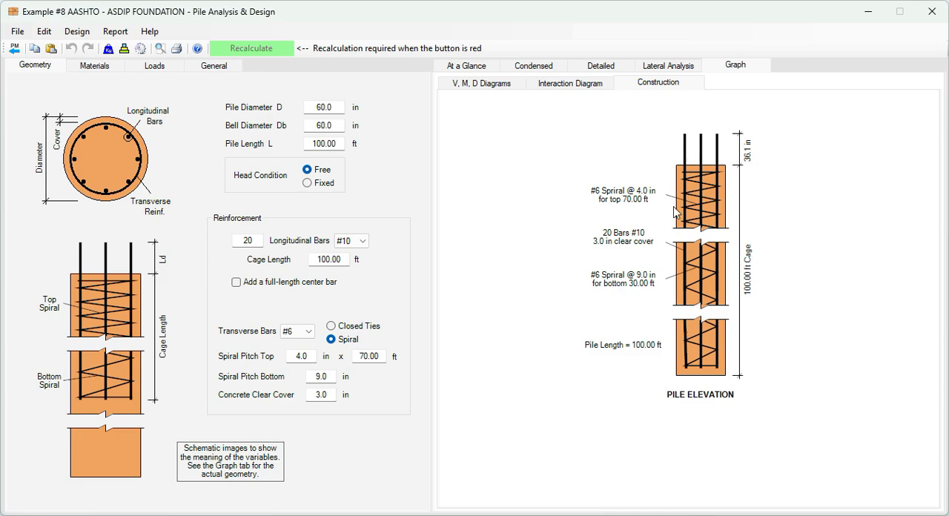
Return to the detailed report and scroll to the lateral analysis and reinforcement design checks
left_click(601, 65)
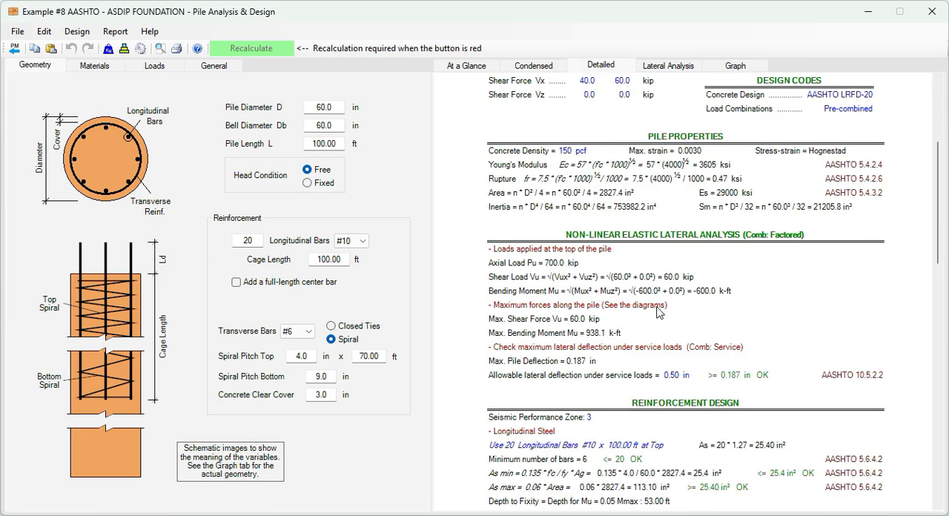
scroll("down", 3)
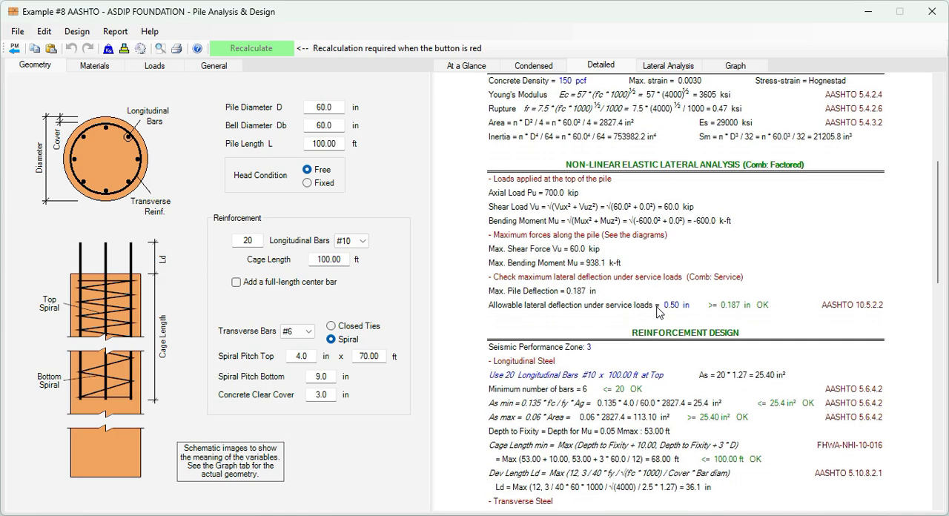
scroll("down", 3)
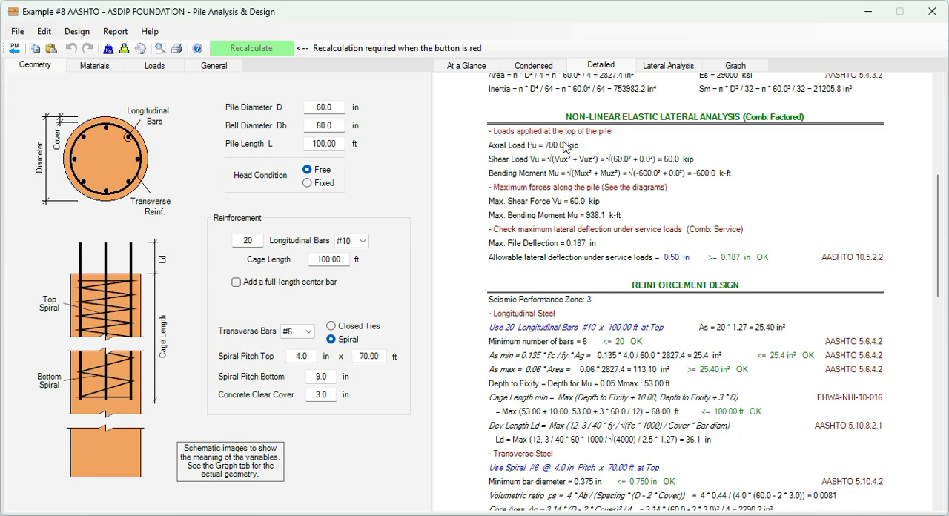
mouse_move(562, 148)
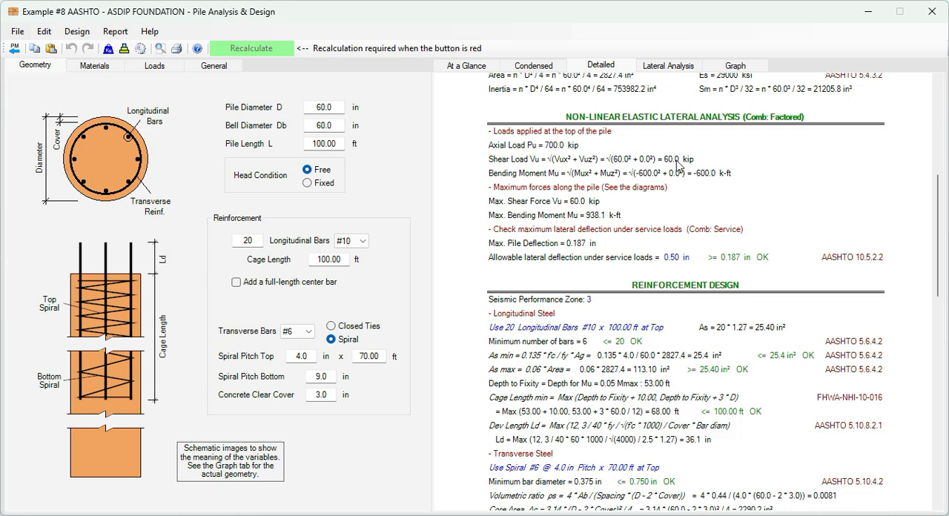
mouse_move(724, 169)
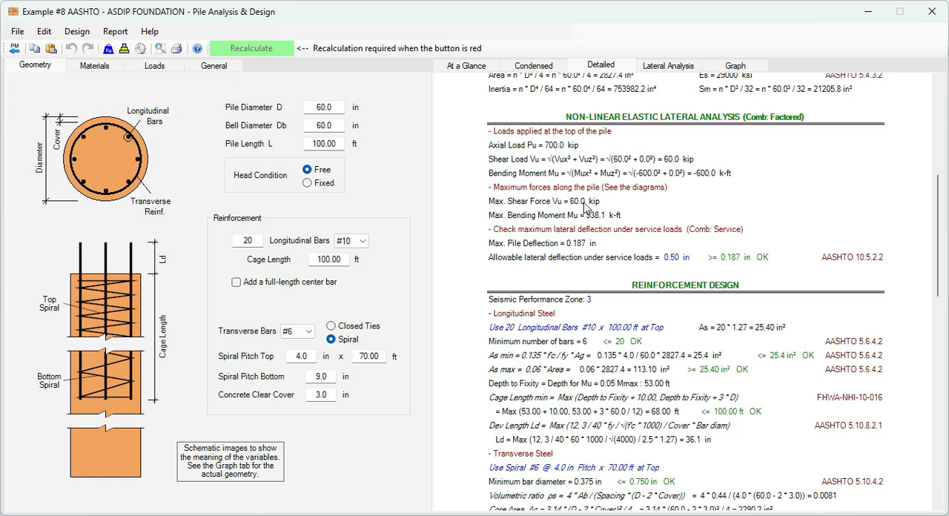
mouse_move(590, 231)
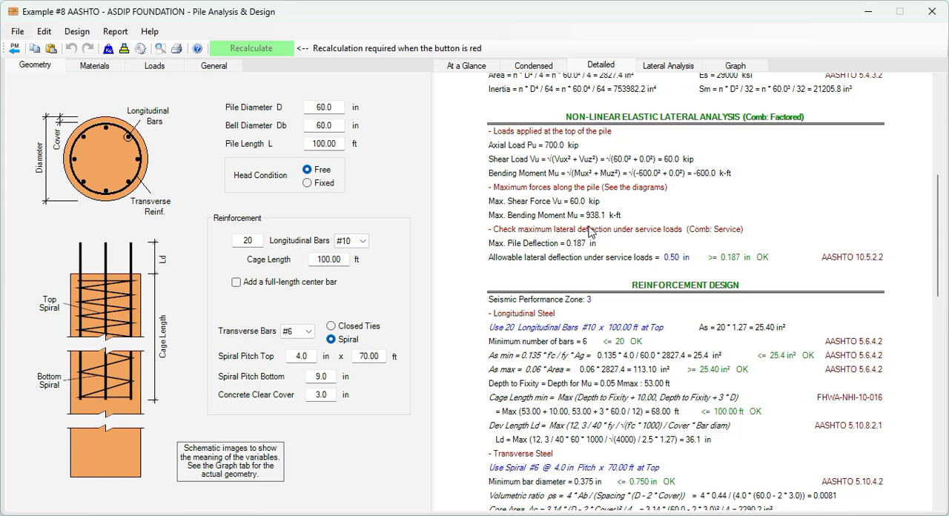
mouse_move(660, 156)
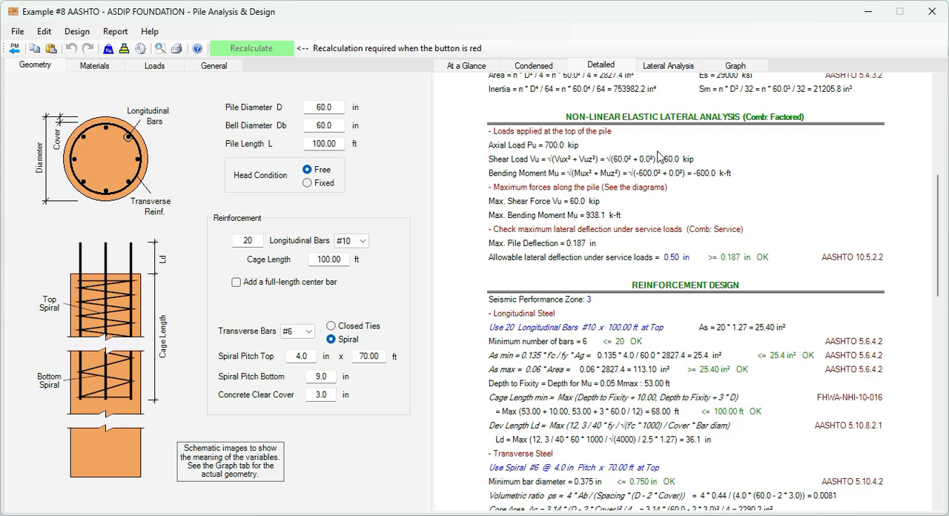
Revisit the factored lateral analysis table, then return to the graphical pile elevation
left_click(668, 66)
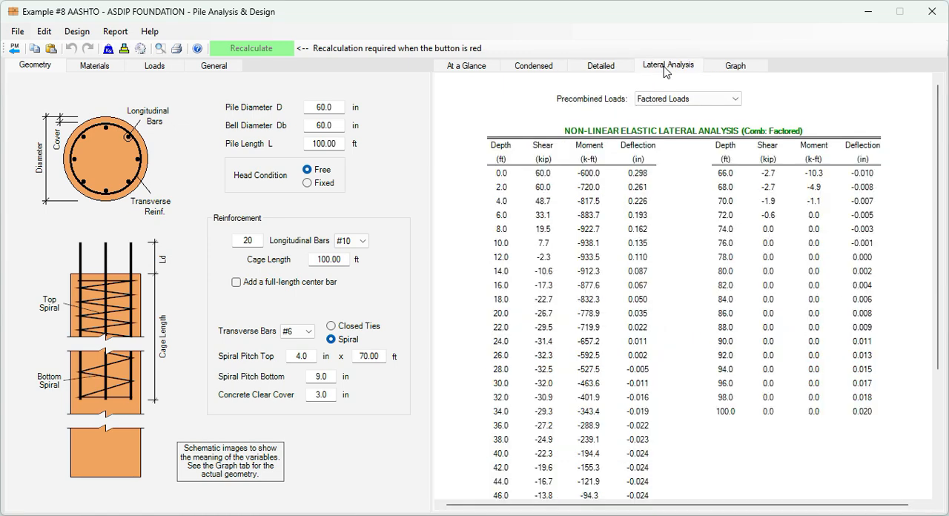
mouse_move(597, 252)
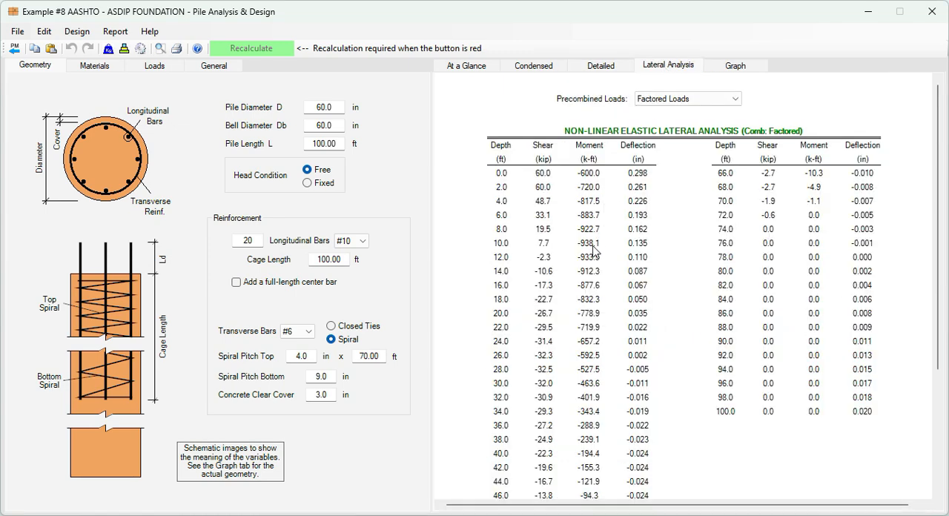
mouse_move(578, 255)
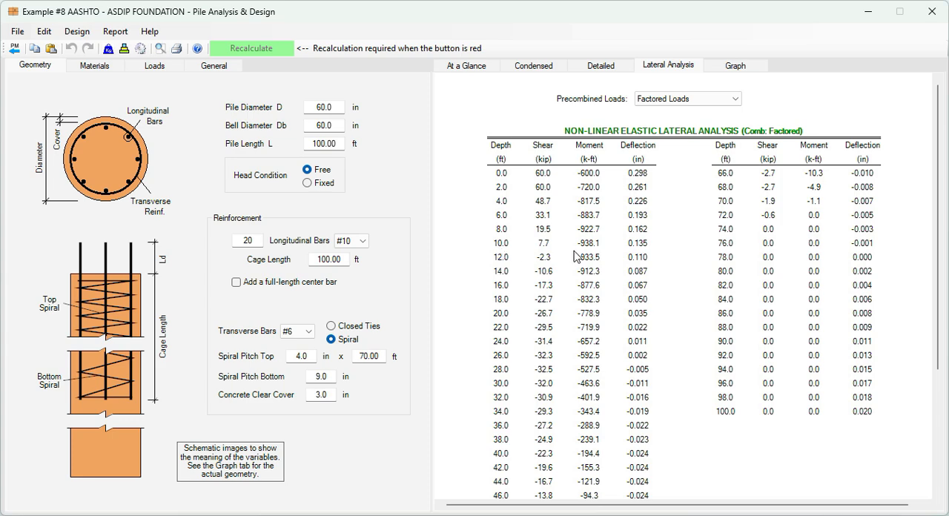
mouse_move(582, 258)
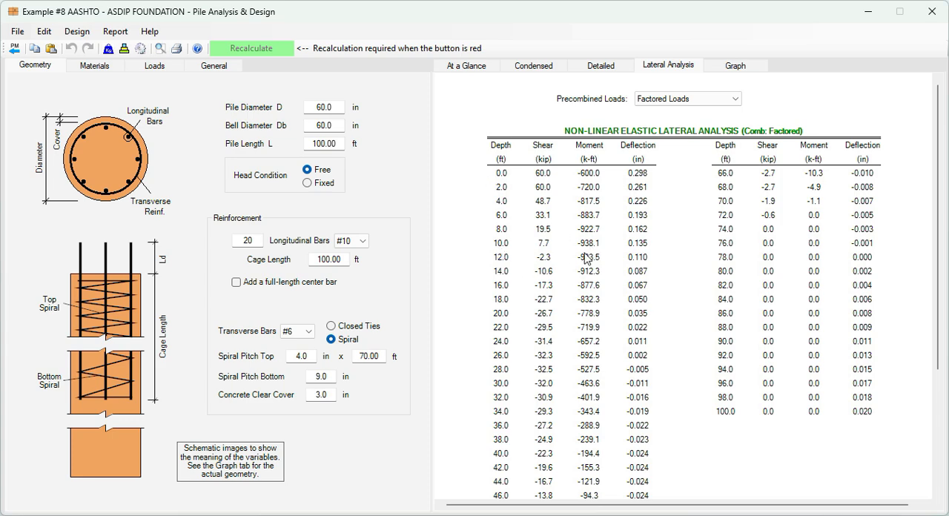
left_click(735, 65)
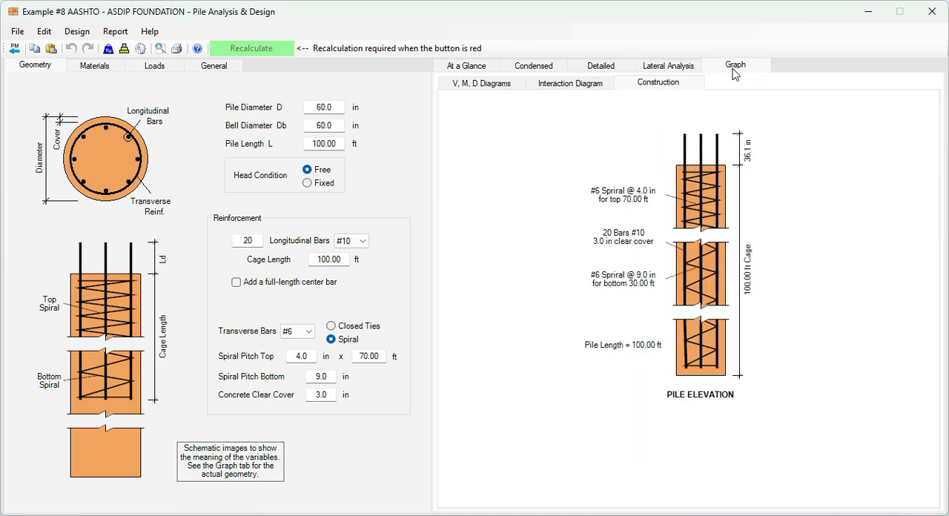
Display the factored shear, moment and deflection diagrams along the pile depth again
left_click(481, 83)
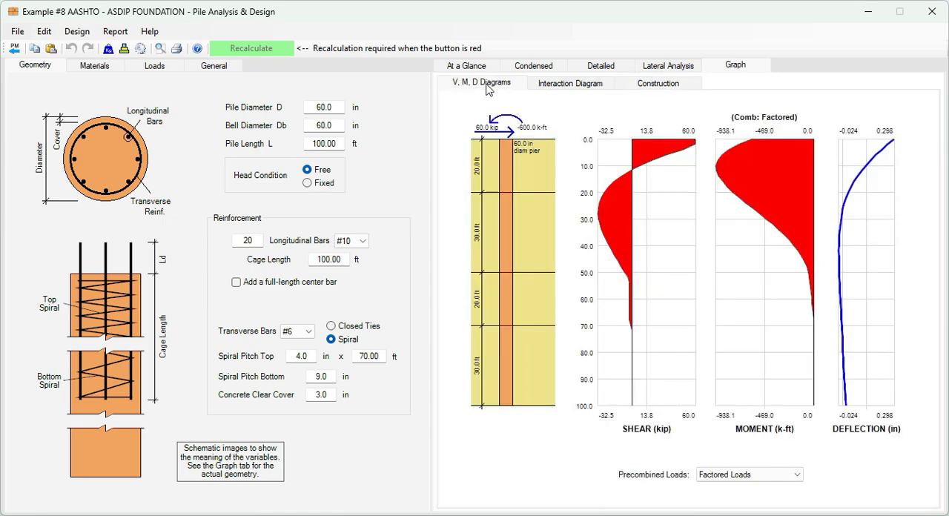
mouse_move(721, 175)
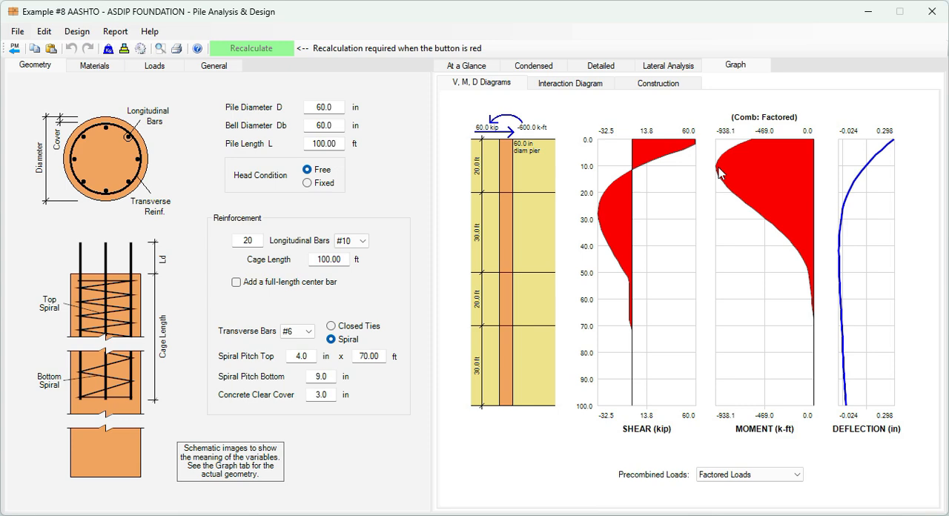
mouse_move(869, 148)
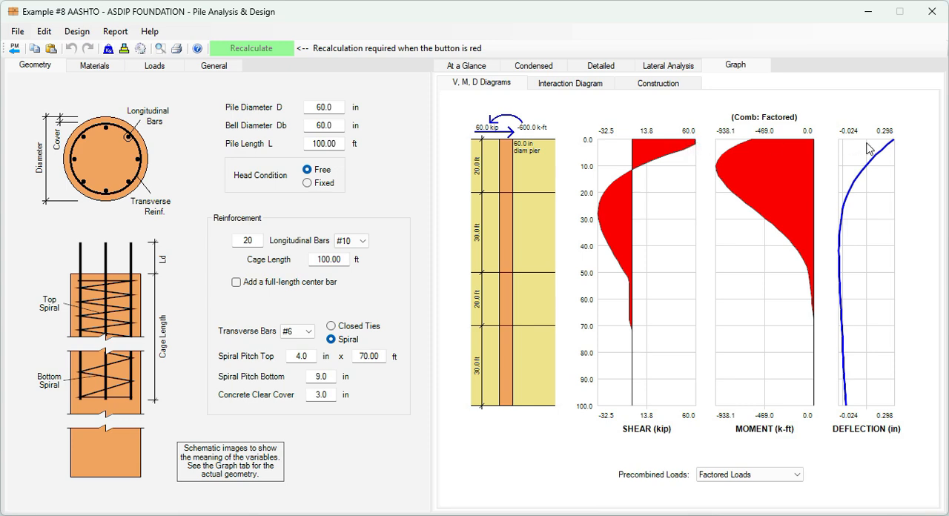
Scroll the detailed report to the longitudinal and transverse steel checks, all marked OK
left_click(599, 65)
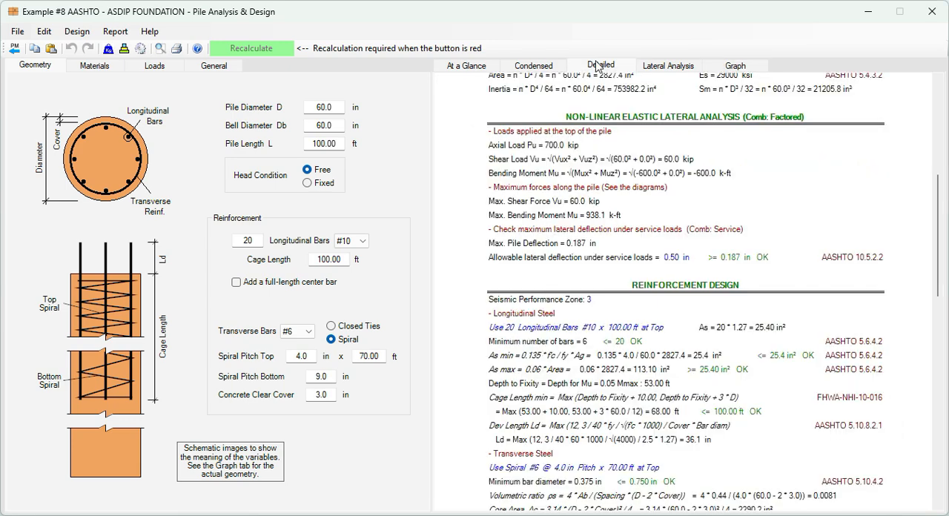
scroll("down", 3)
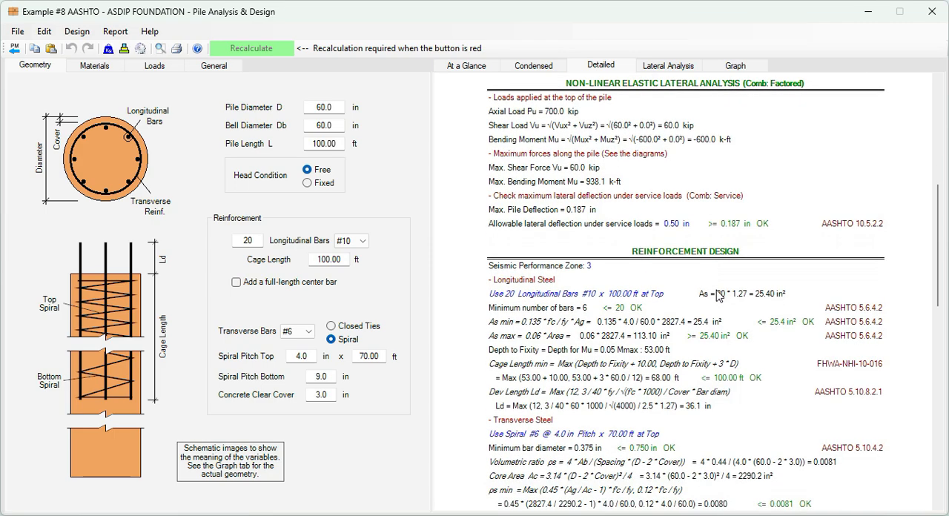
scroll("down", 3)
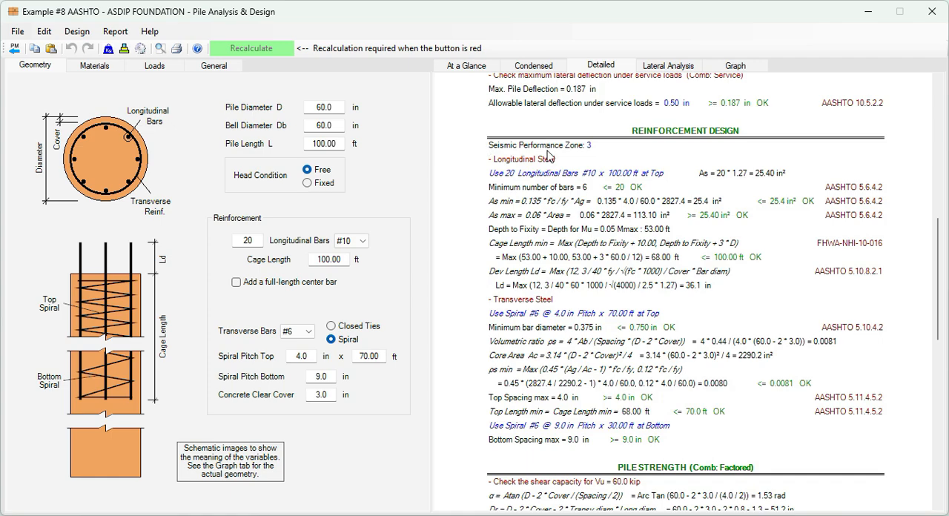
mouse_move(239, 96)
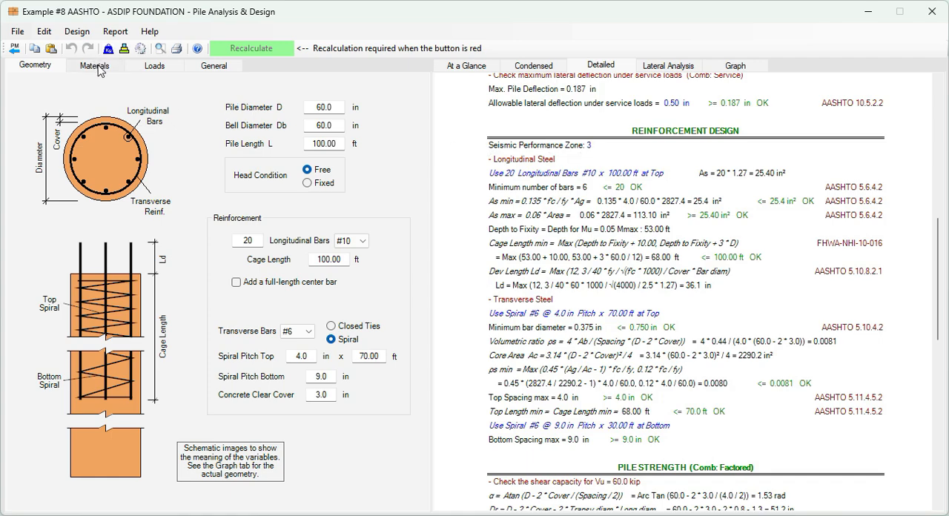
Review the load inputs and seismic parameters: Category D, Site Class D, AASHTO Performance Zone 3
left_click(155, 65)
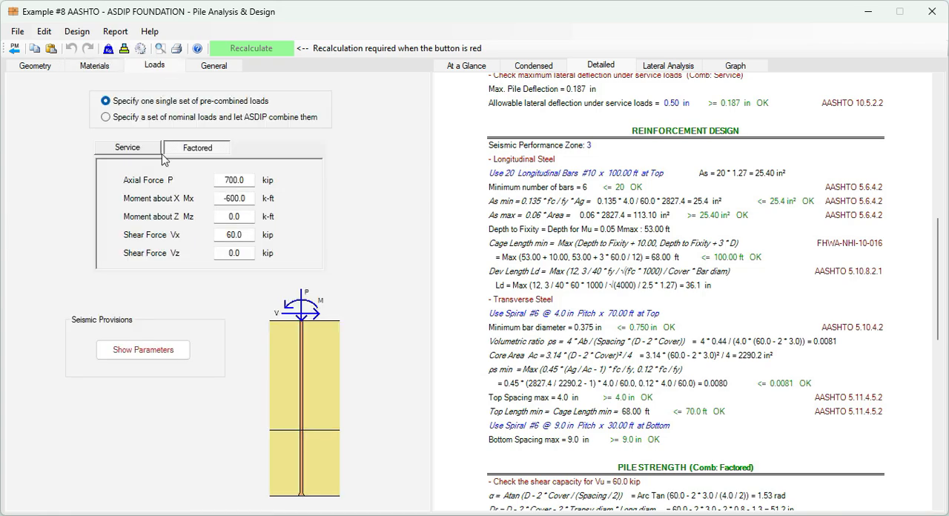
left_click(142, 350)
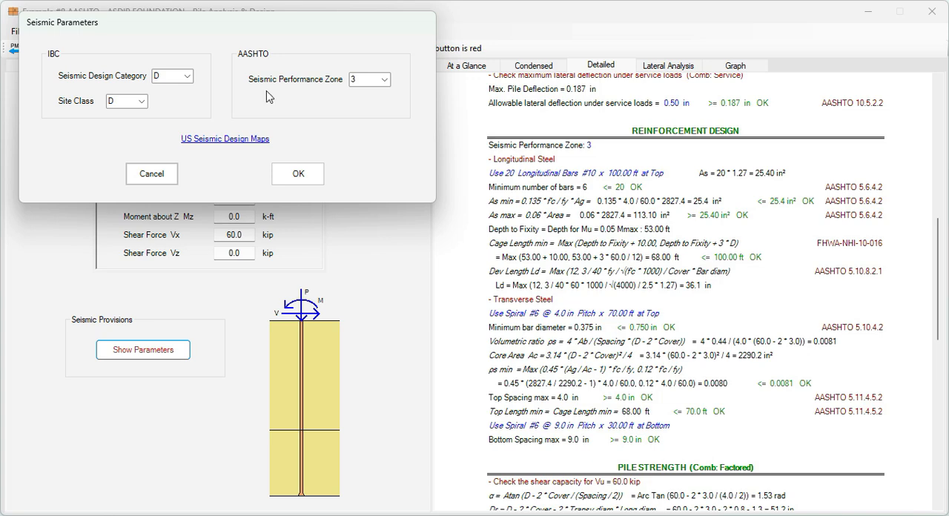
mouse_move(335, 98)
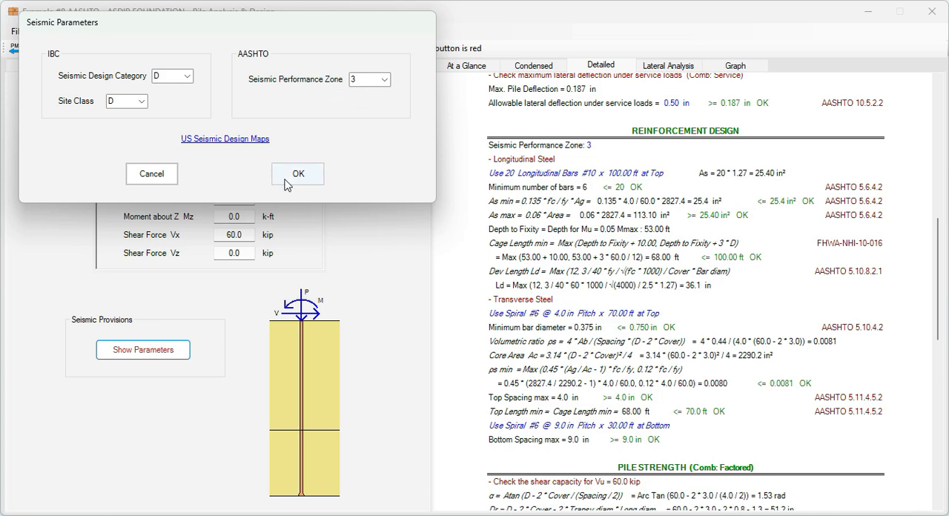
left_click(296, 173)
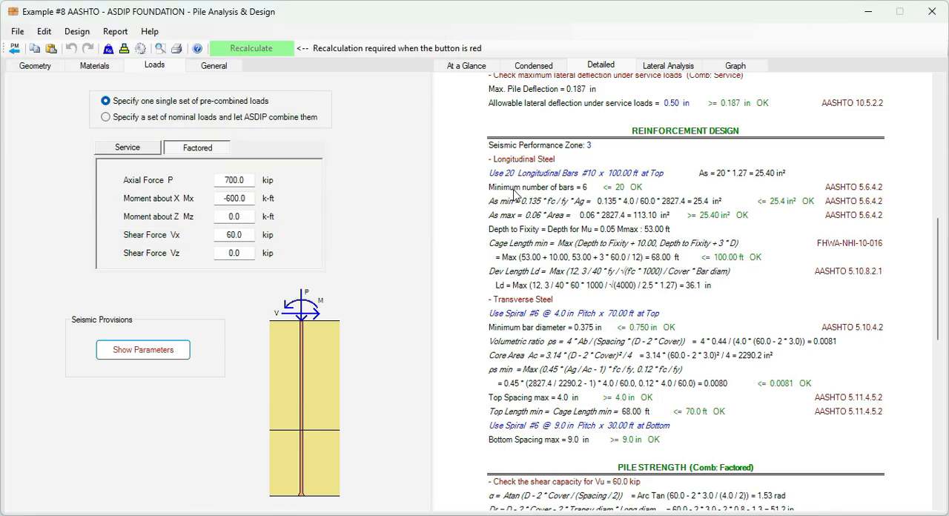
mouse_move(581, 196)
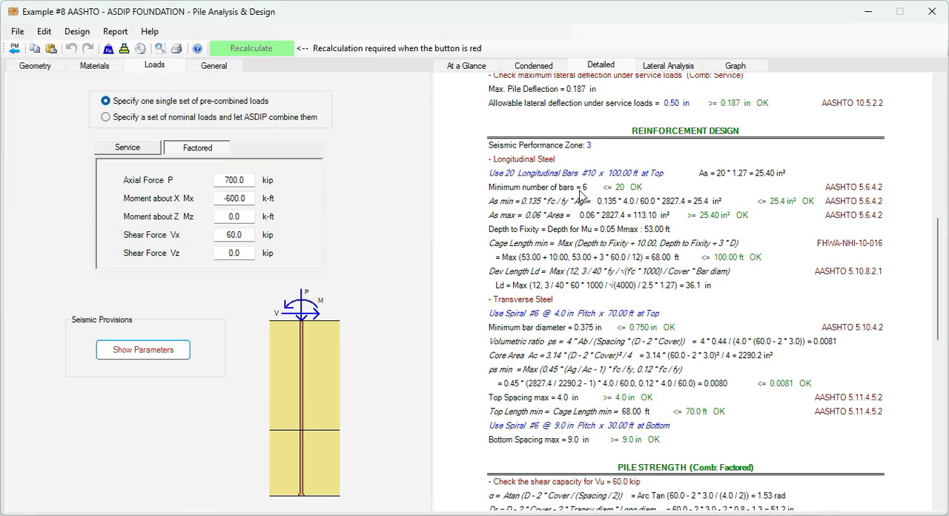
mouse_move(619, 194)
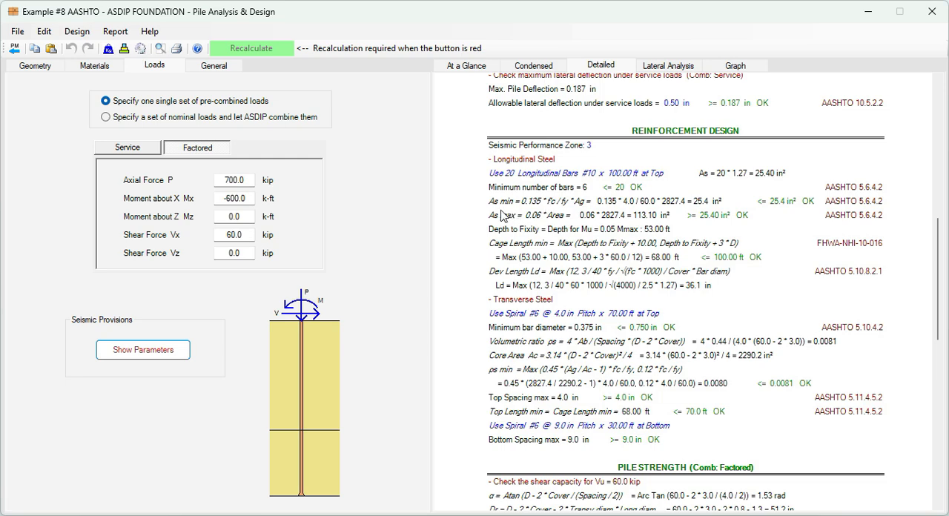
mouse_move(585, 217)
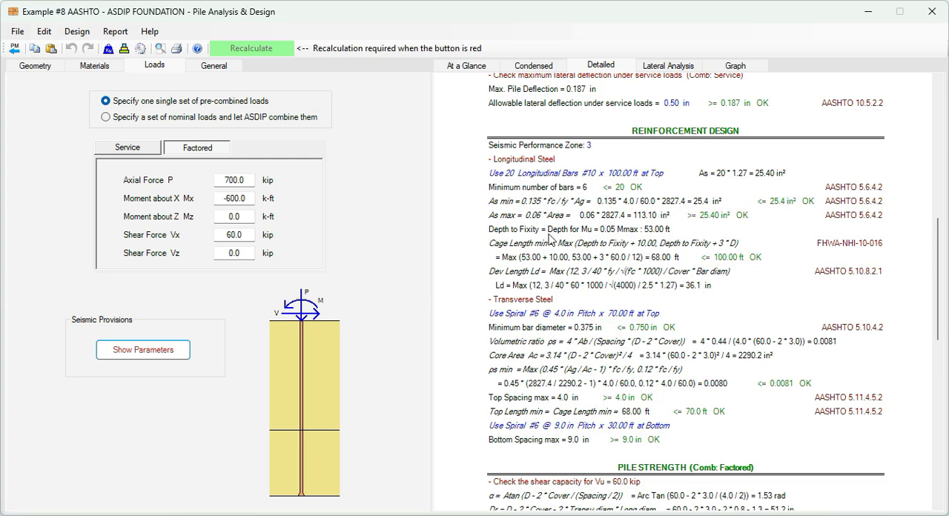
mouse_move(550, 241)
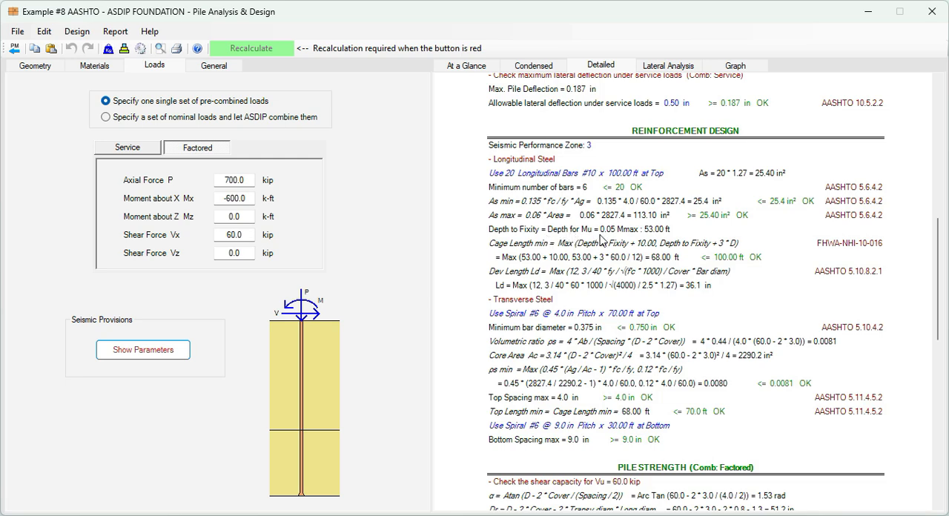
mouse_move(602, 240)
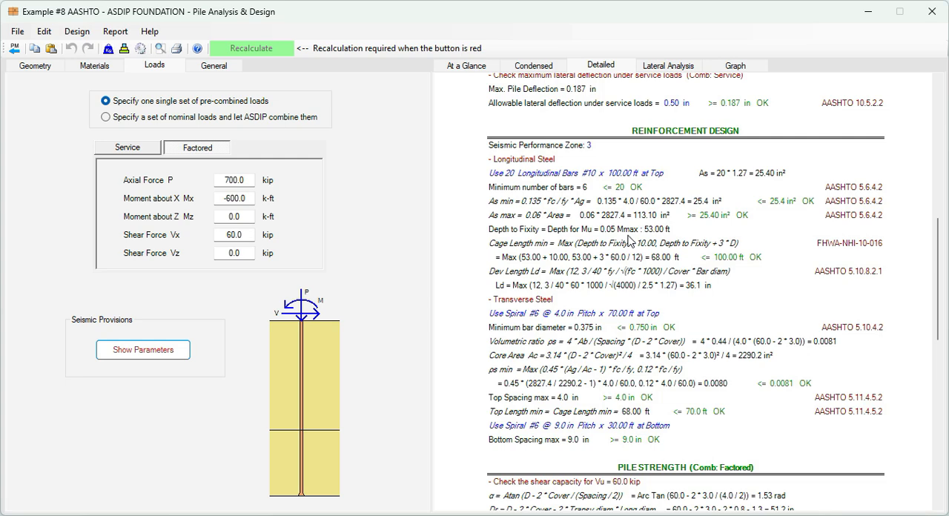
mouse_move(628, 240)
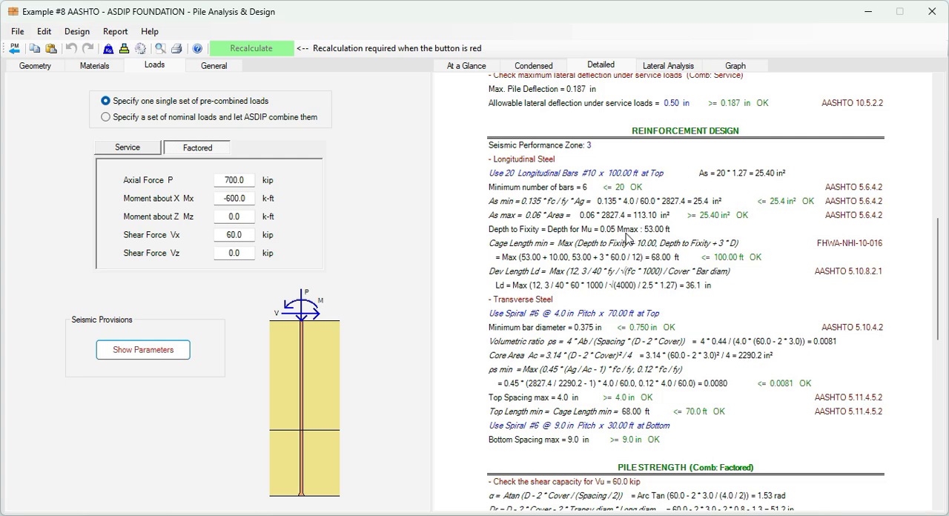
mouse_move(658, 240)
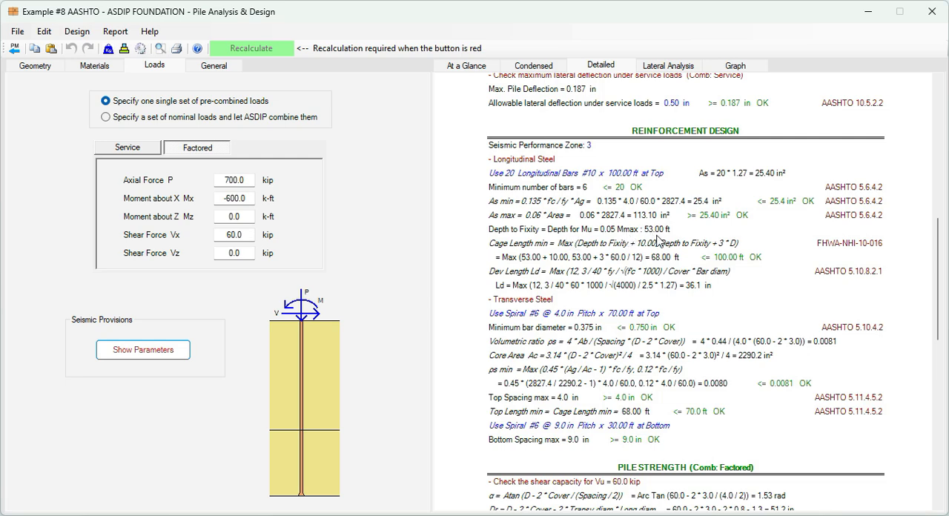
mouse_move(659, 240)
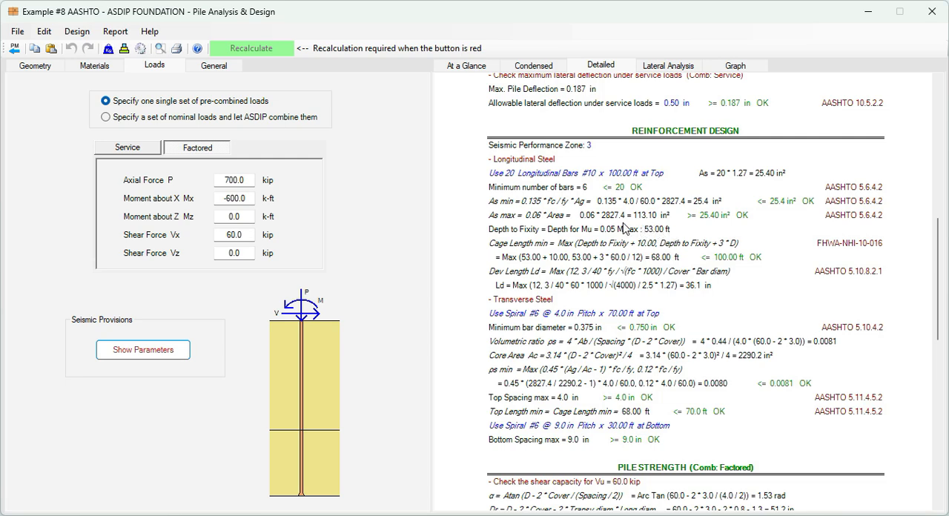
mouse_move(511, 255)
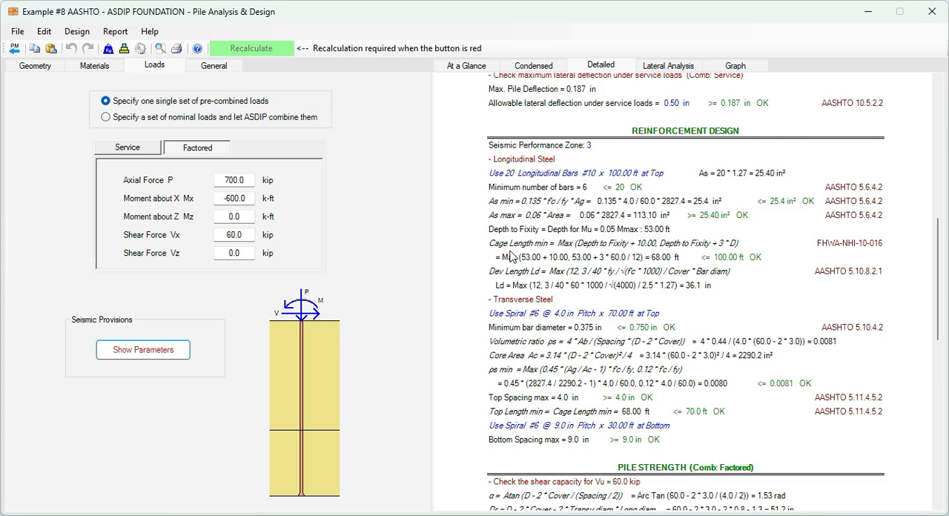
mouse_move(580, 252)
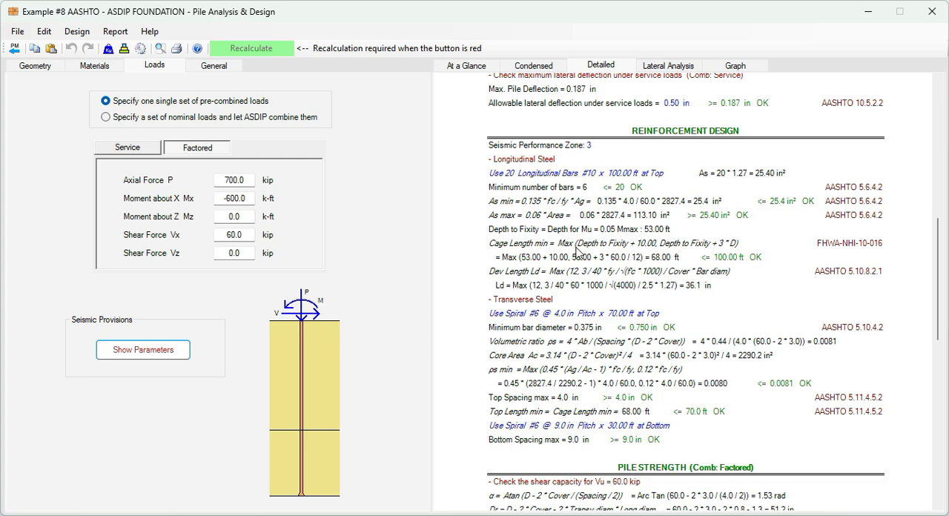
mouse_move(643, 249)
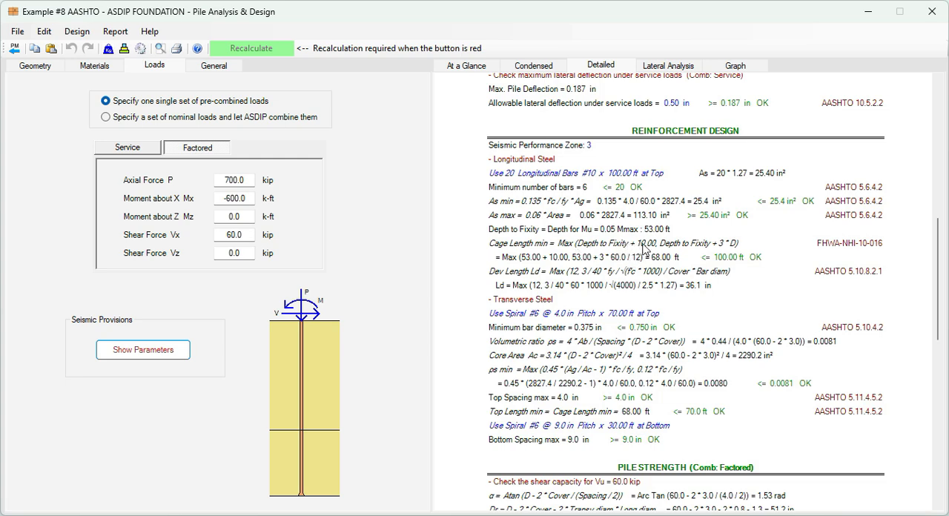
mouse_move(723, 250)
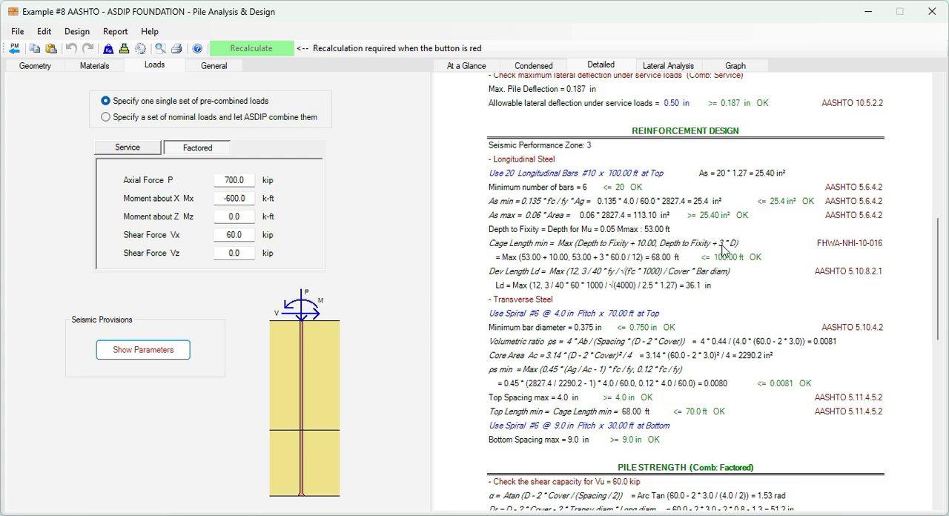
mouse_move(607, 249)
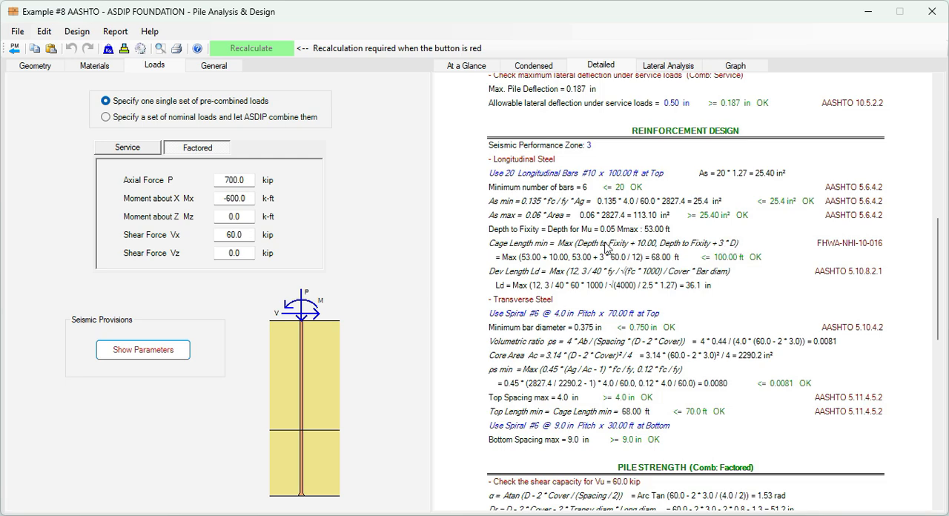
mouse_move(547, 250)
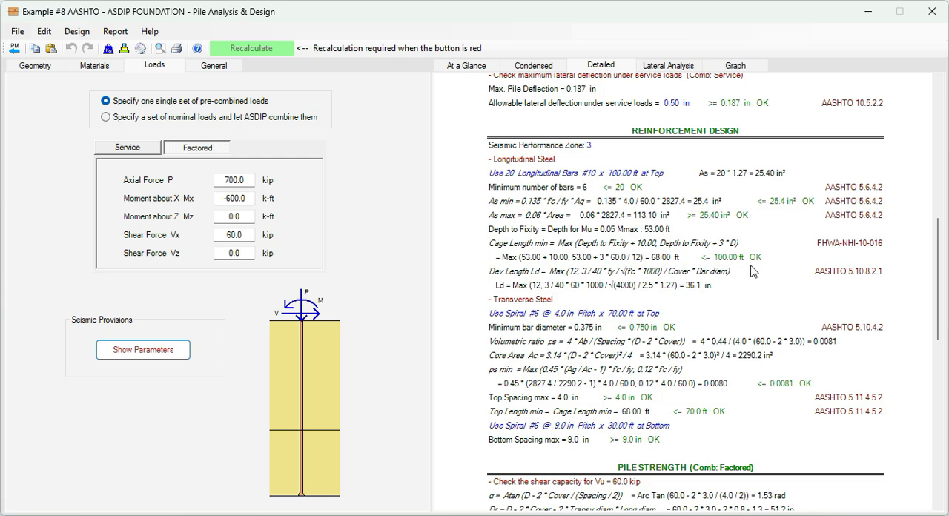
mouse_move(758, 261)
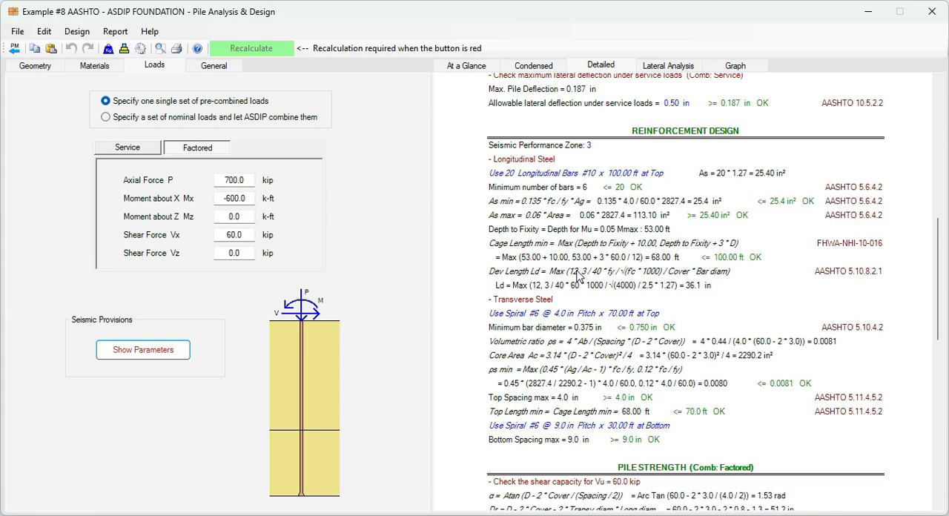
mouse_move(622, 322)
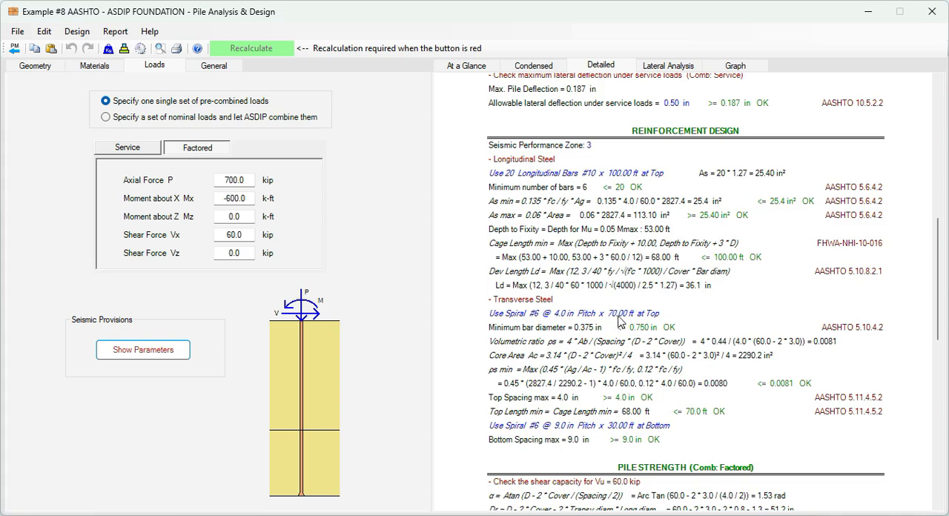
scroll("down", 3)
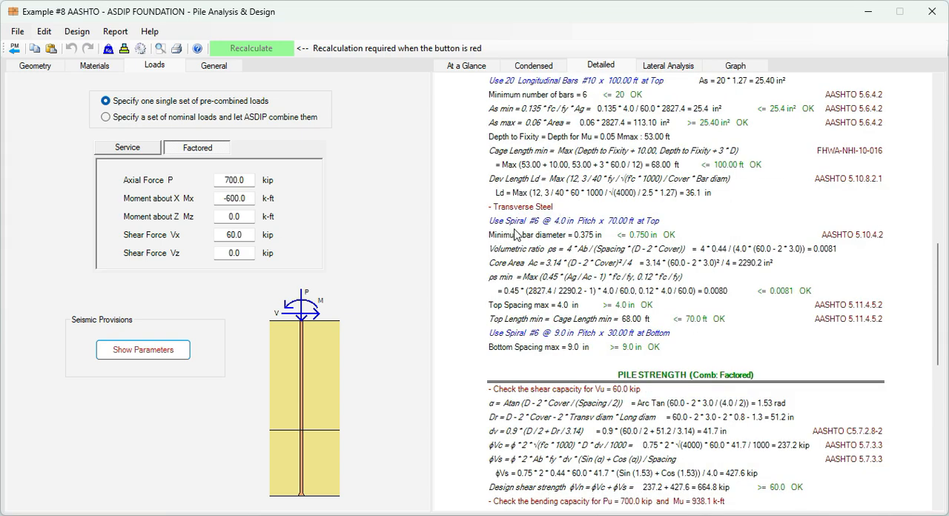
mouse_move(541, 230)
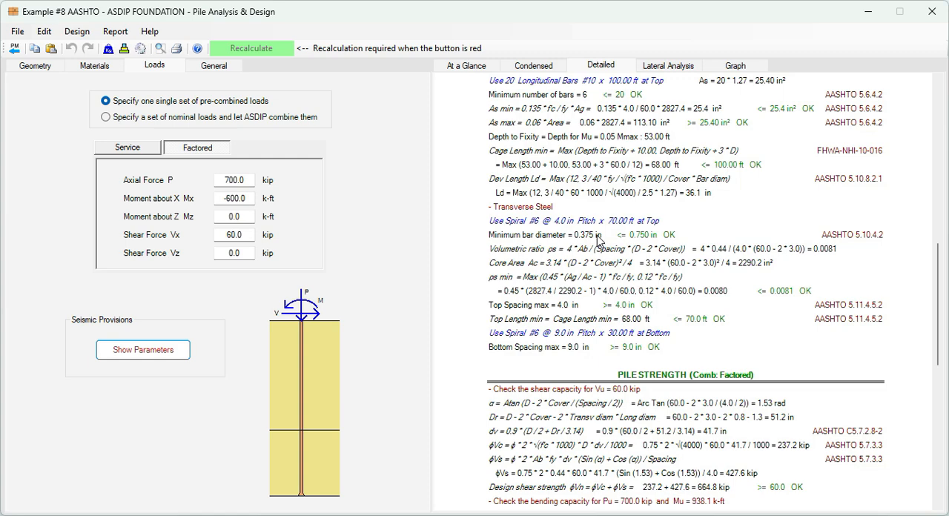
mouse_move(619, 235)
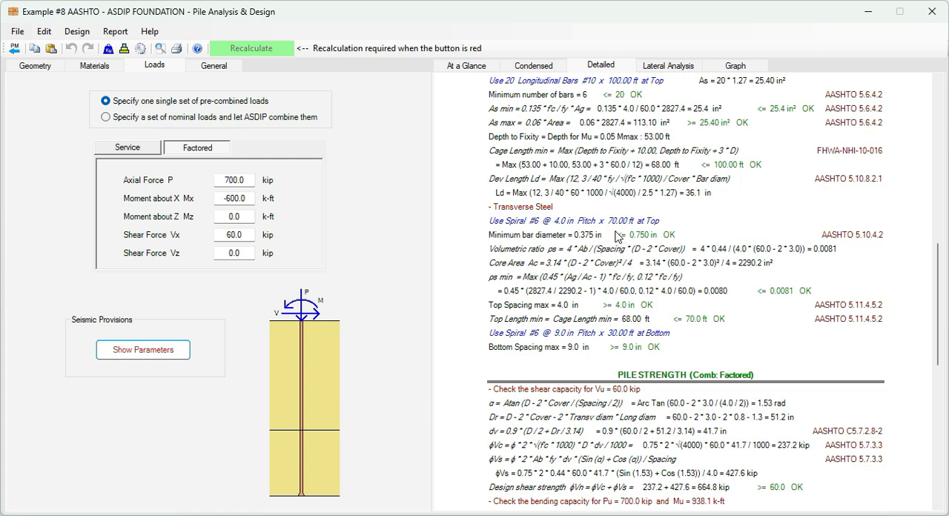
mouse_move(567, 252)
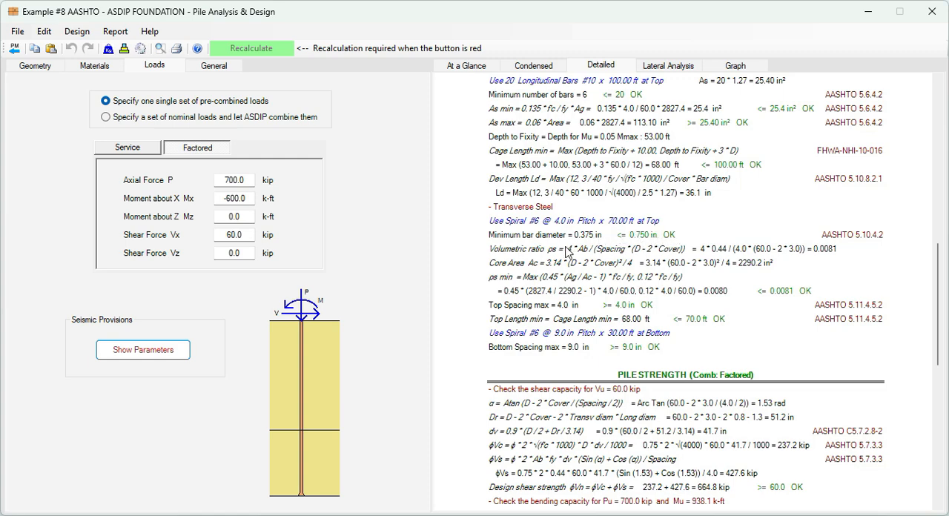
mouse_move(577, 258)
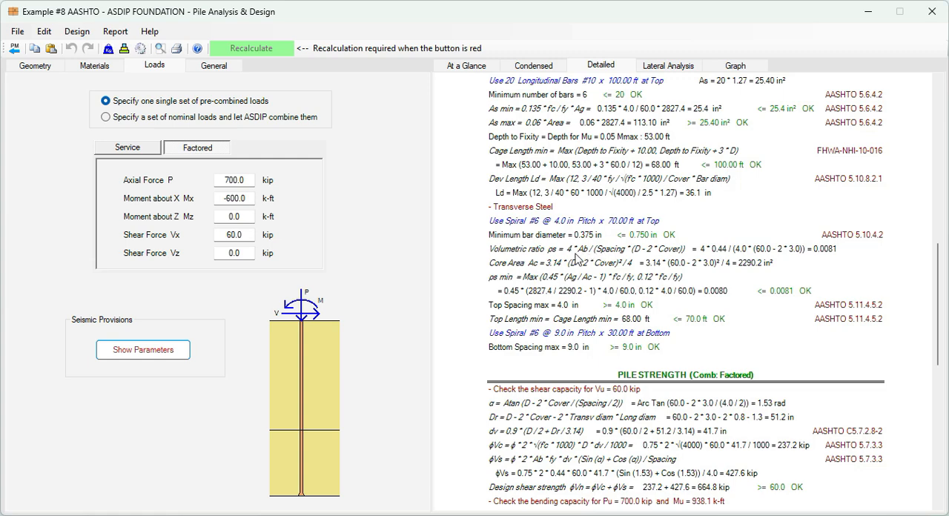
mouse_move(784, 258)
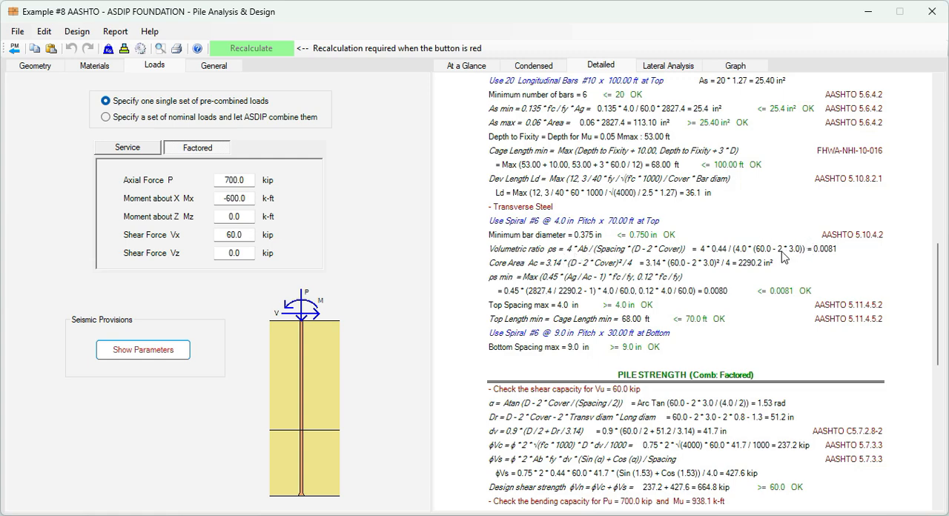
mouse_move(813, 298)
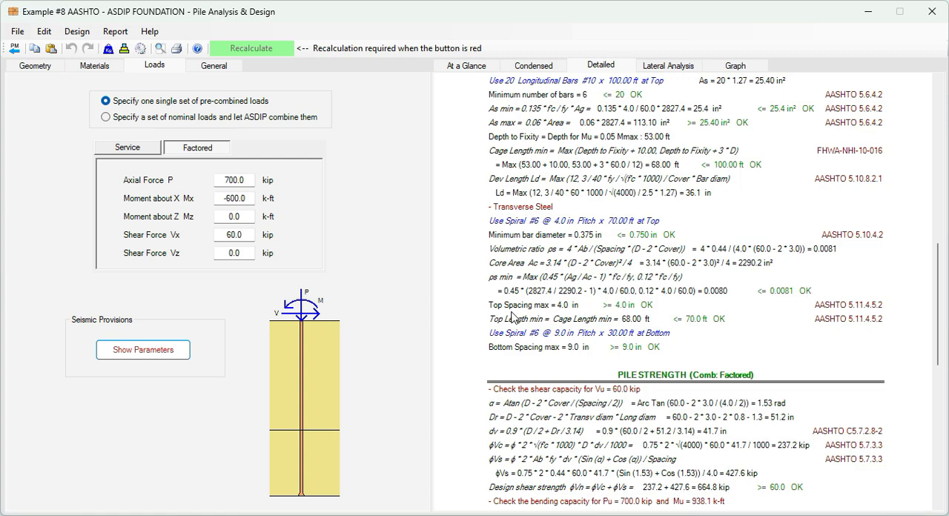
mouse_move(581, 311)
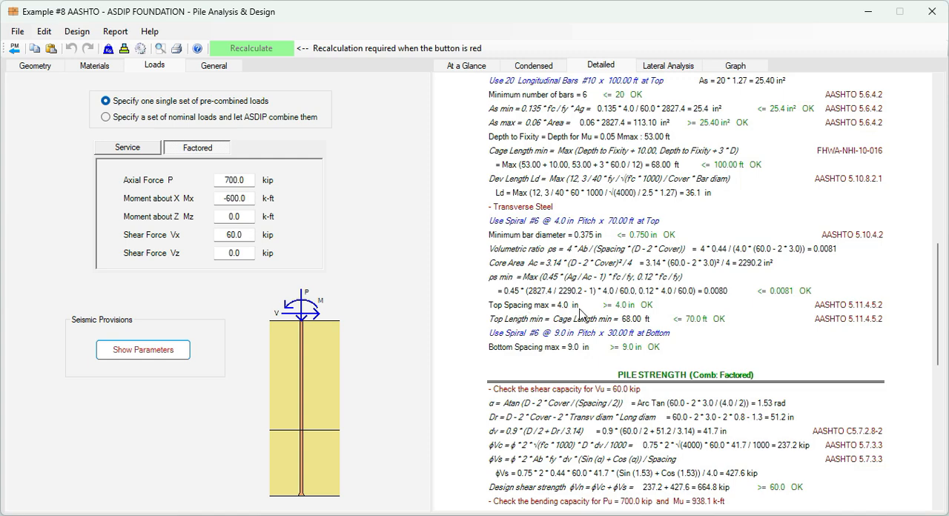
mouse_move(645, 311)
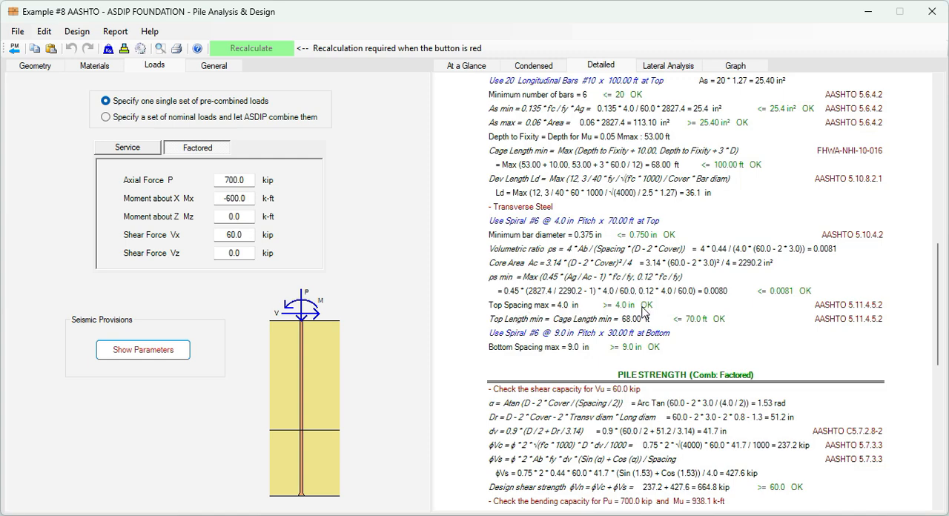
mouse_move(528, 328)
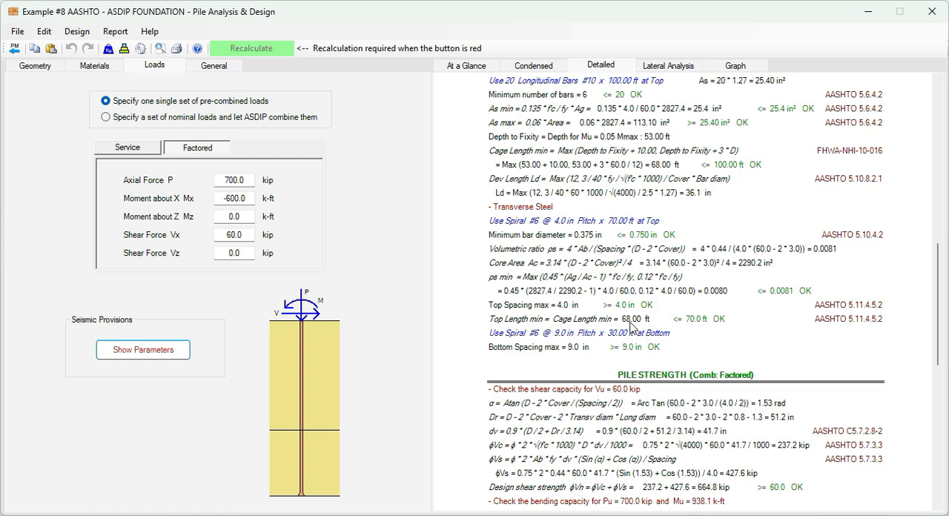
mouse_move(496, 347)
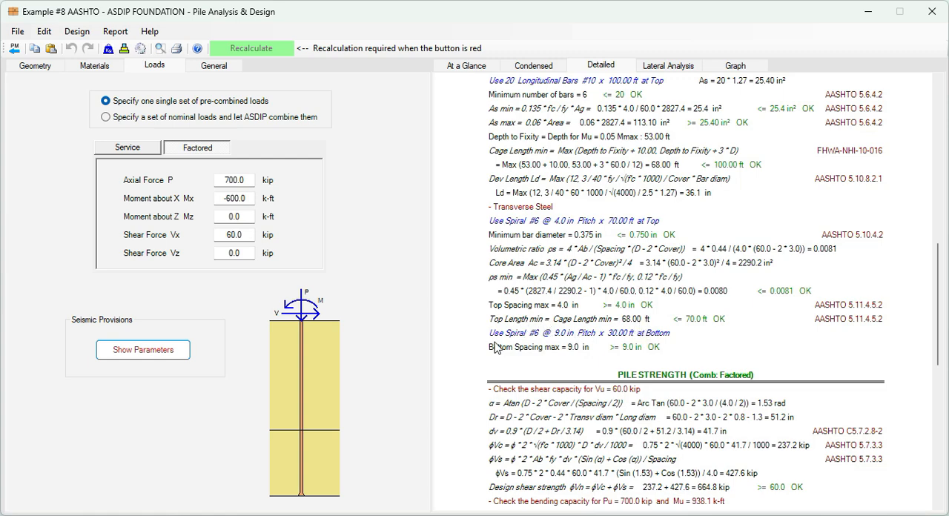
mouse_move(511, 344)
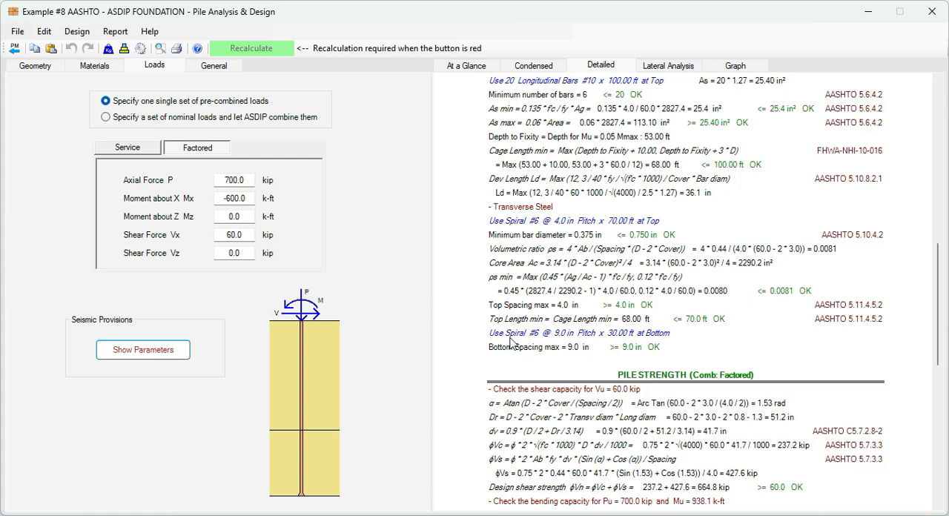
mouse_move(571, 344)
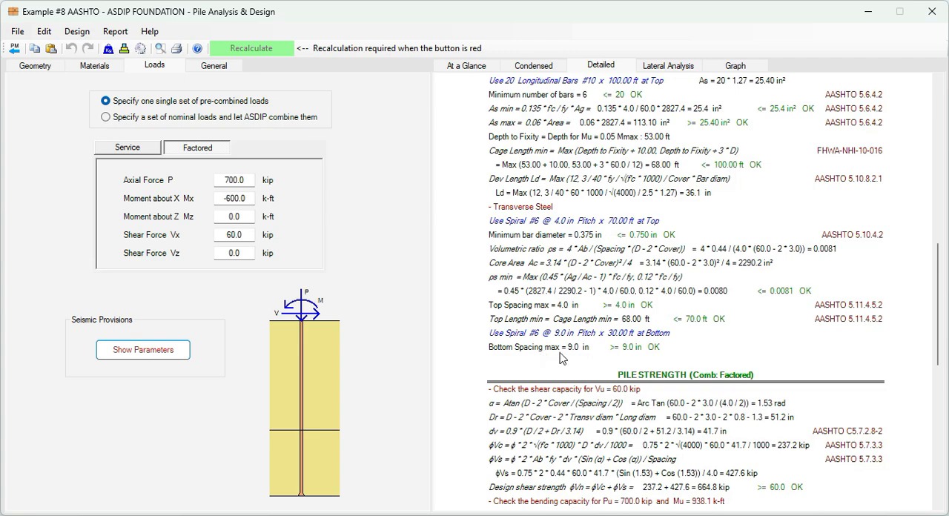
mouse_move(605, 356)
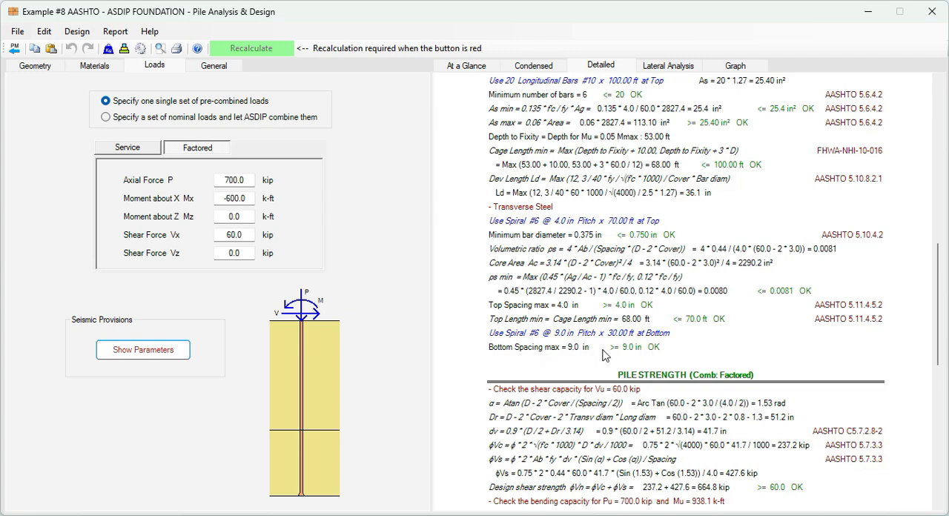
scroll("down", 3)
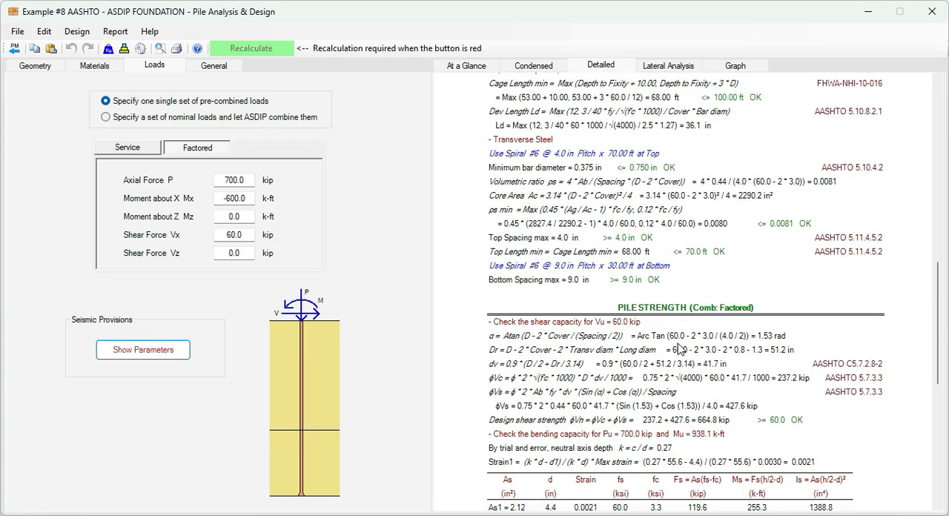
Scroll to the flexural strength check with 0.25 strength ratio OK and the report notes
scroll("down", 3)
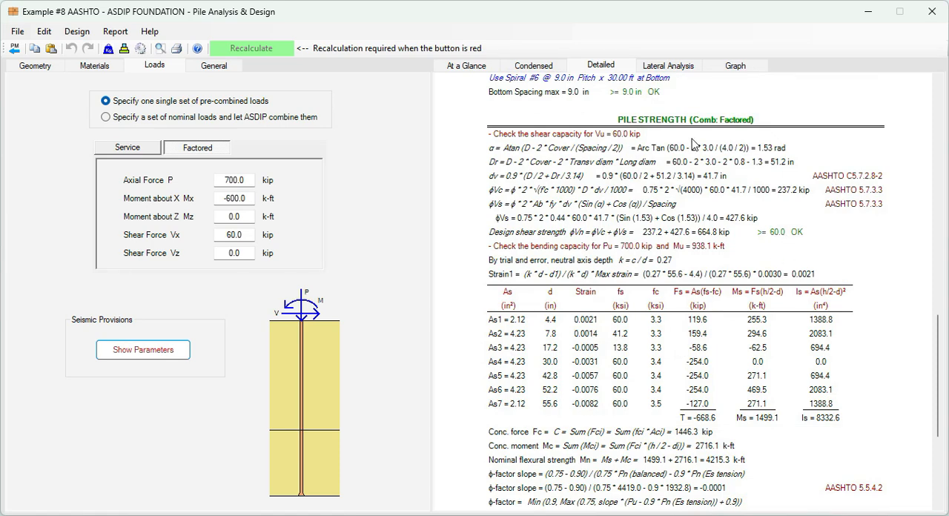
mouse_move(688, 199)
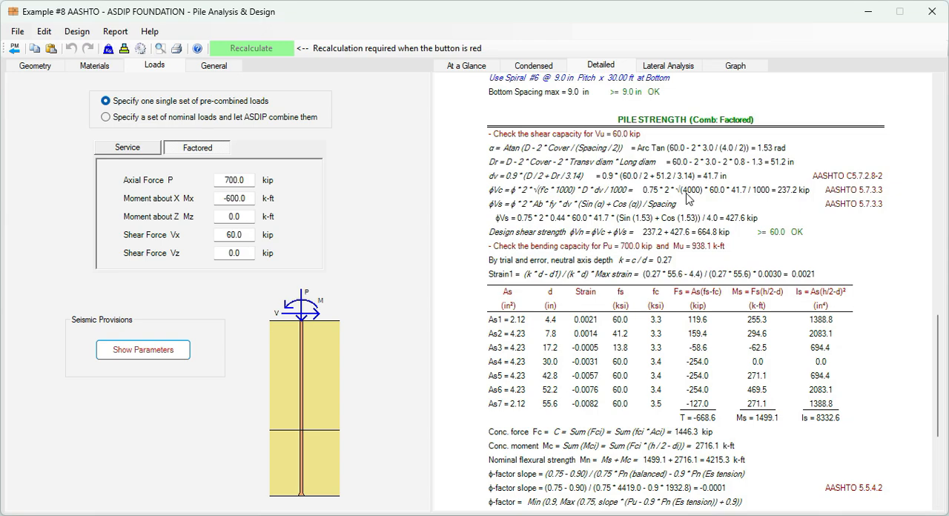
scroll("down", 3)
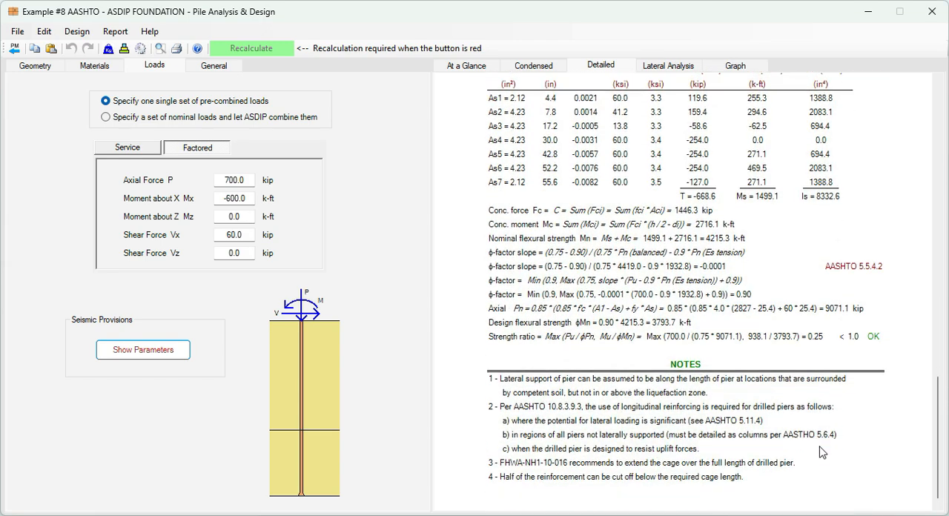
mouse_move(705, 437)
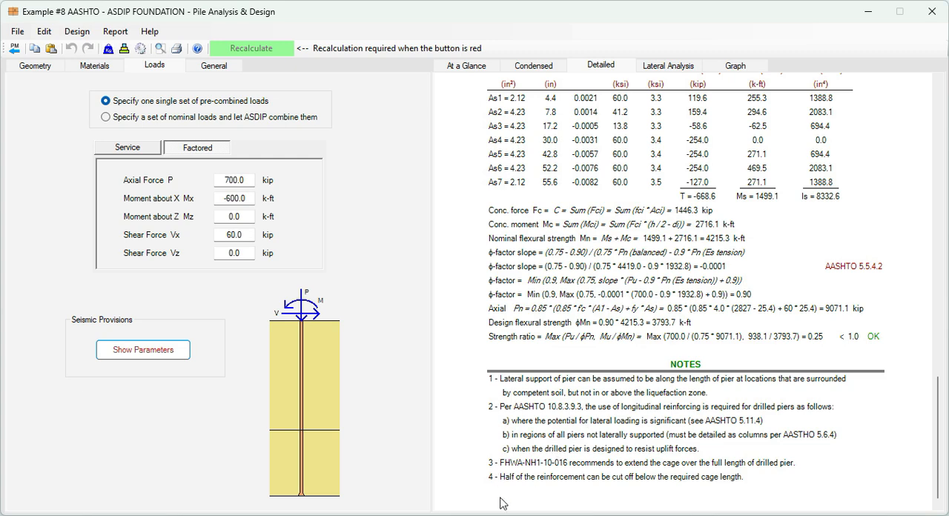
mouse_move(560, 469)
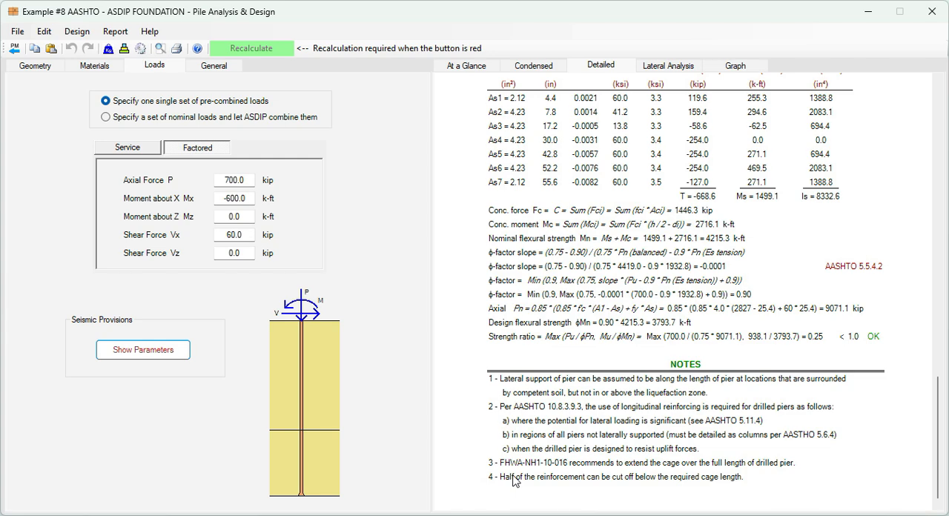
mouse_move(552, 473)
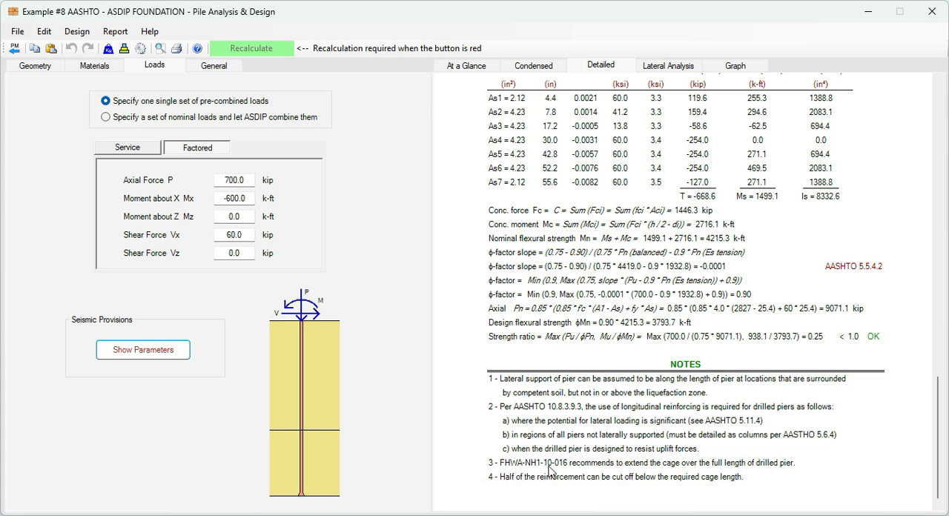
mouse_move(638, 466)
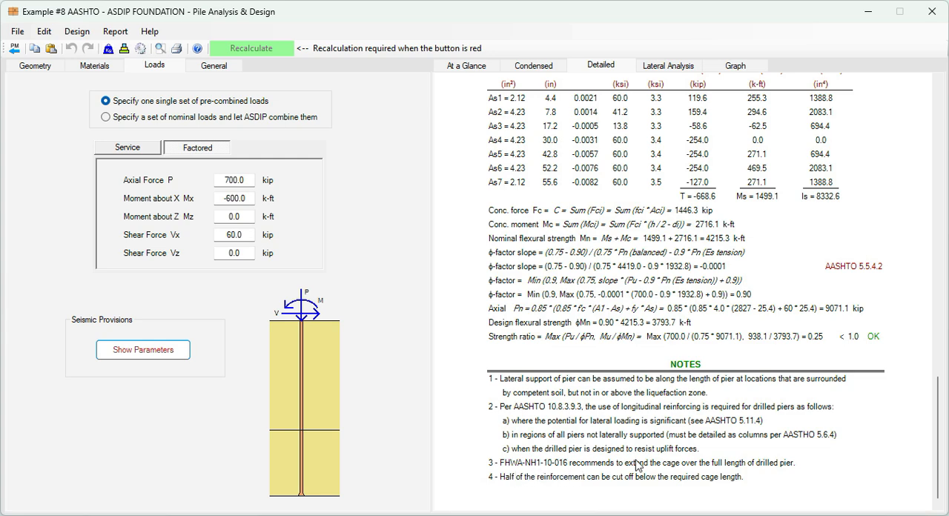
mouse_move(703, 469)
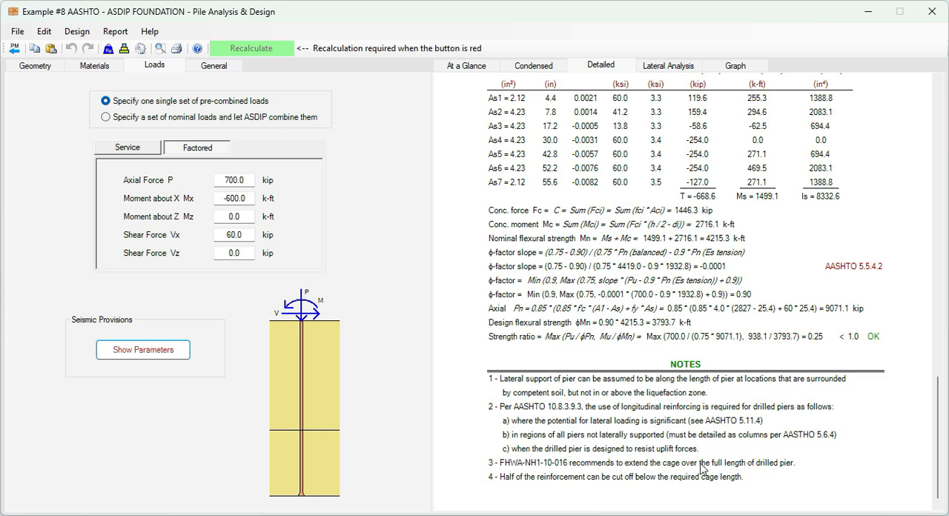
mouse_move(799, 472)
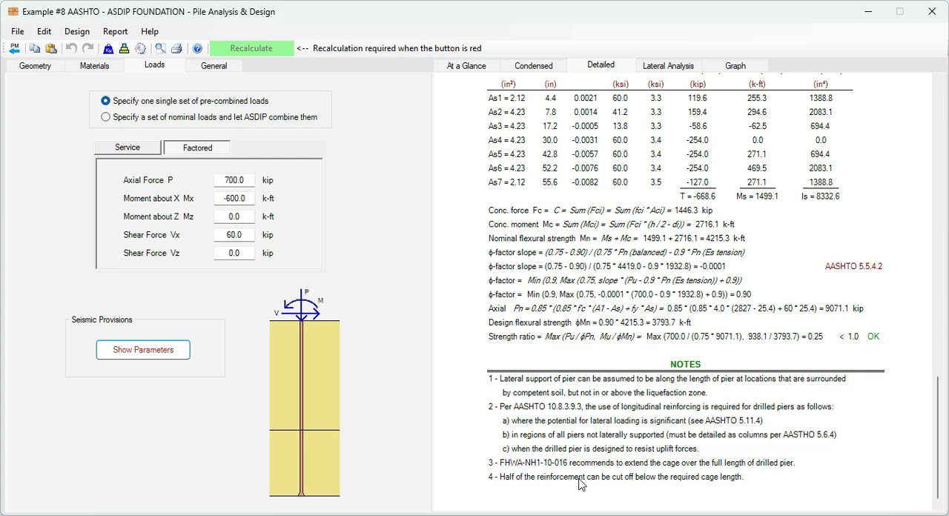
mouse_move(700, 485)
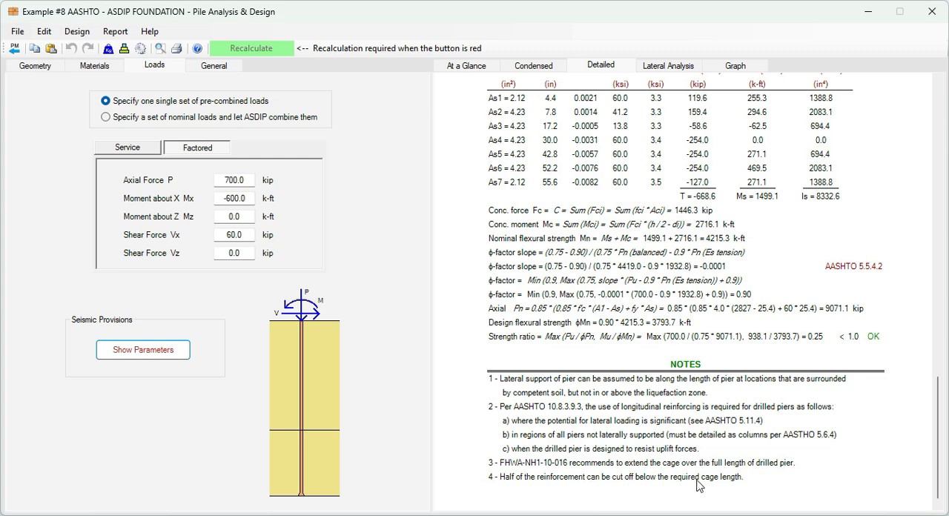
mouse_move(737, 481)
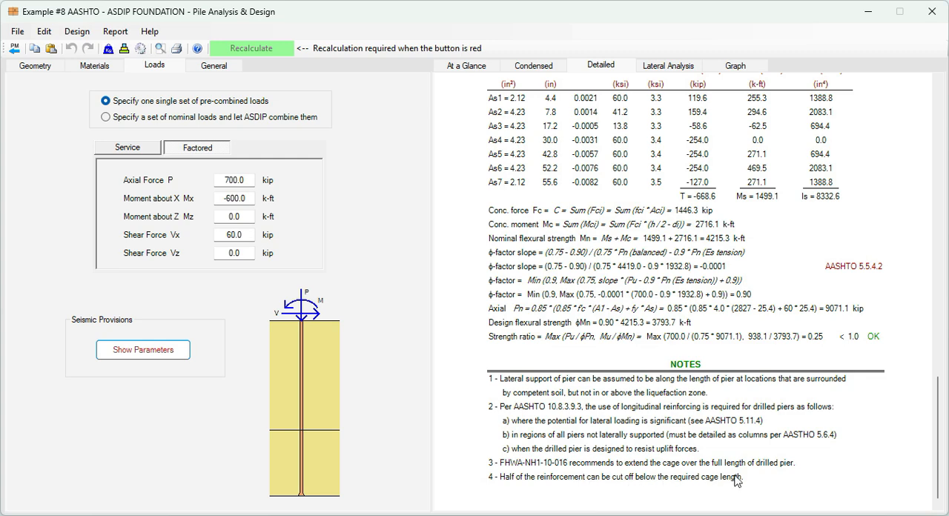
mouse_move(576, 469)
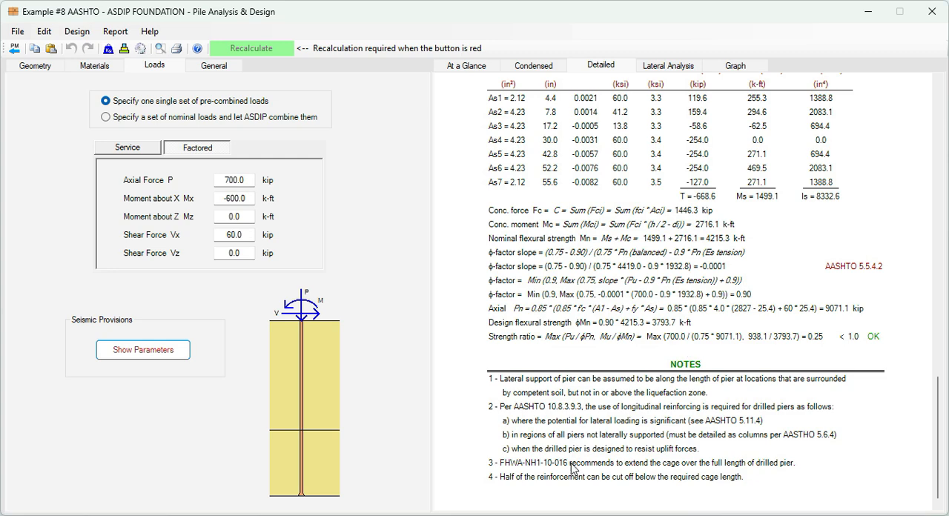
mouse_move(759, 476)
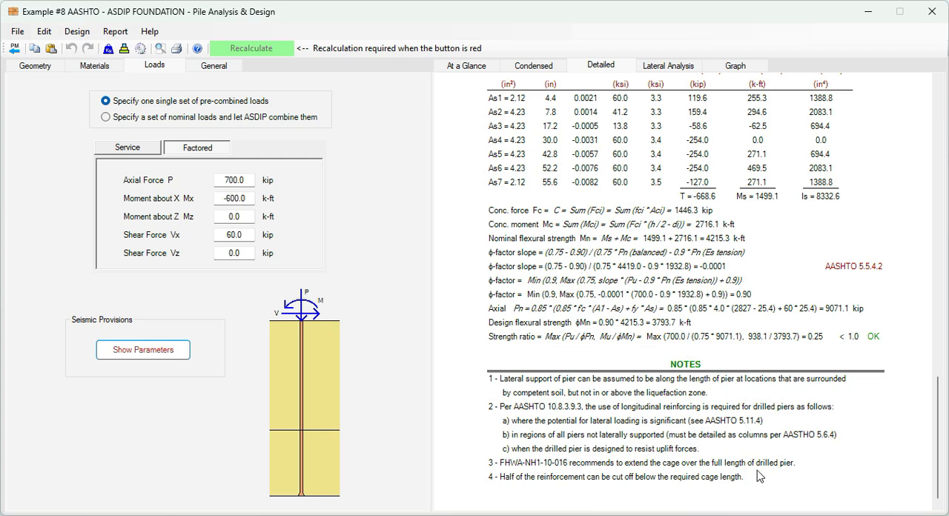
mouse_move(798, 478)
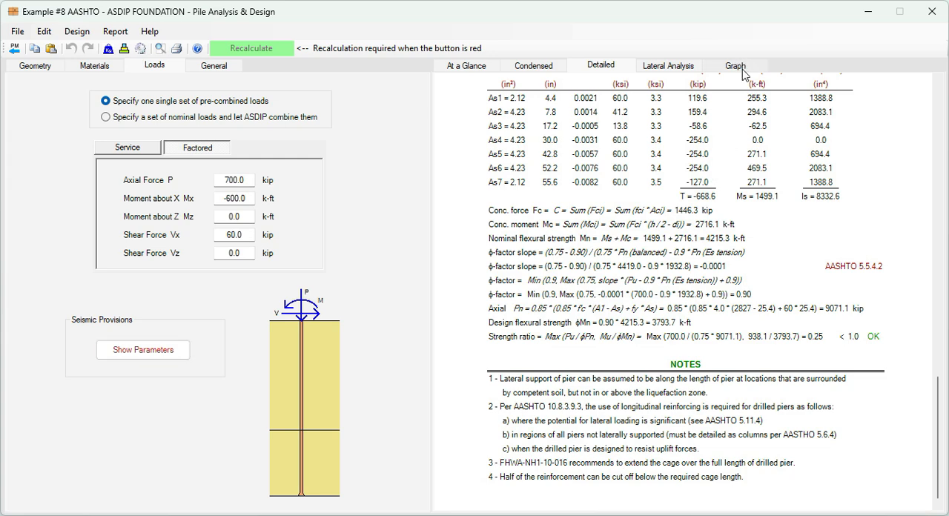
Show the construction pile elevation with the 100 ft cage, 20 #10 bars and #6 spirals
left_click(735, 65)
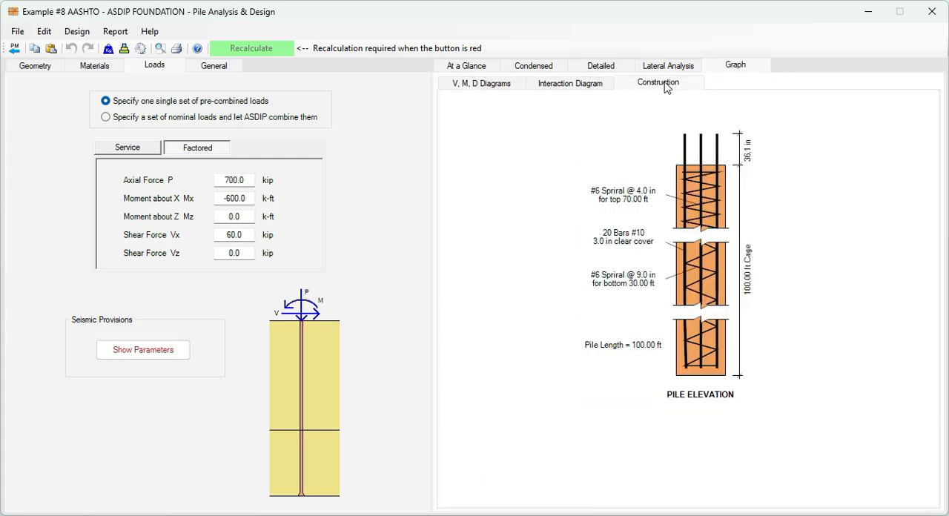
mouse_move(824, 340)
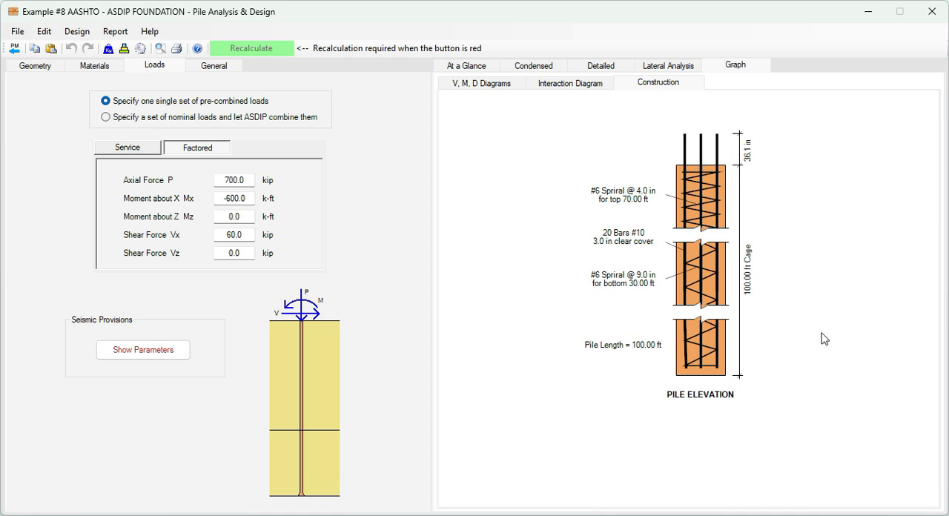
mouse_move(619, 238)
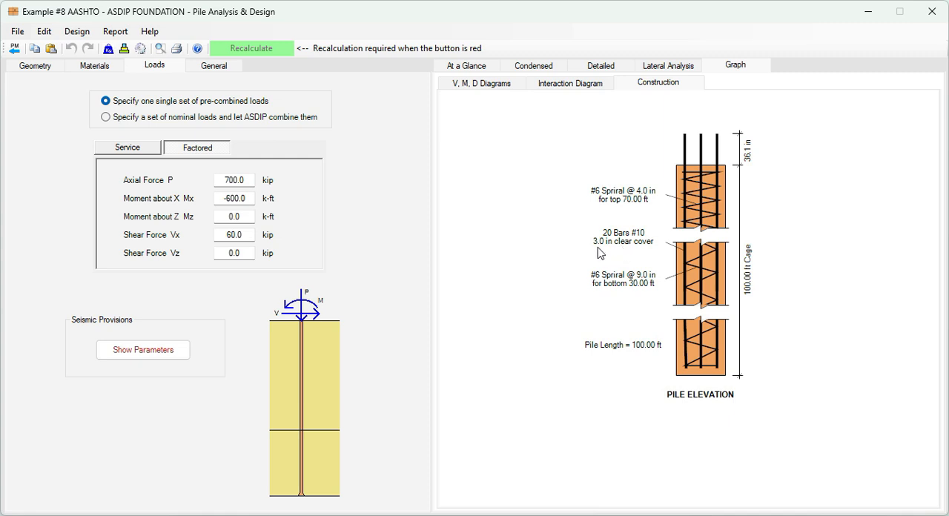
mouse_move(690, 166)
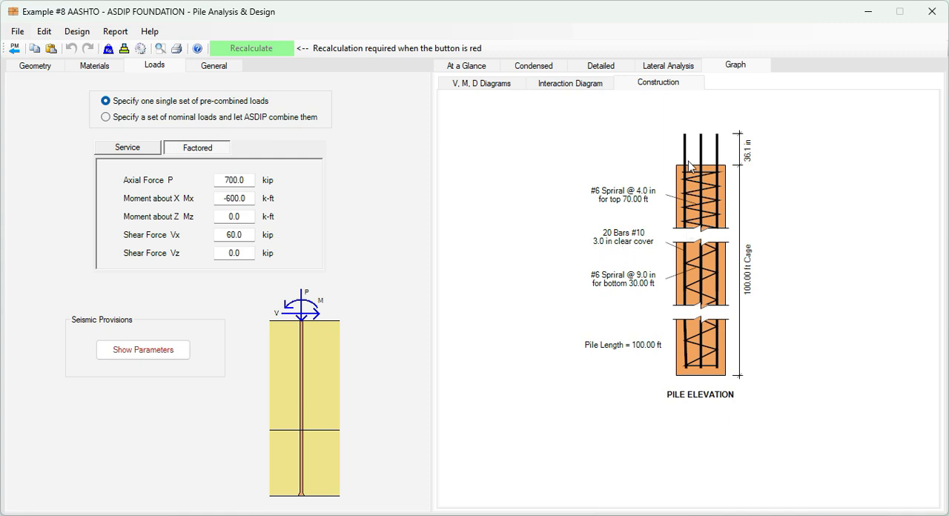
mouse_move(712, 335)
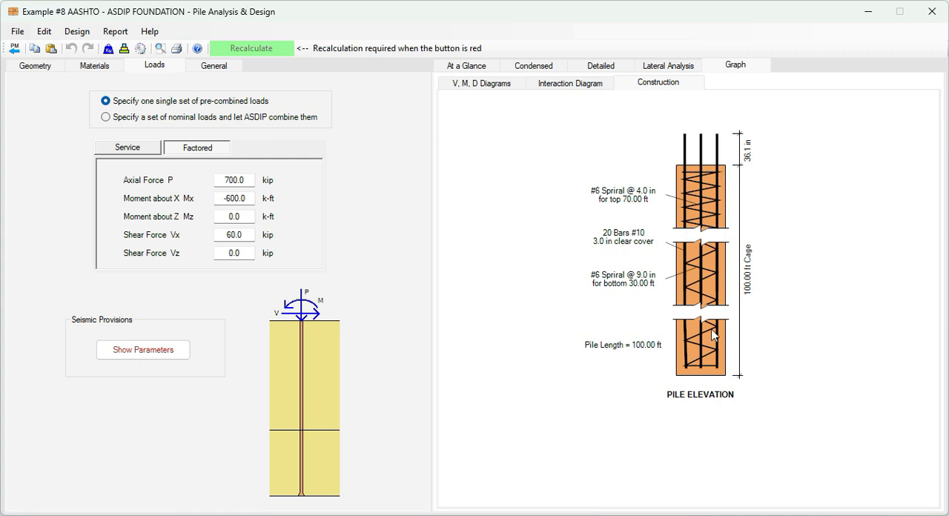
mouse_move(745, 259)
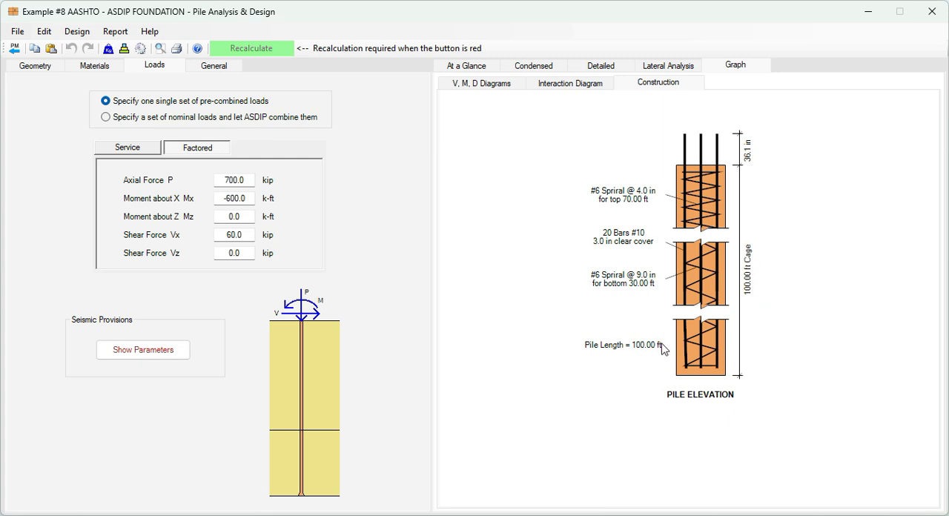
mouse_move(641, 225)
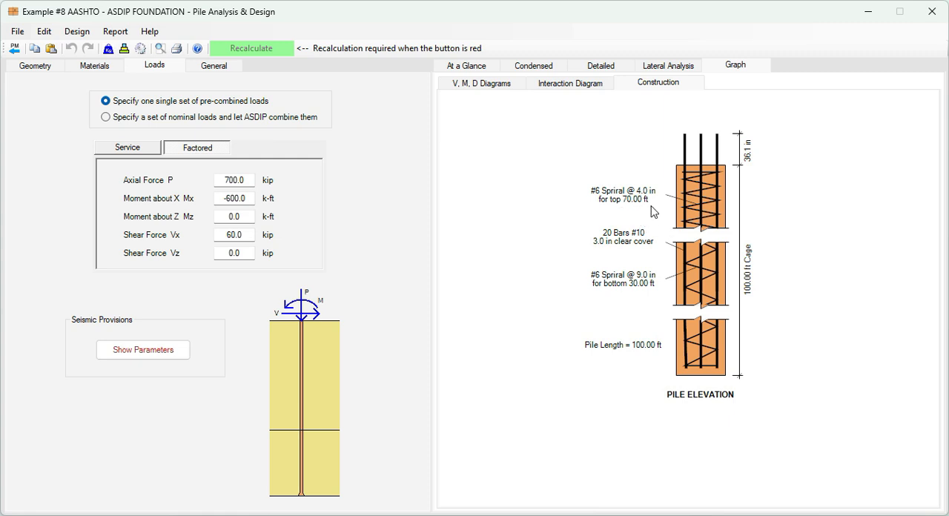
mouse_move(632, 199)
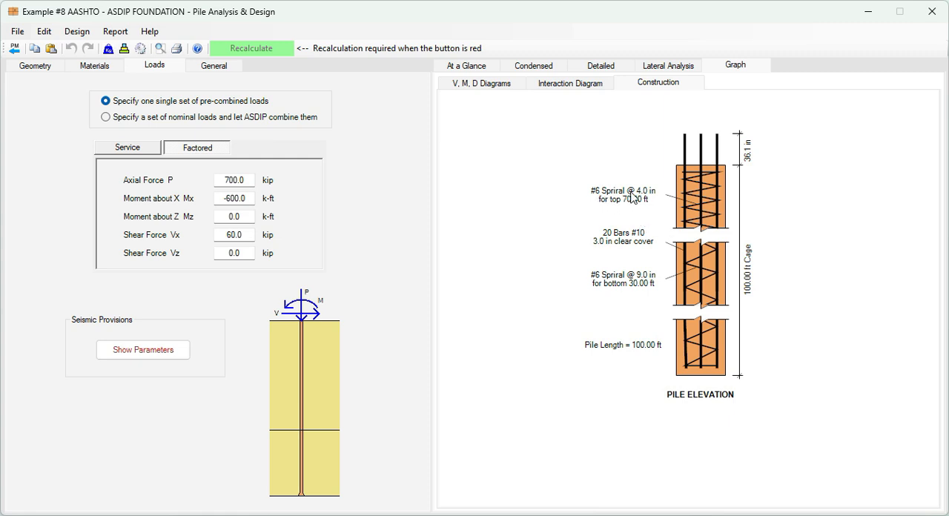
mouse_move(685, 394)
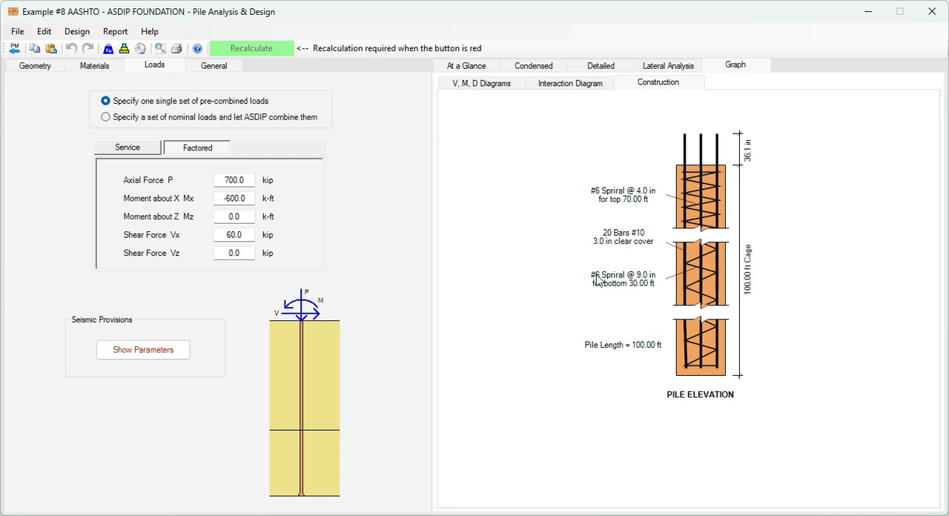
mouse_move(662, 287)
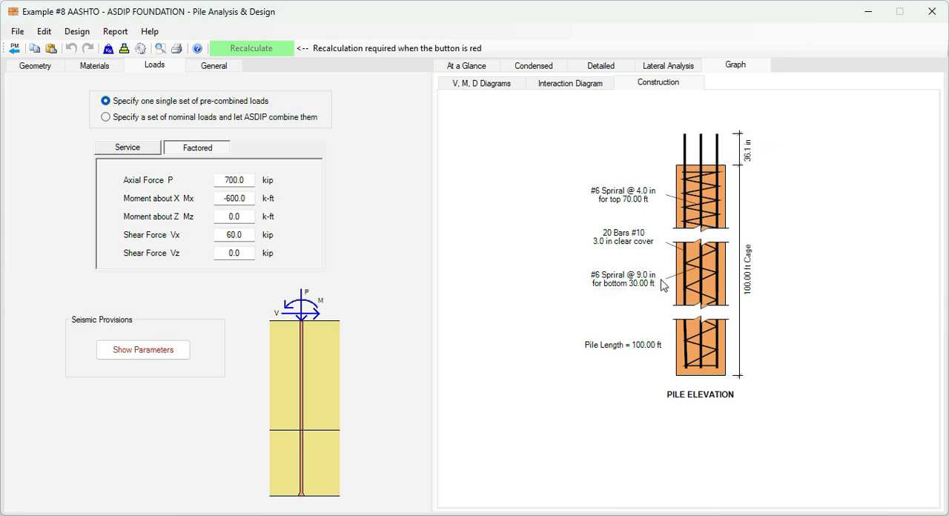
View the at-a-glance summary of geometry, soil, lateral analysis, pile strength and reinforcement
left_click(465, 65)
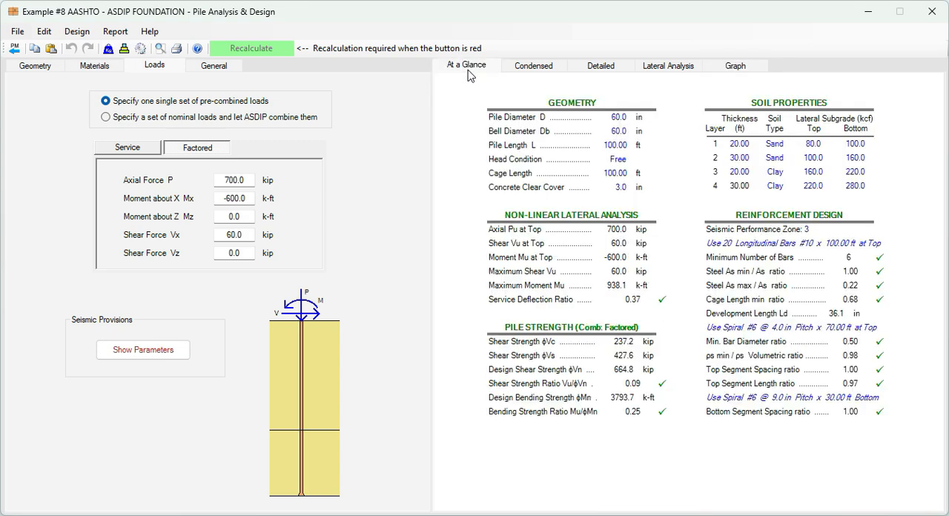
mouse_move(676, 309)
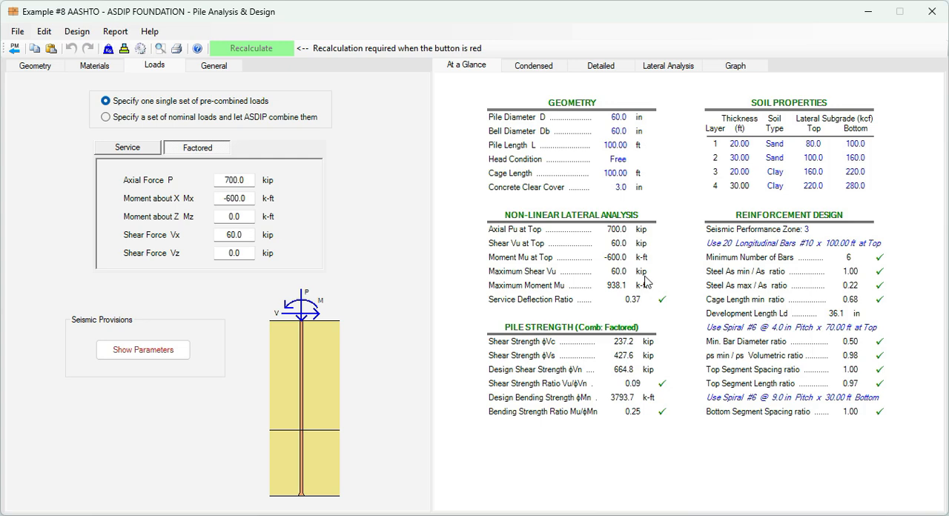
Review the condensed report, then return to the construction pile elevation with cage and spirals
left_click(533, 66)
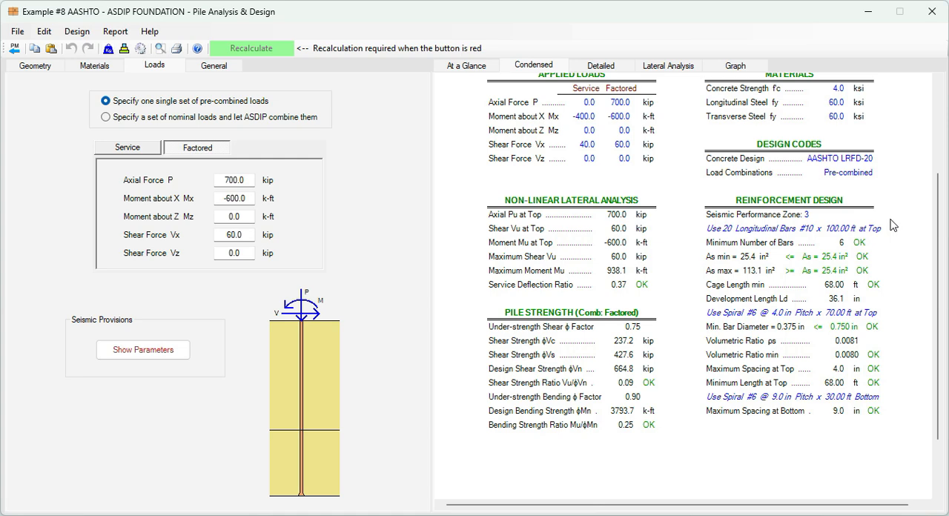
left_click(734, 65)
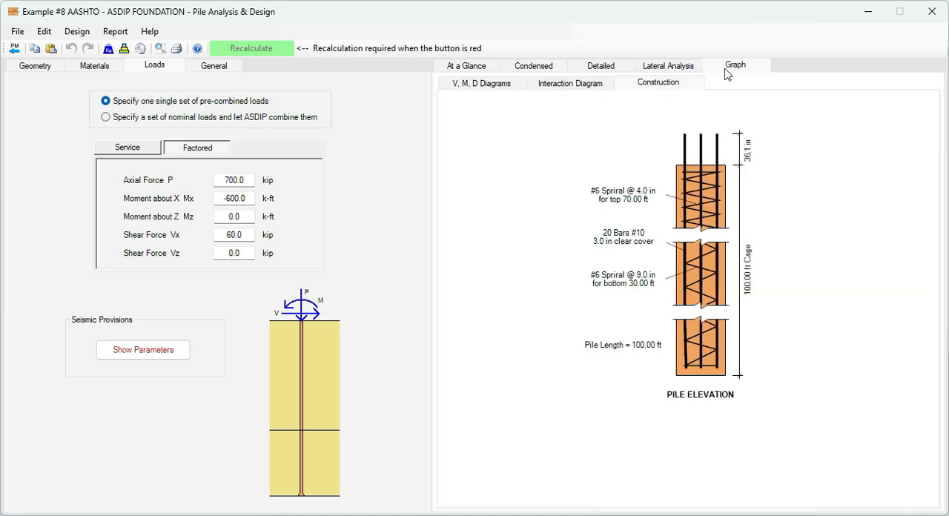